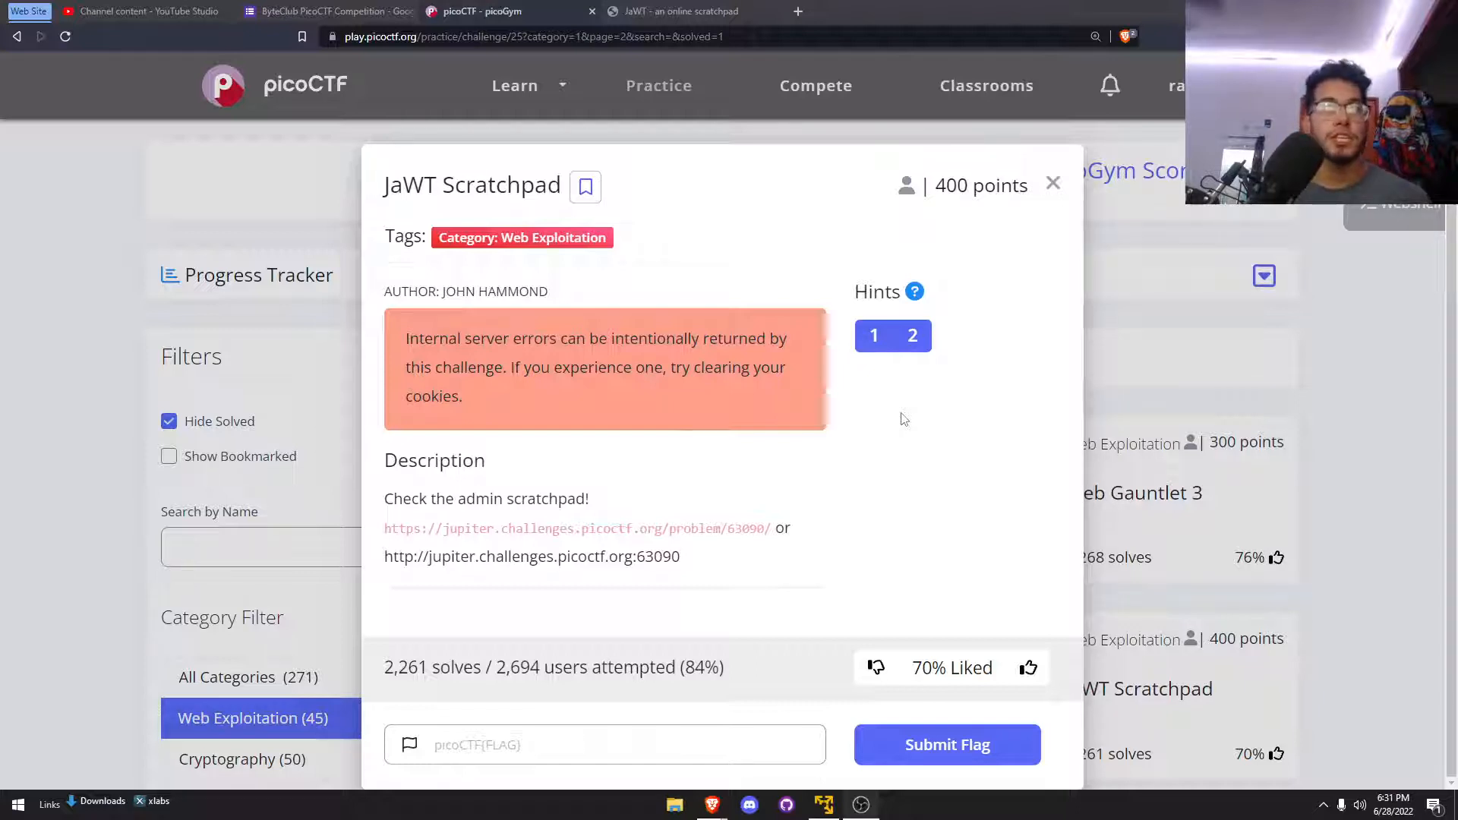
{"action": "mouse_move", "coordinate": [651, 529]}
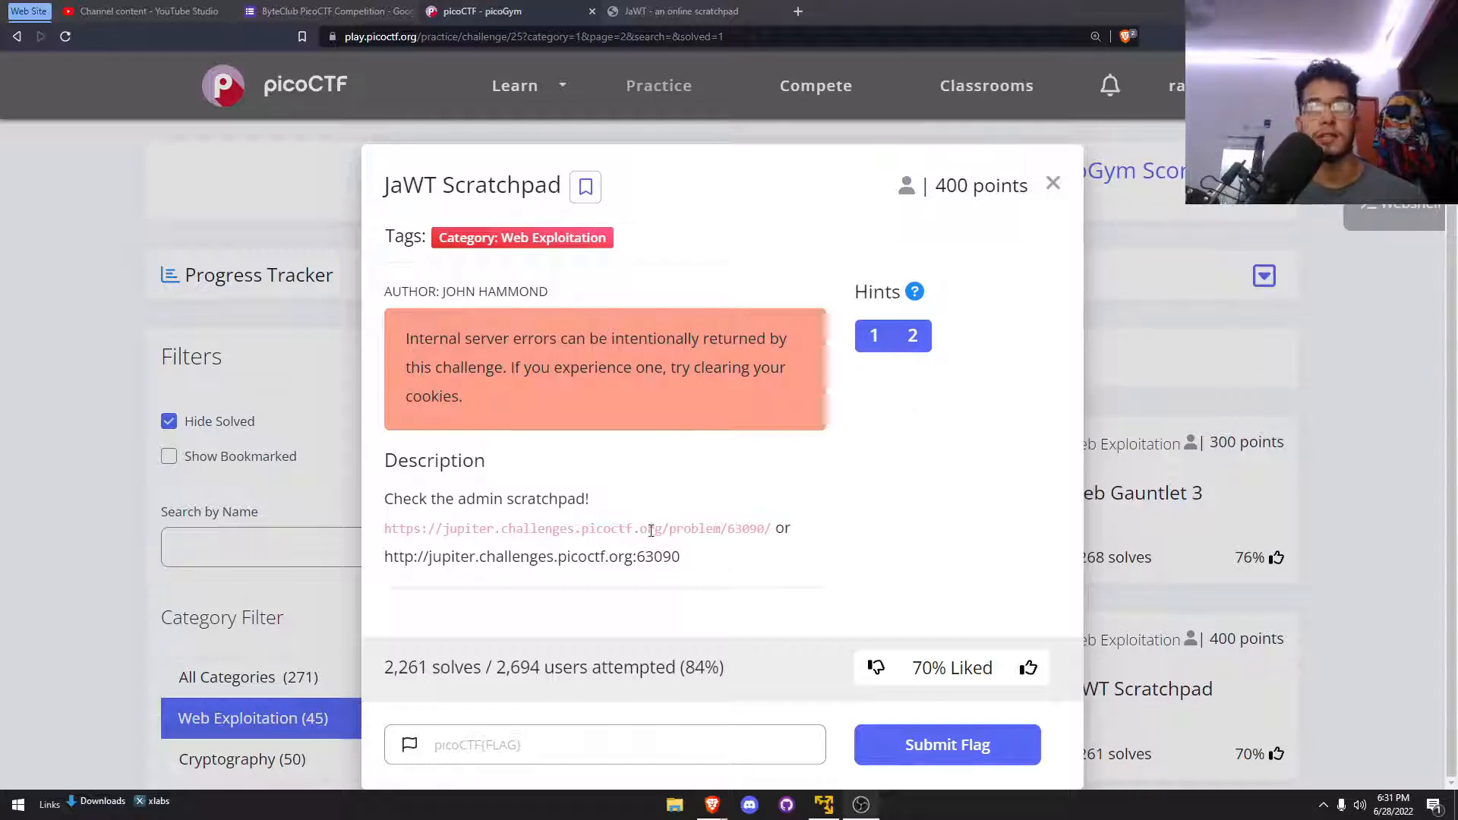
Reveal both JaWT Scratchpad hints: "What is that cookie?" and "Have you heard of JWT?".
{"action": "left_click", "coordinate": [912, 335]}
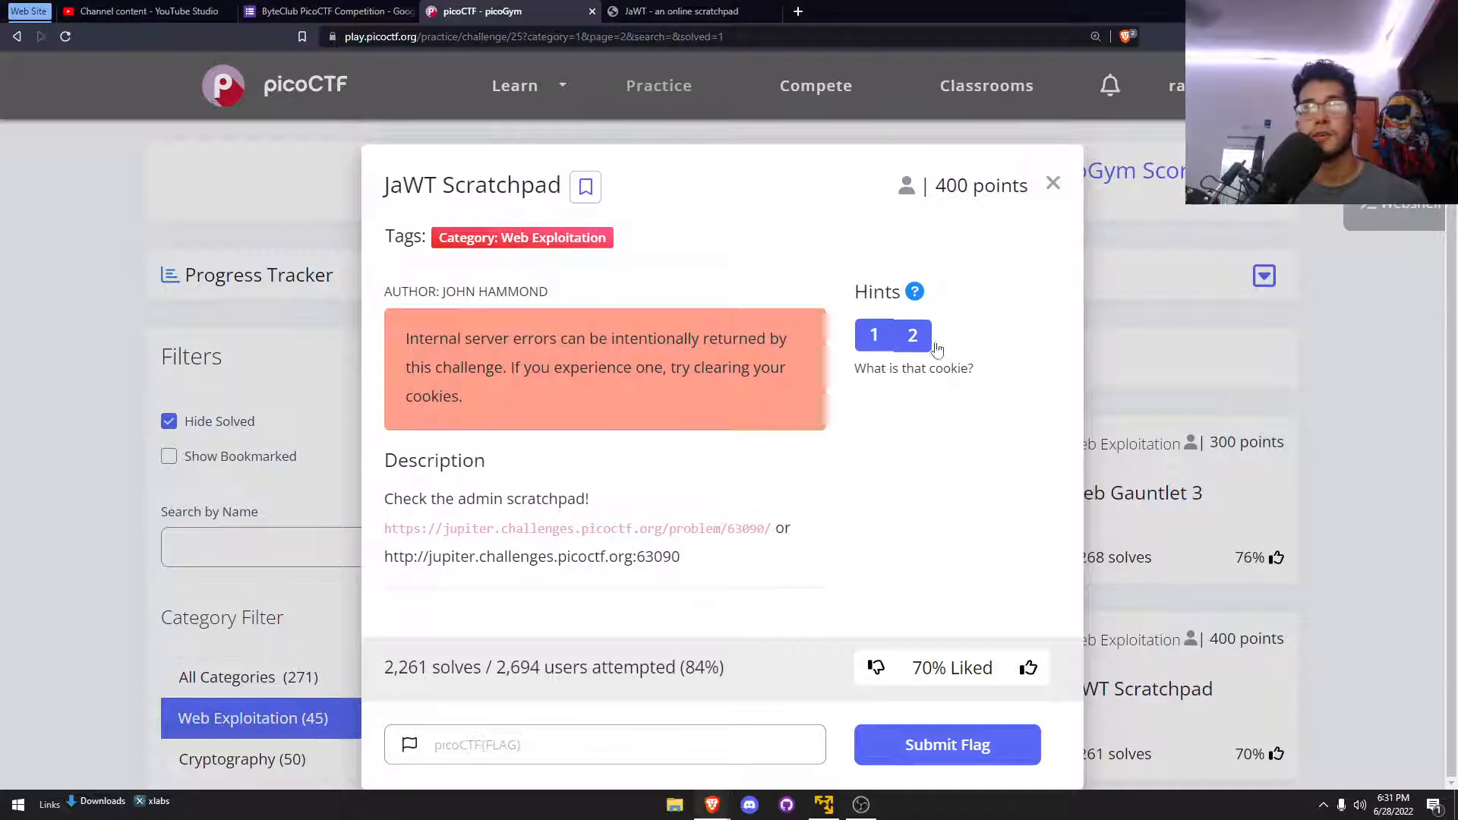
{"action": "left_click", "coordinate": [912, 335]}
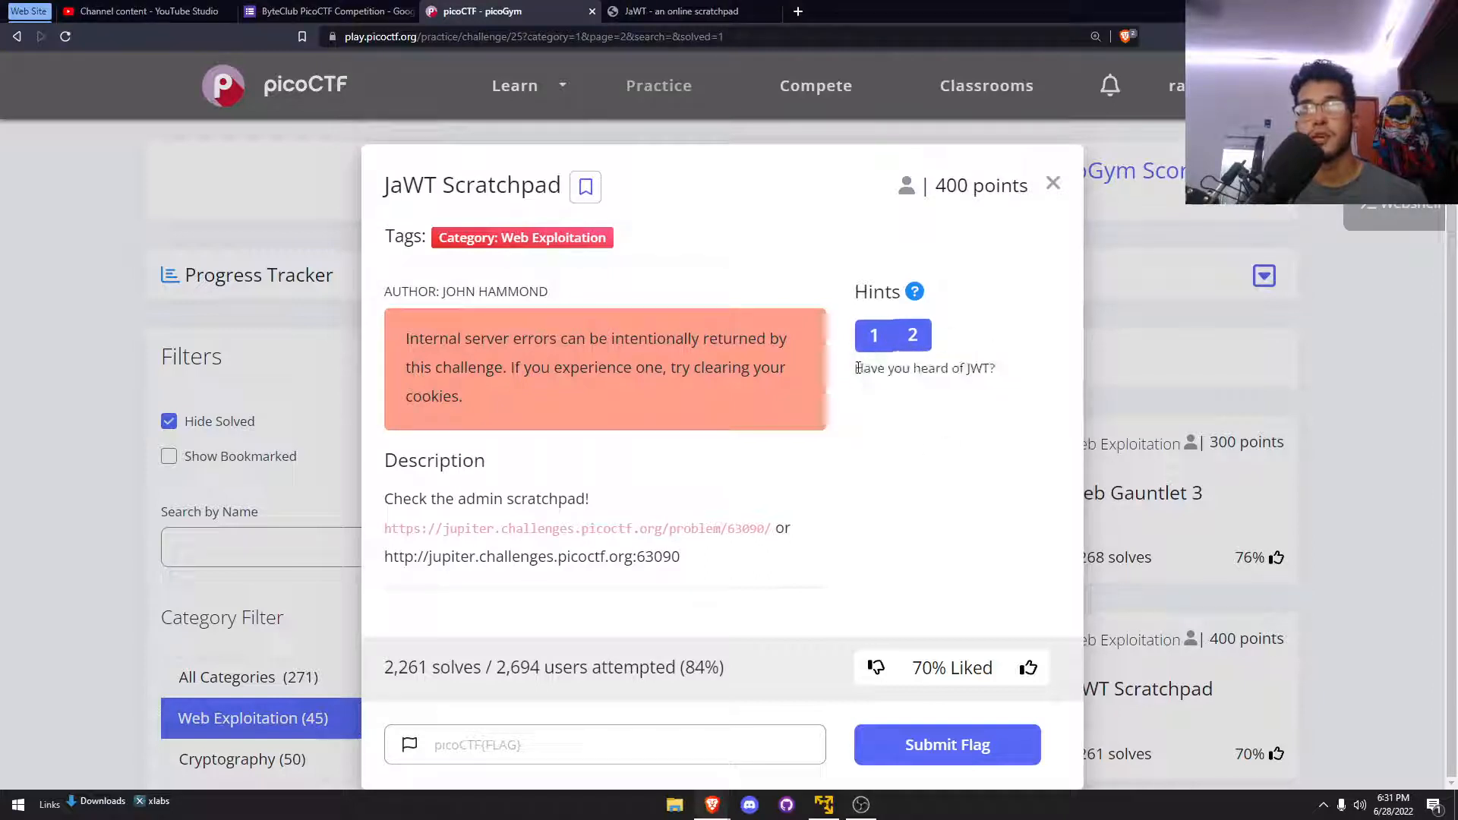
{"action": "mouse_move", "coordinate": [582, 109]}
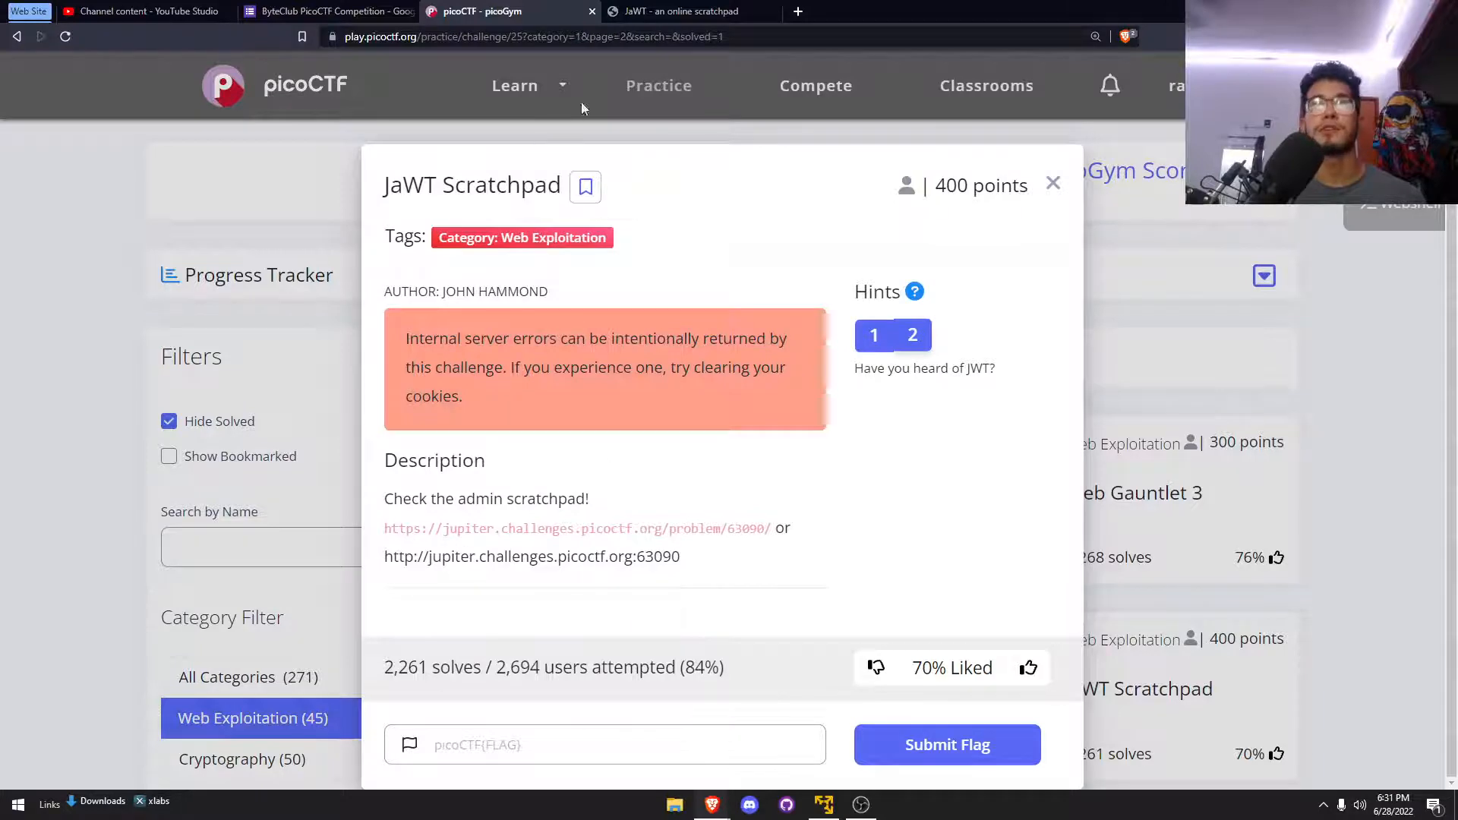
Open the JaWT site, get refused as admin, and log in as ordinary user frnak.
{"action": "left_click", "coordinate": [678, 11]}
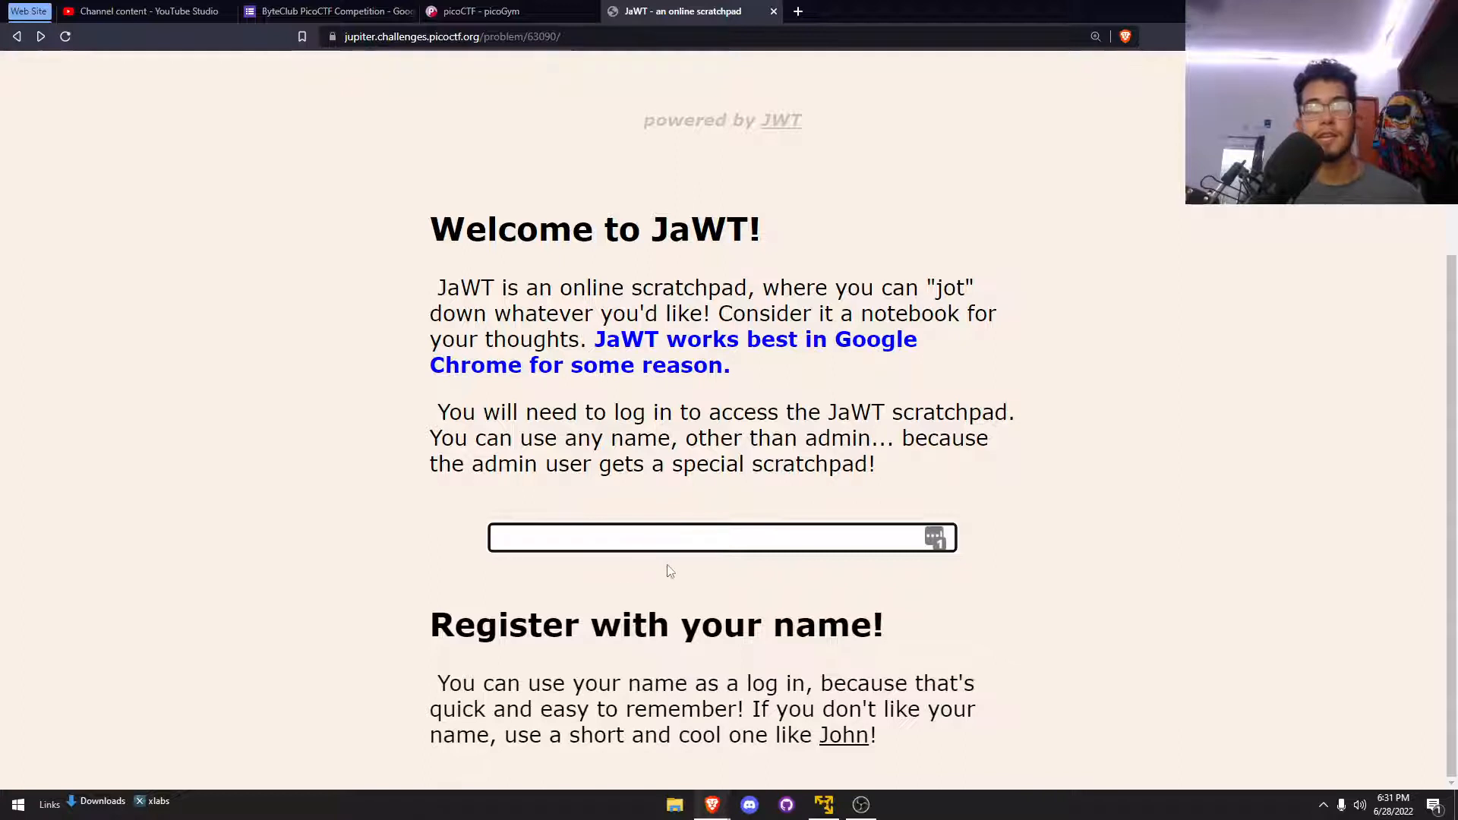
{"action": "left_click", "coordinate": [700, 537]}
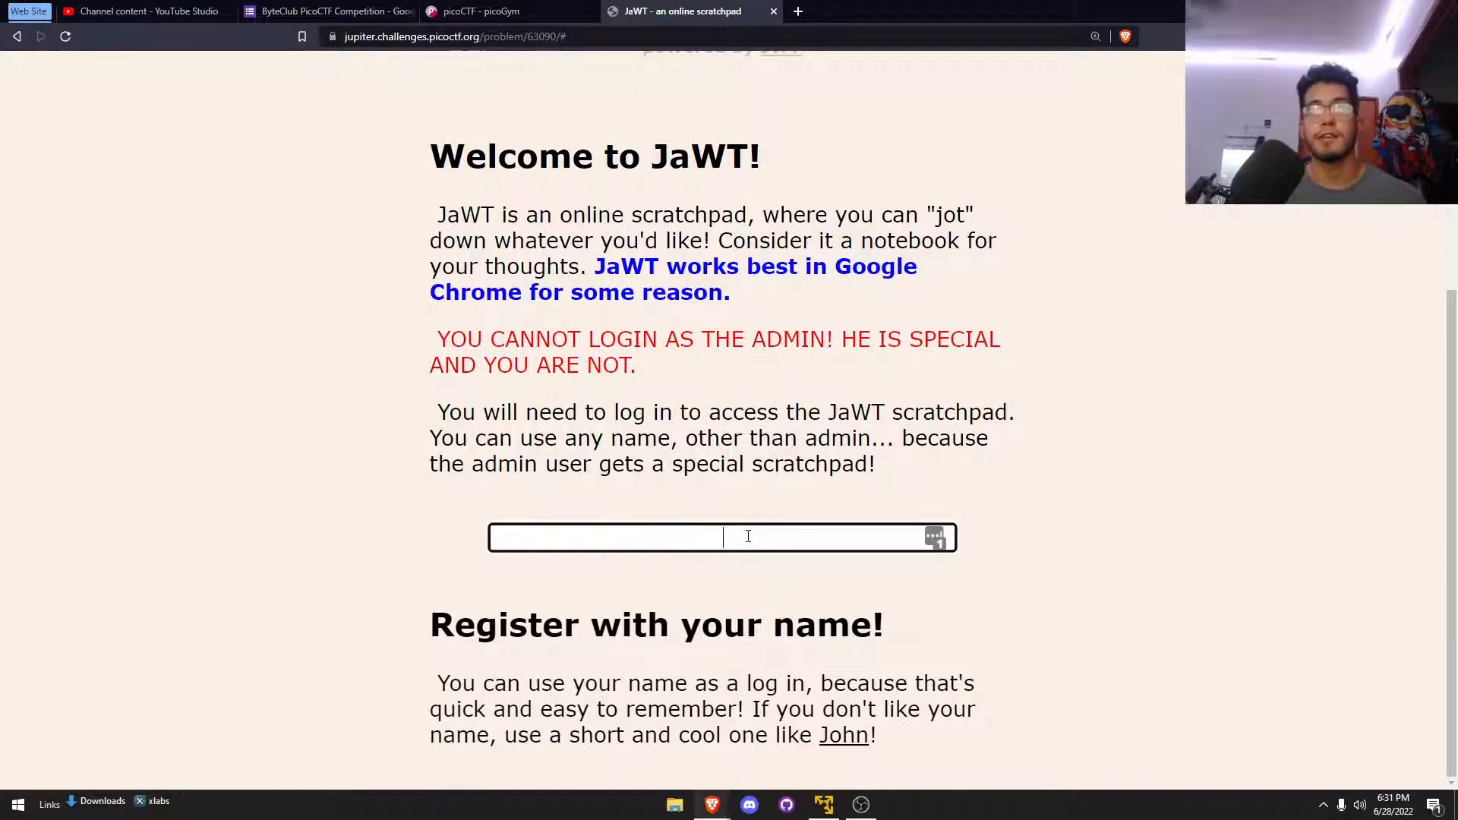
{"action": "mouse_move", "coordinate": [828, 604]}
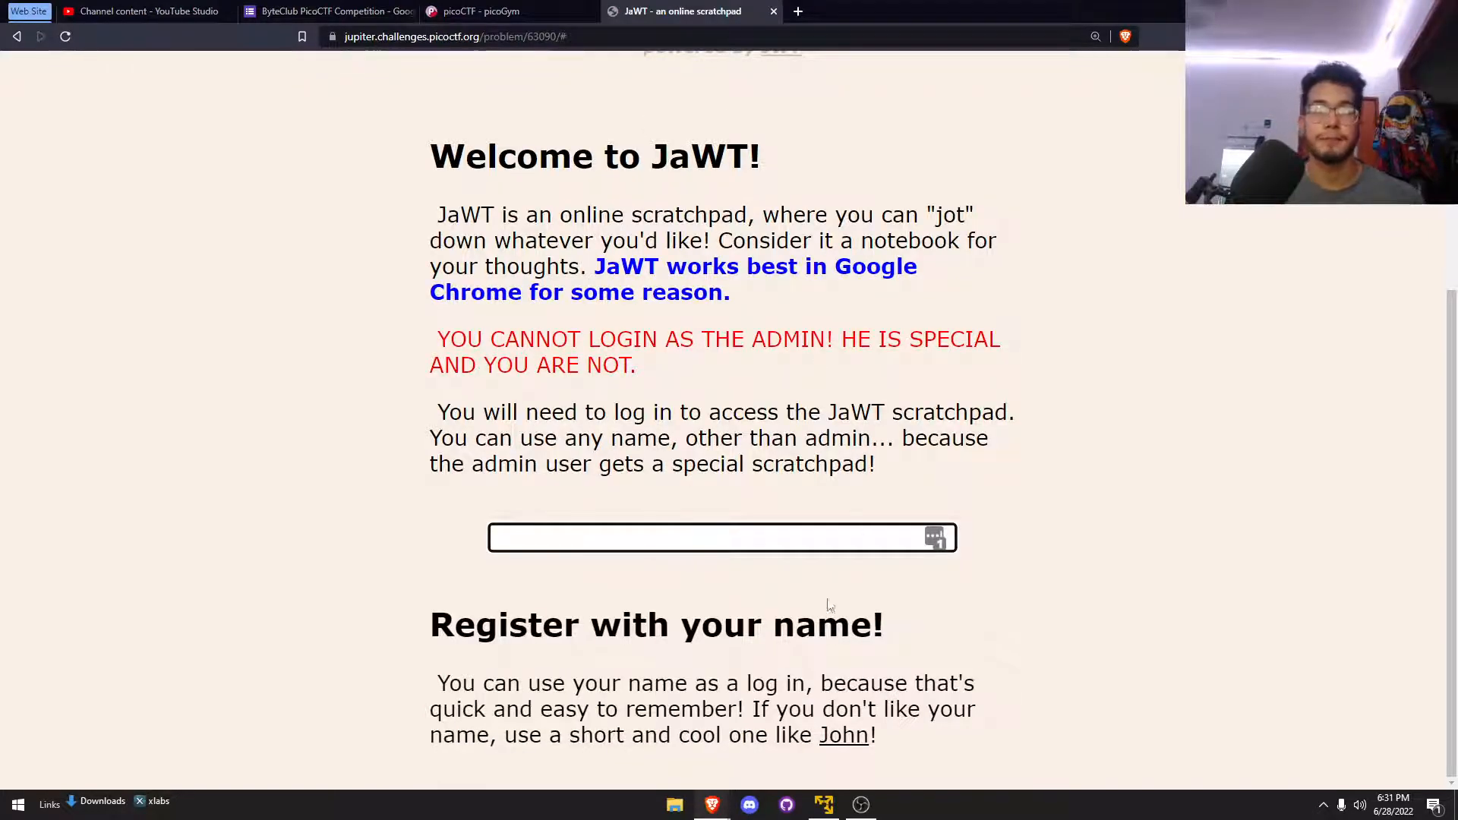
{"action": "mouse_move", "coordinate": [861, 739]}
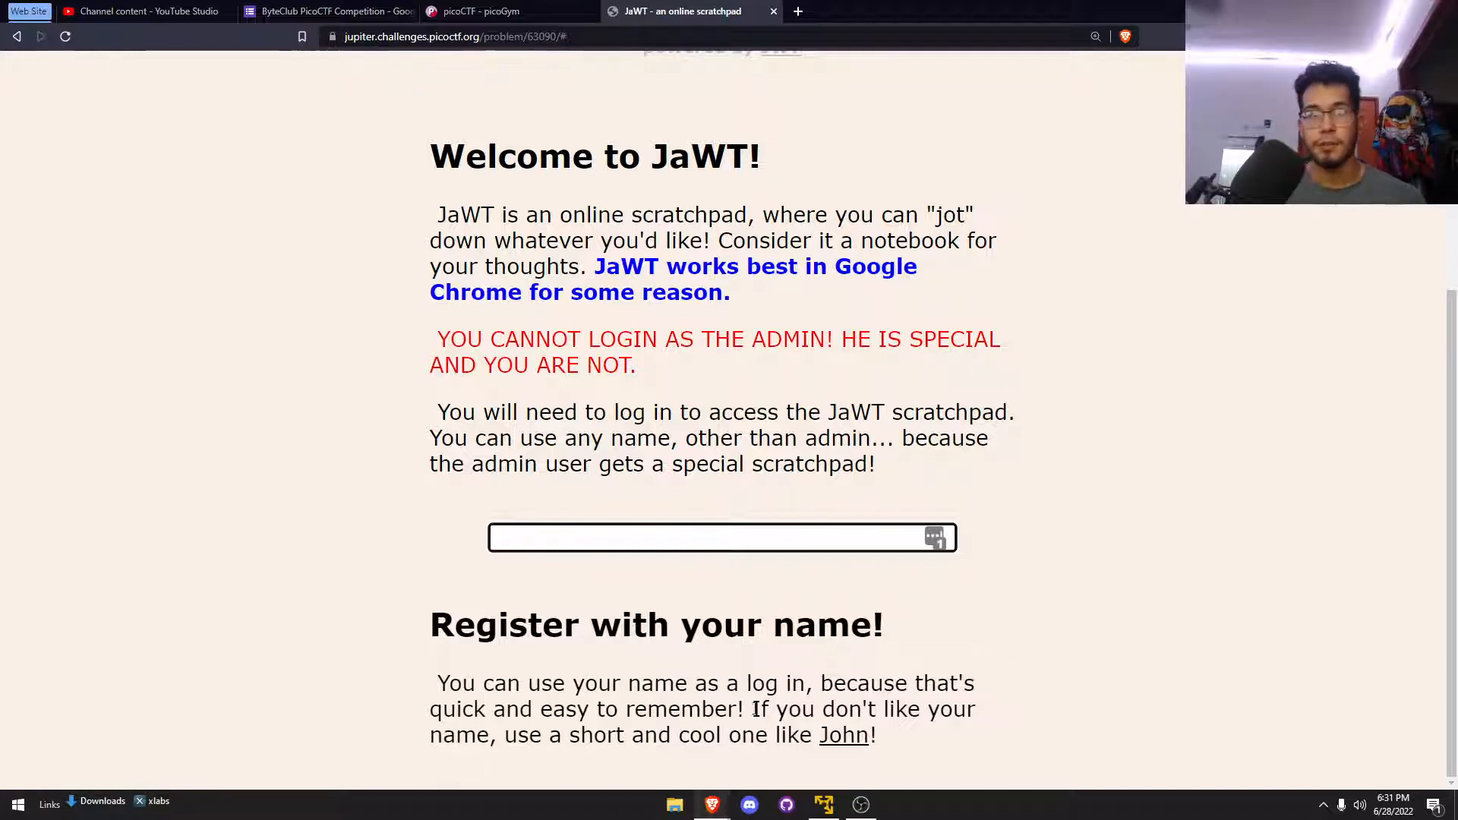
{"action": "left_click_drag", "start_coordinate": [754, 709], "coordinate": [758, 734]}
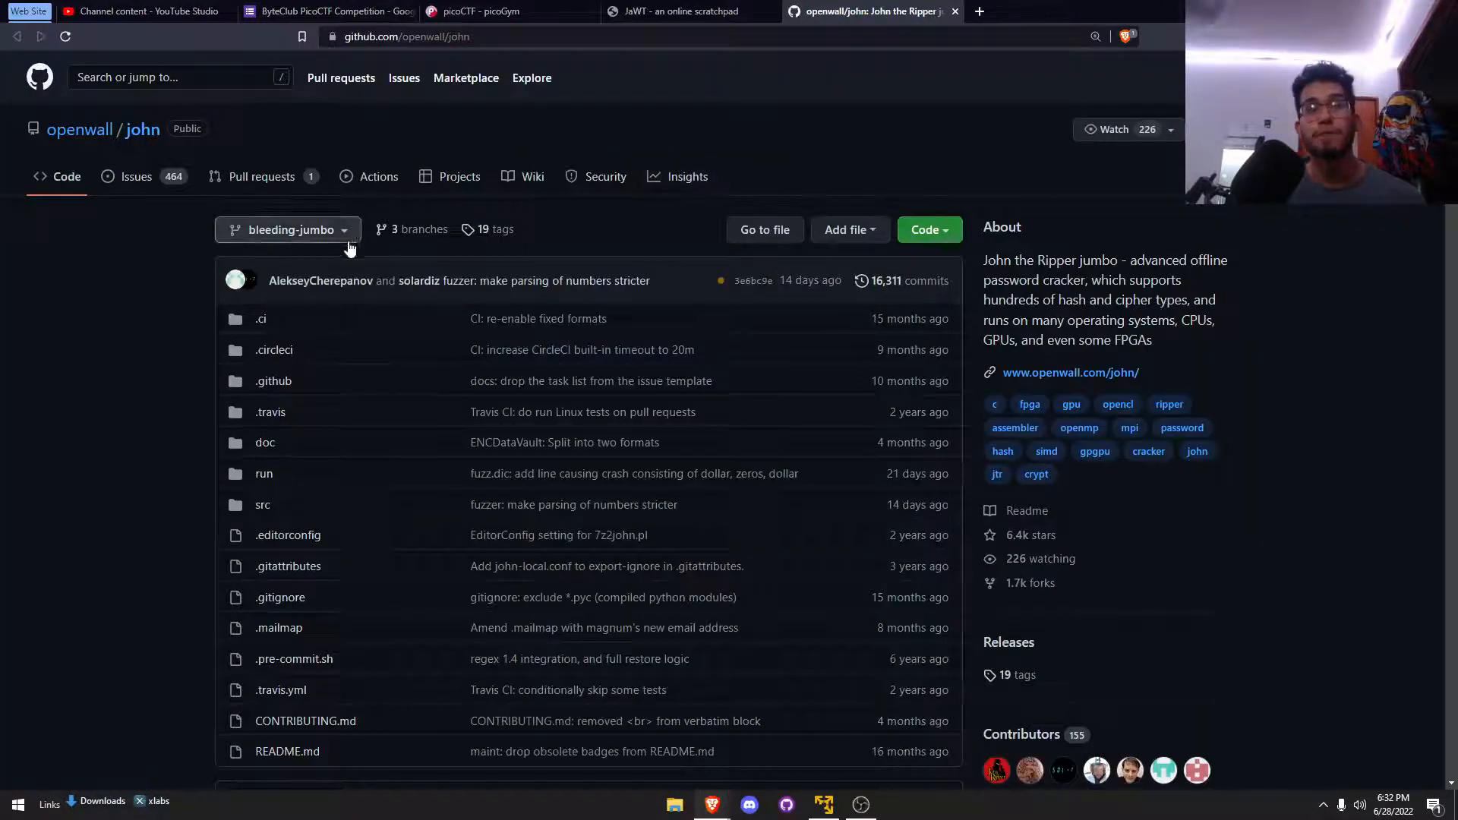
{"action": "left_click", "coordinate": [681, 12]}
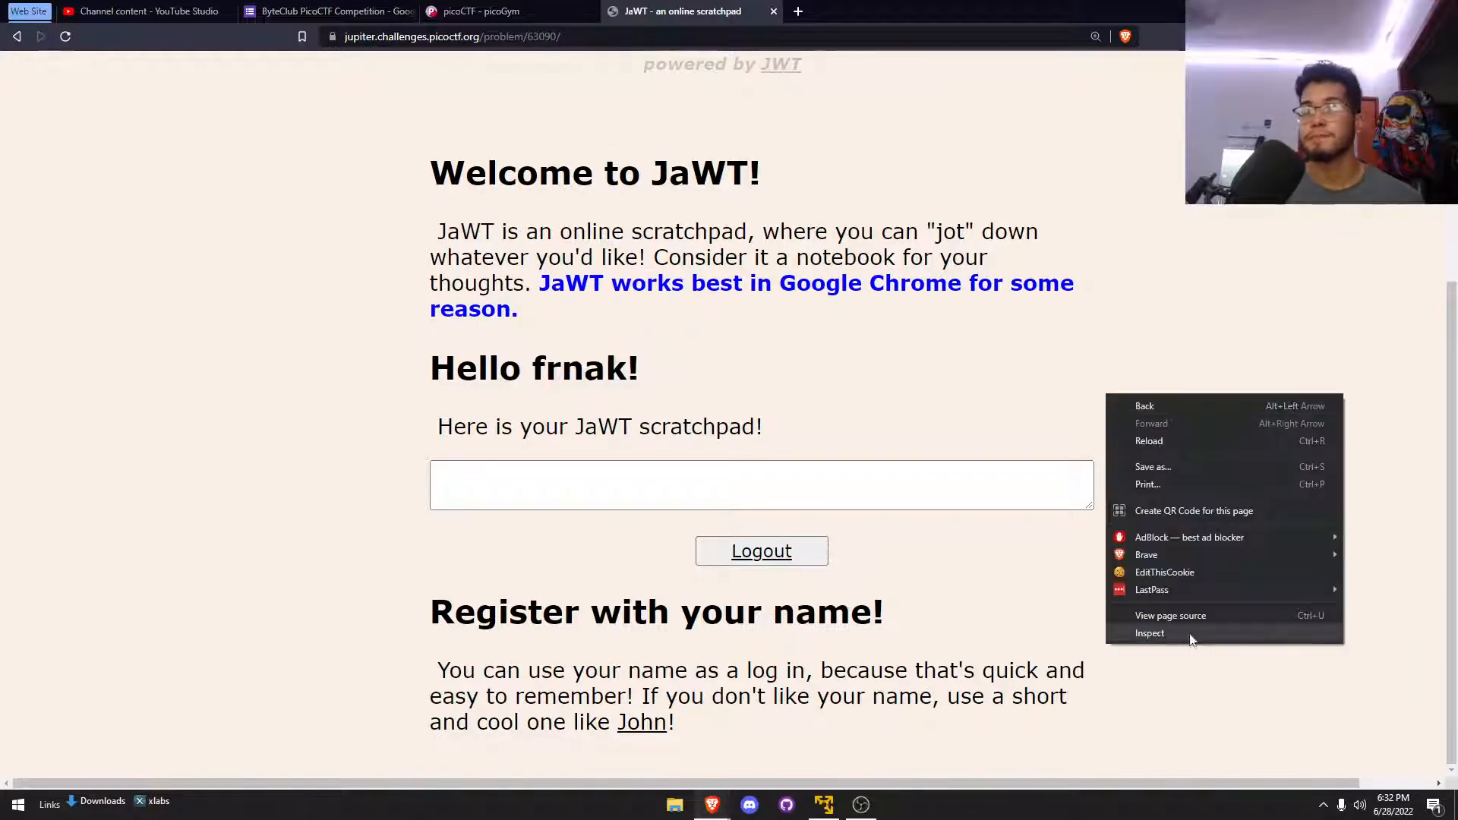
Inspect the page's Application storage and show the jwt cookie's full value.
{"action": "left_click", "coordinate": [1150, 633]}
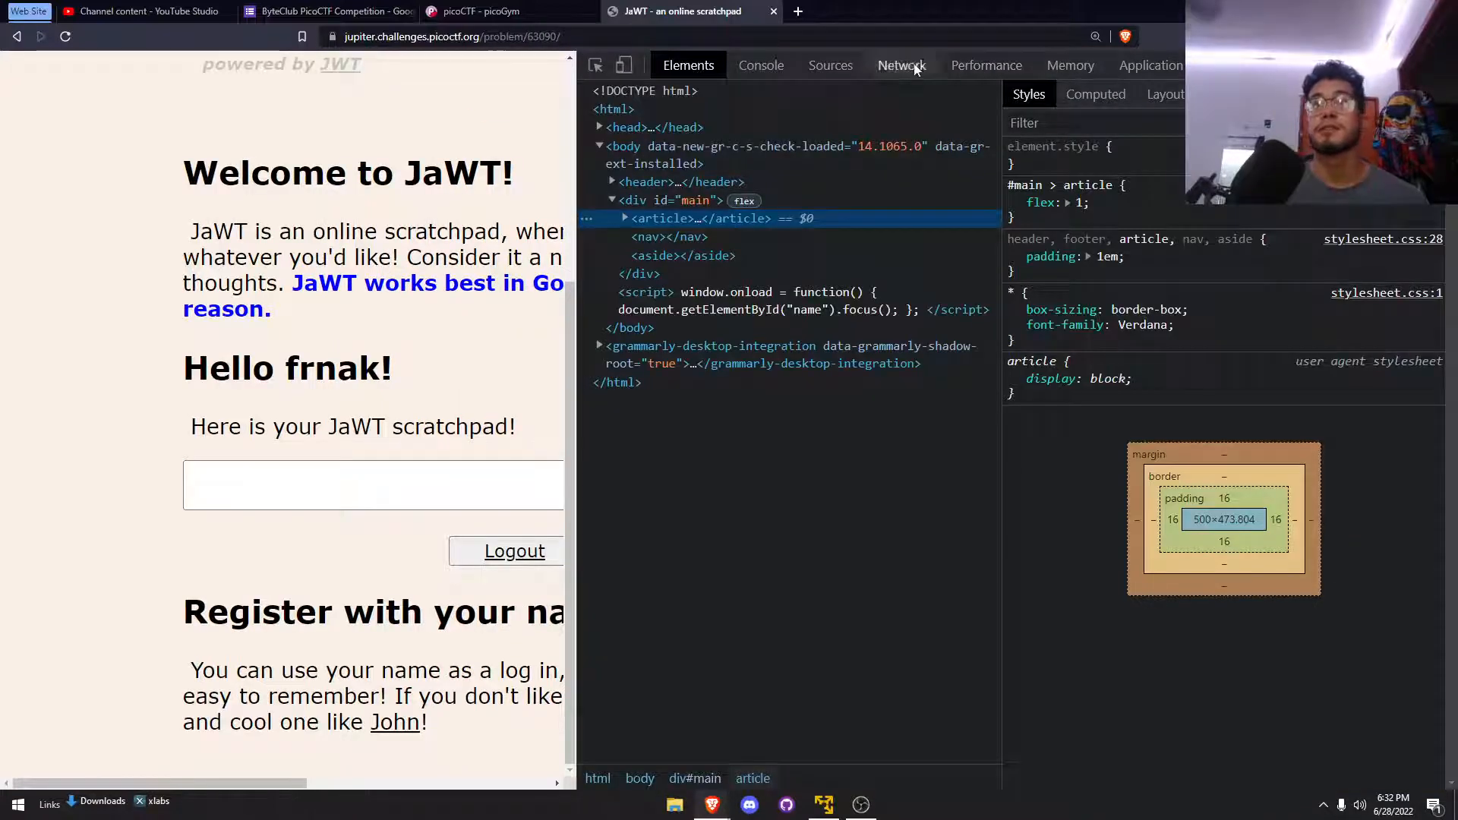
{"action": "left_click", "coordinate": [1151, 65]}
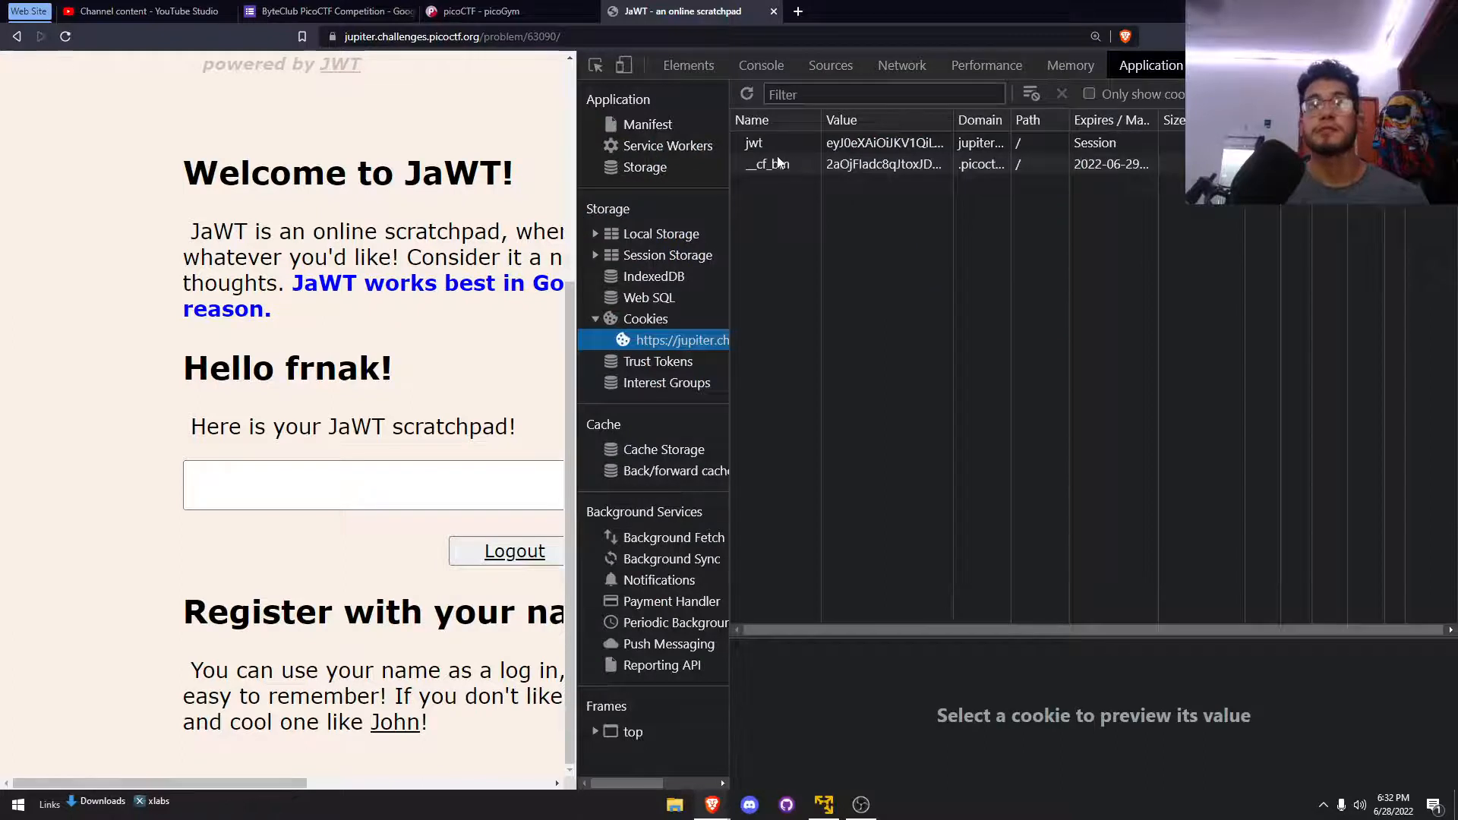
{"action": "left_click", "coordinate": [859, 143]}
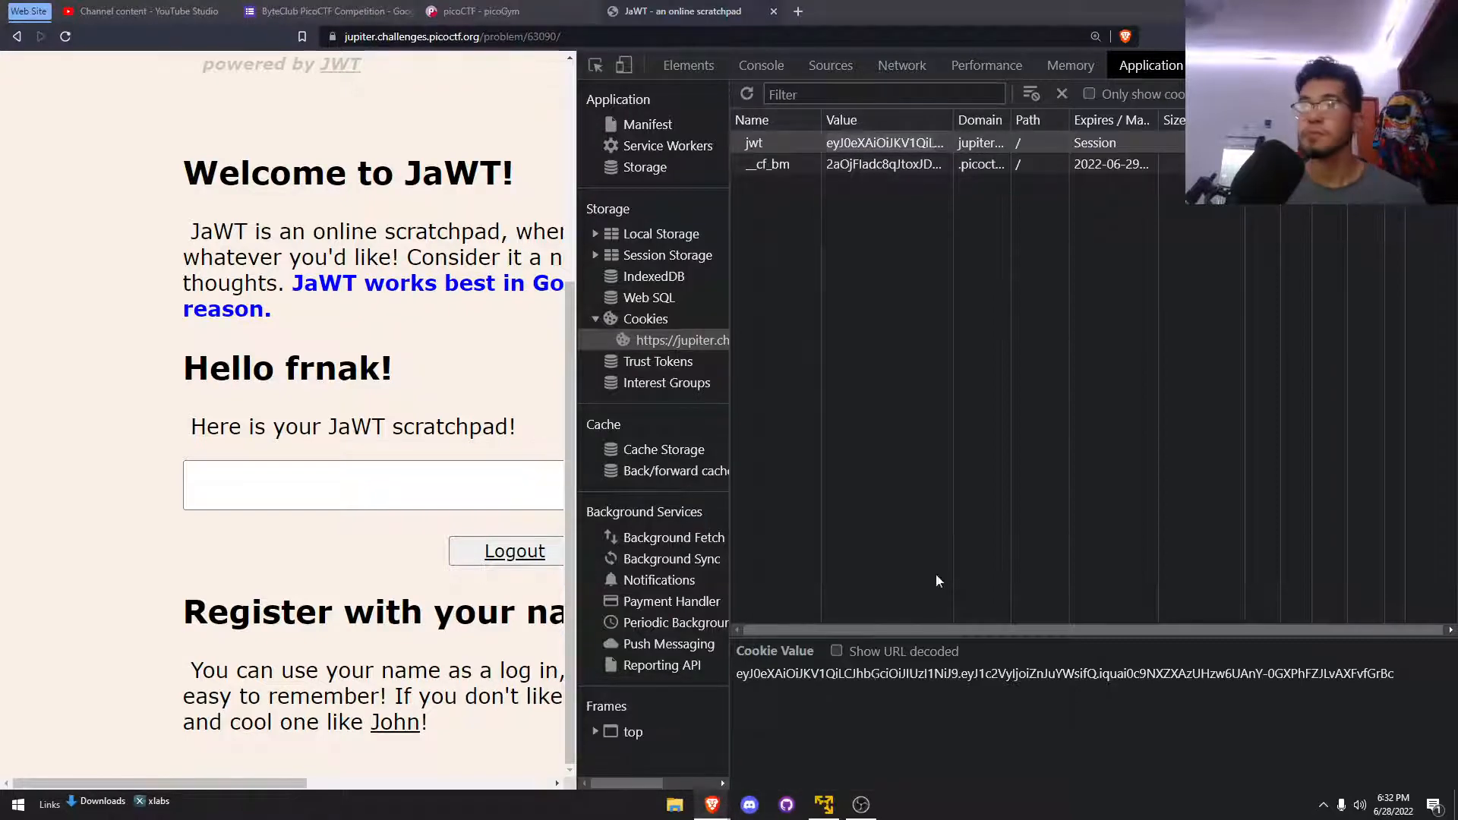
{"action": "left_click", "coordinate": [876, 12]}
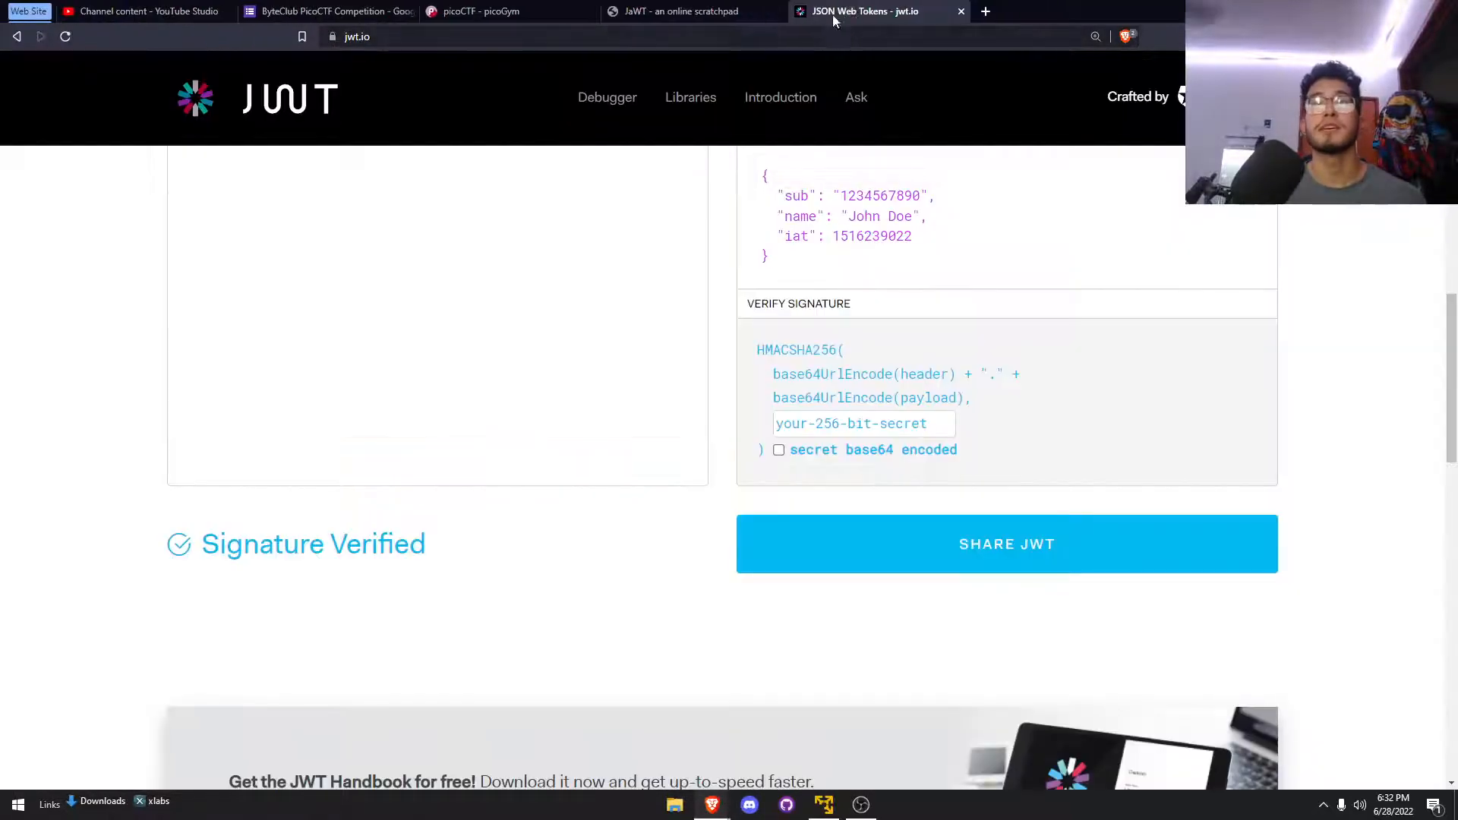
Review the decoded HS256 header and frnak payload of the token in jwt.io.
{"action": "scroll", "scroll_direction": "up", "scroll_amount": 3}
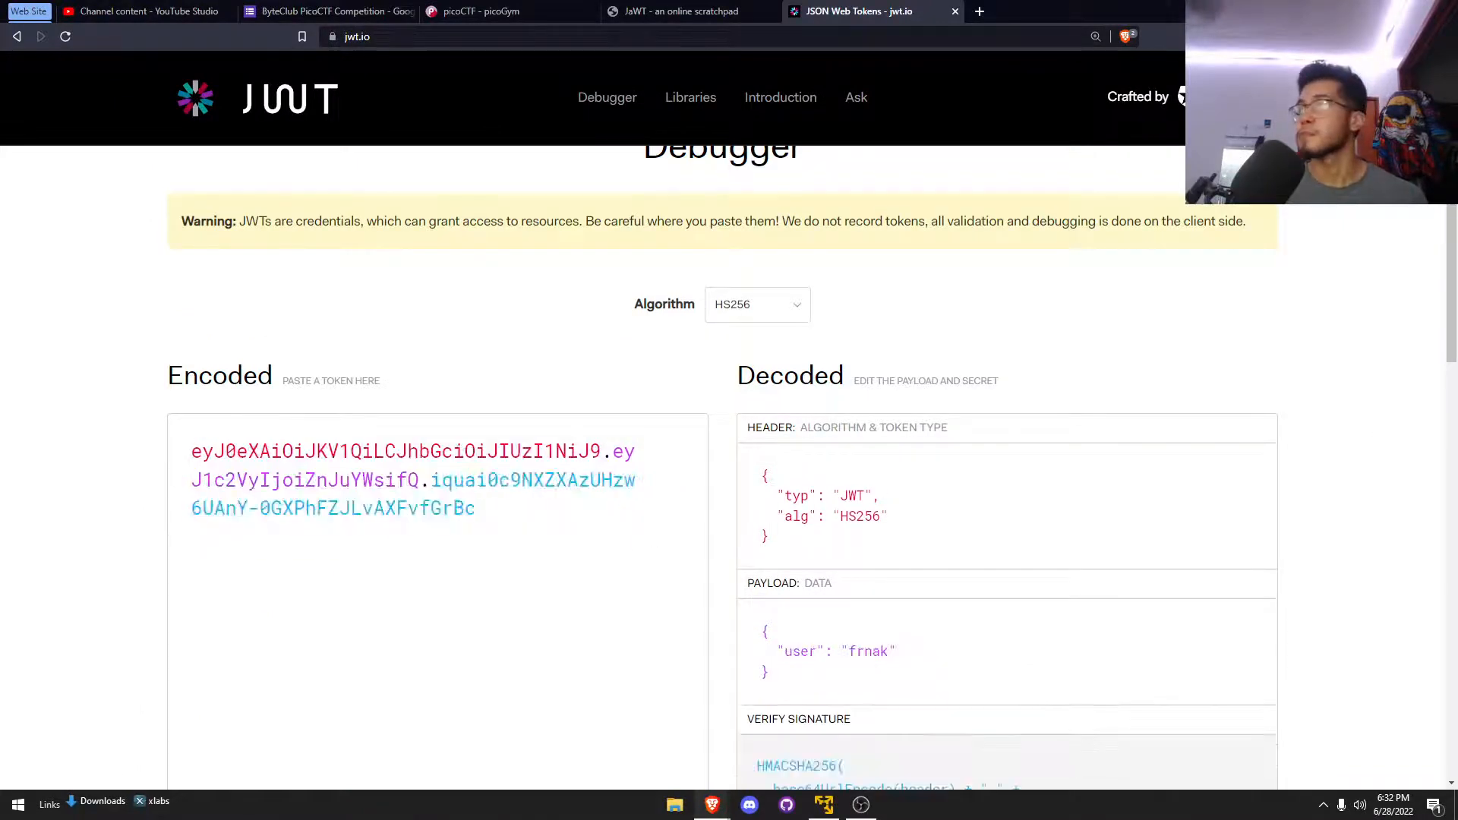
{"action": "mouse_move", "coordinate": [693, 523]}
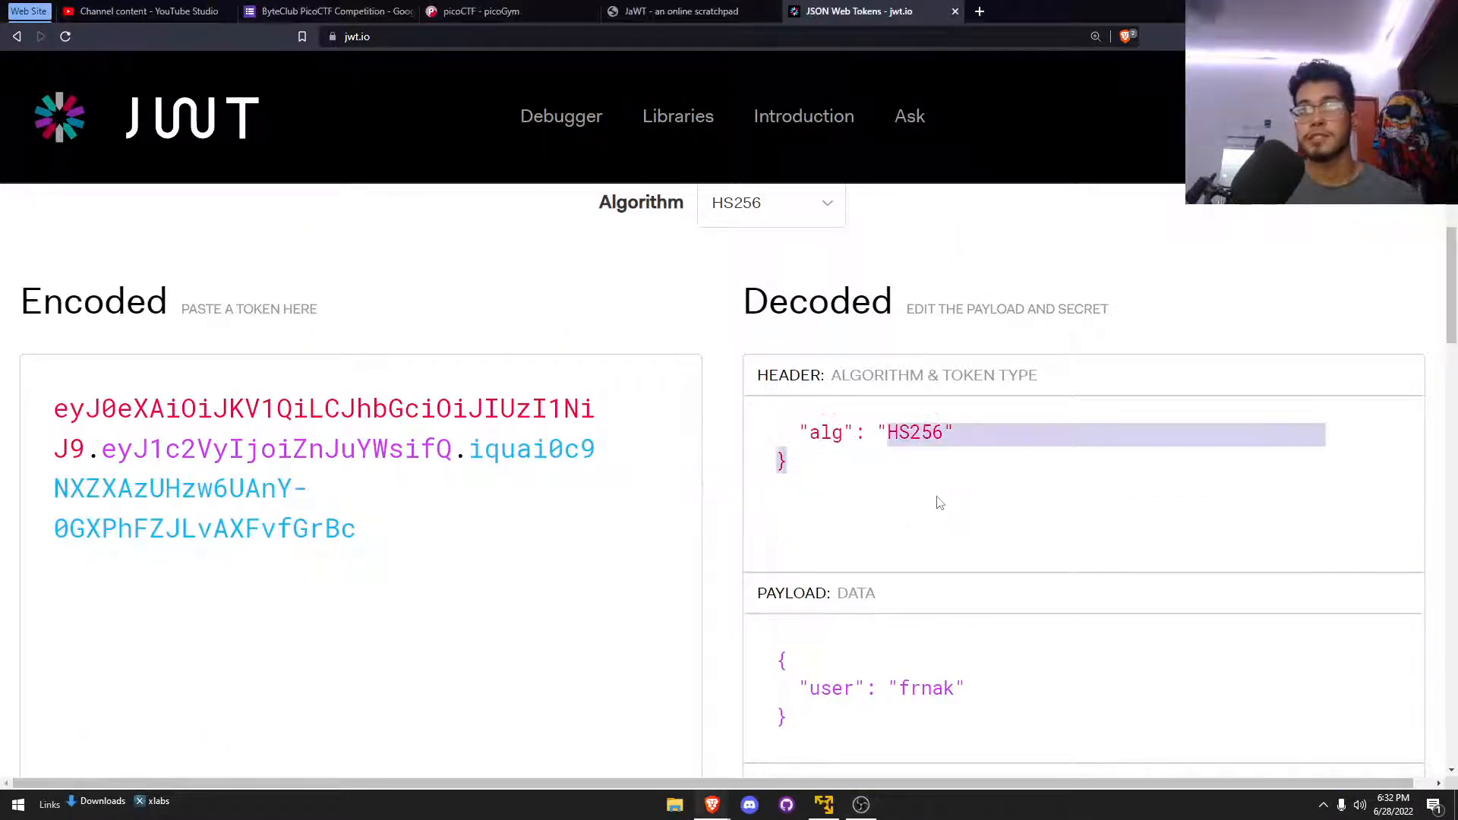
{"action": "scroll", "scroll_direction": "down", "scroll_amount": 3}
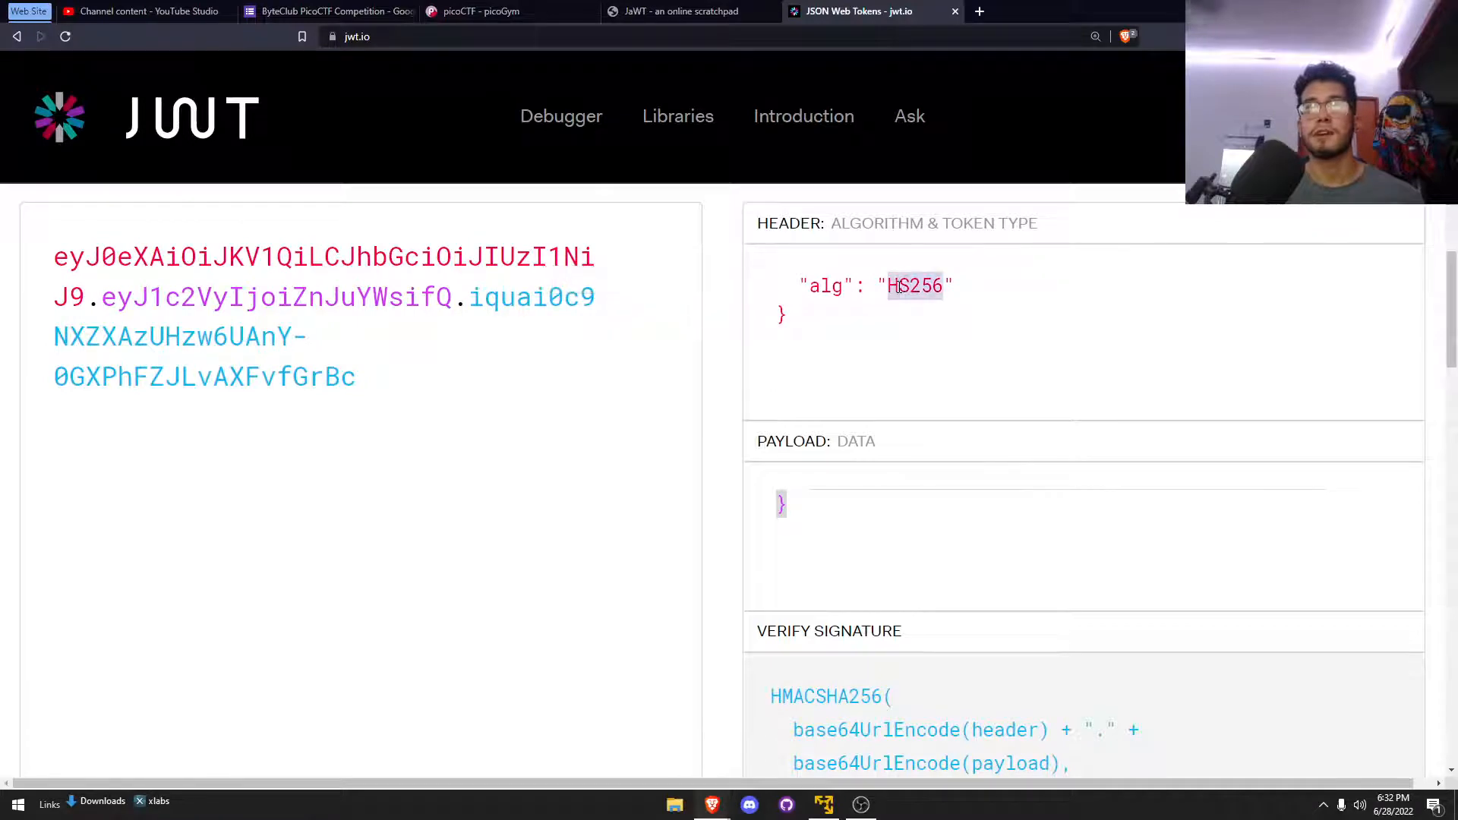
{"action": "mouse_move", "coordinate": [913, 286]}
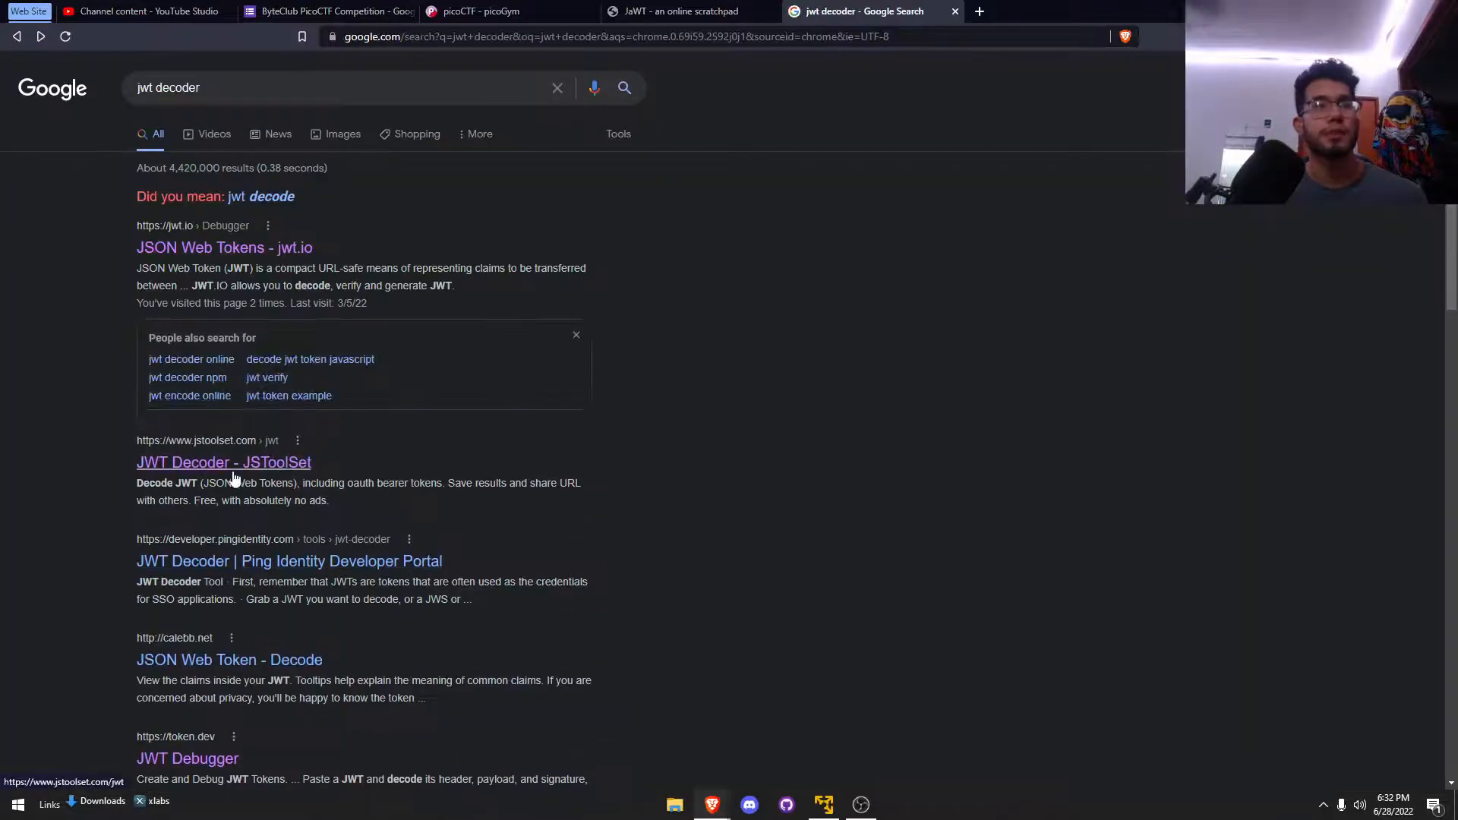
Decode frank's jwt cookie in token.dev, showing HS256 and failed signature, then bring up the Kali VM.
{"action": "left_click", "coordinate": [188, 758]}
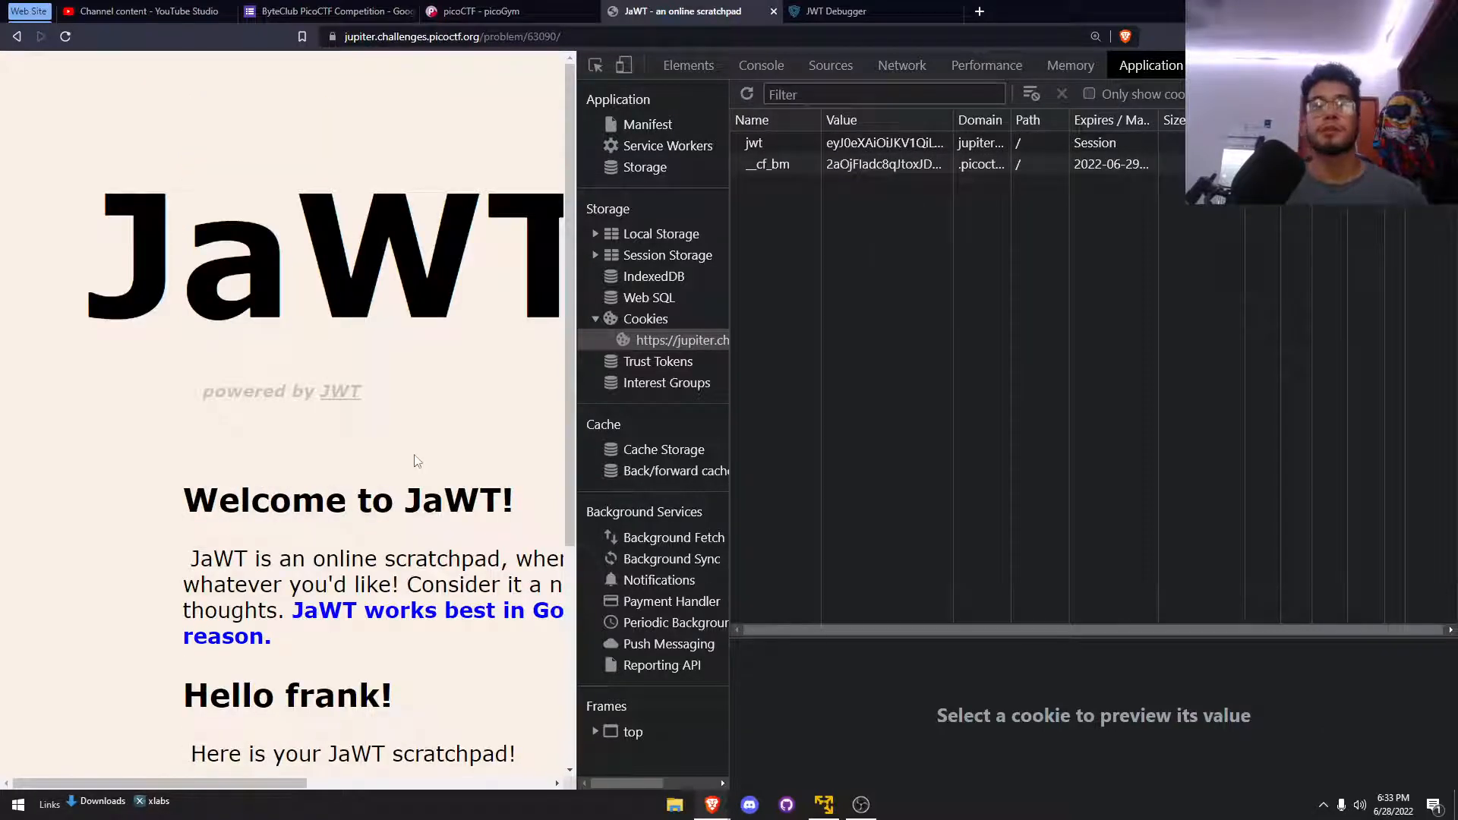
{"action": "left_click", "coordinate": [753, 142]}
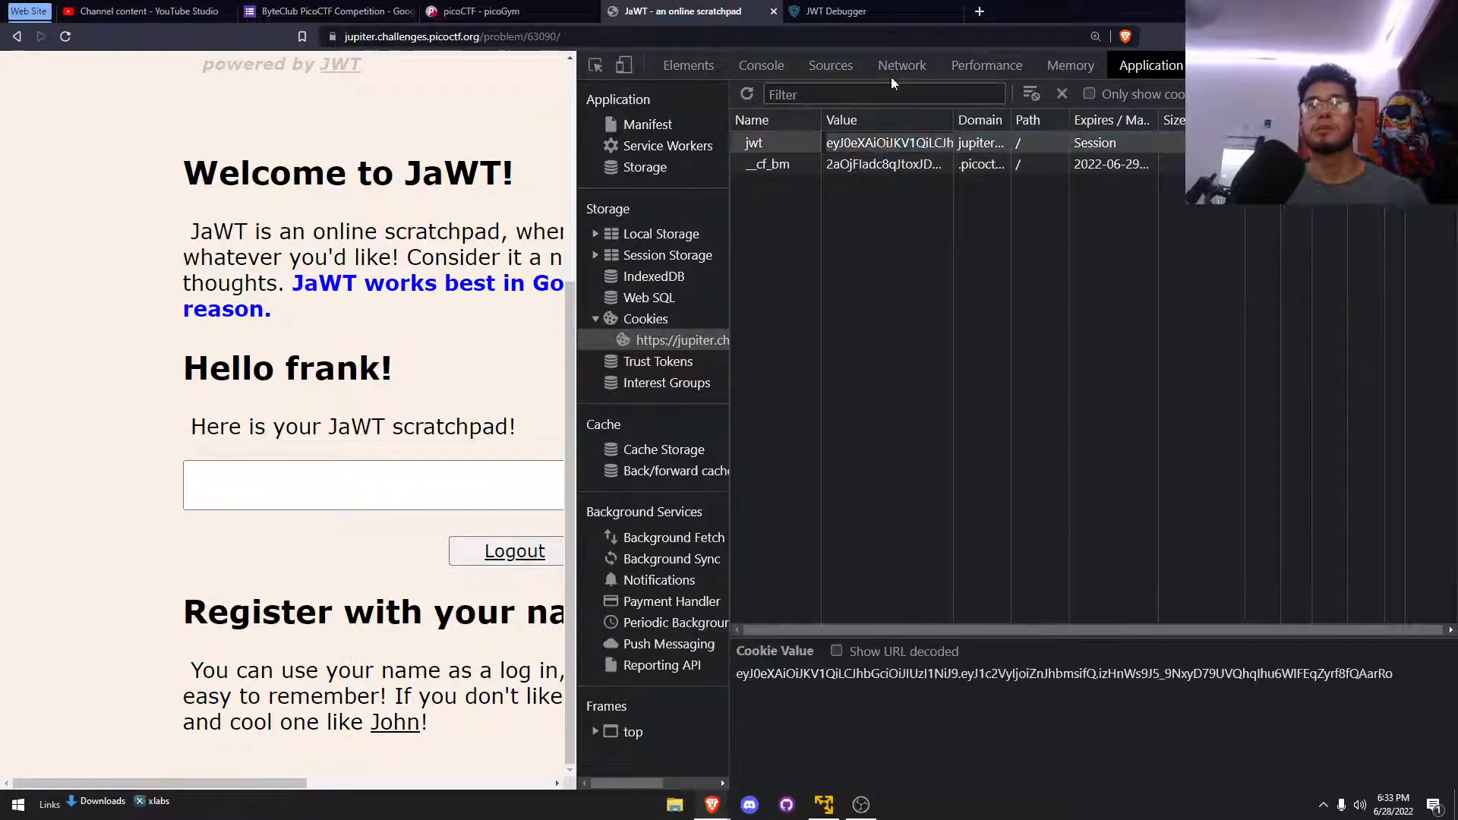
{"action": "left_click", "coordinate": [851, 12]}
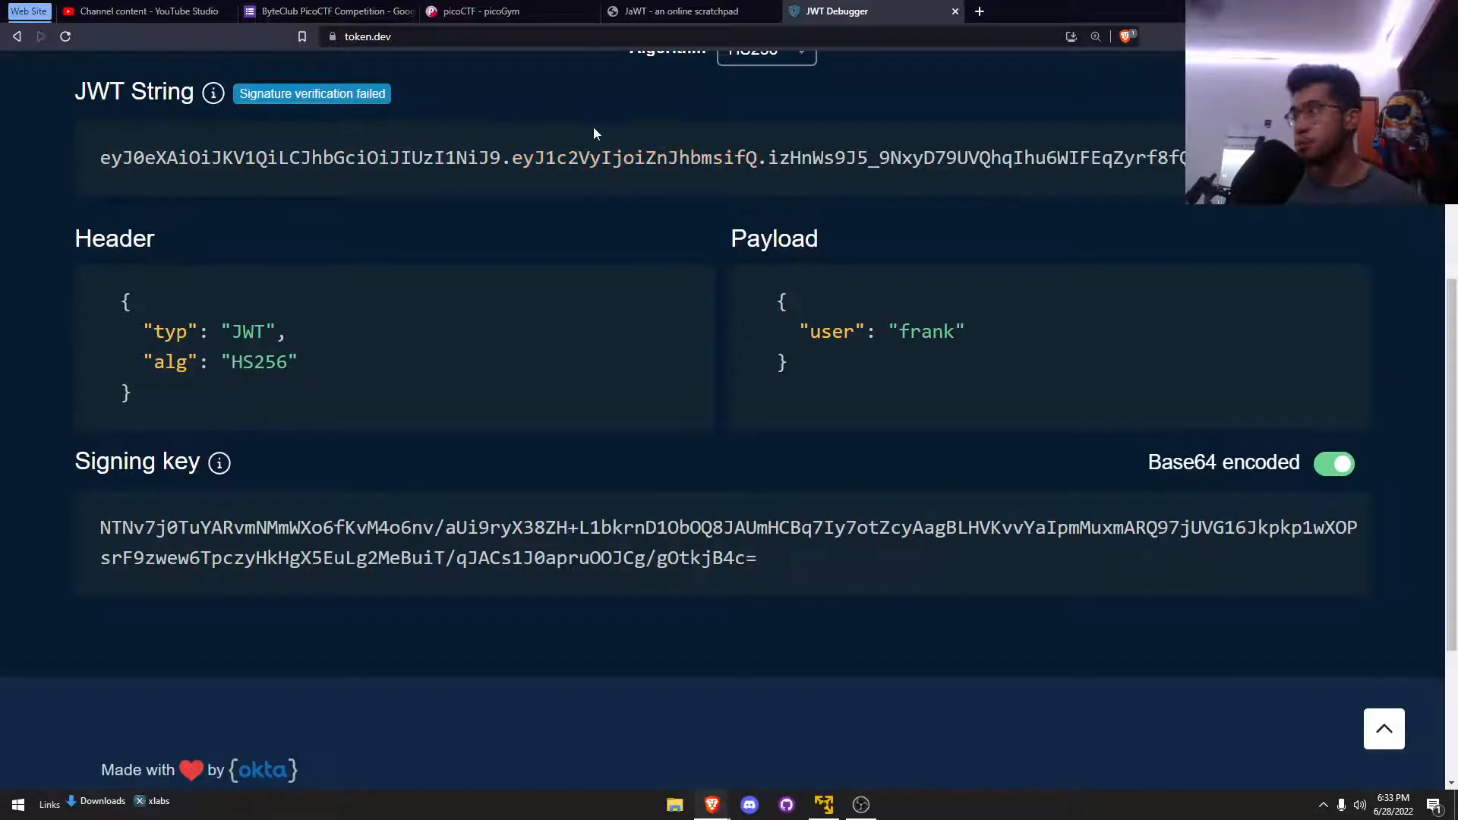
{"action": "mouse_move", "coordinate": [604, 303]}
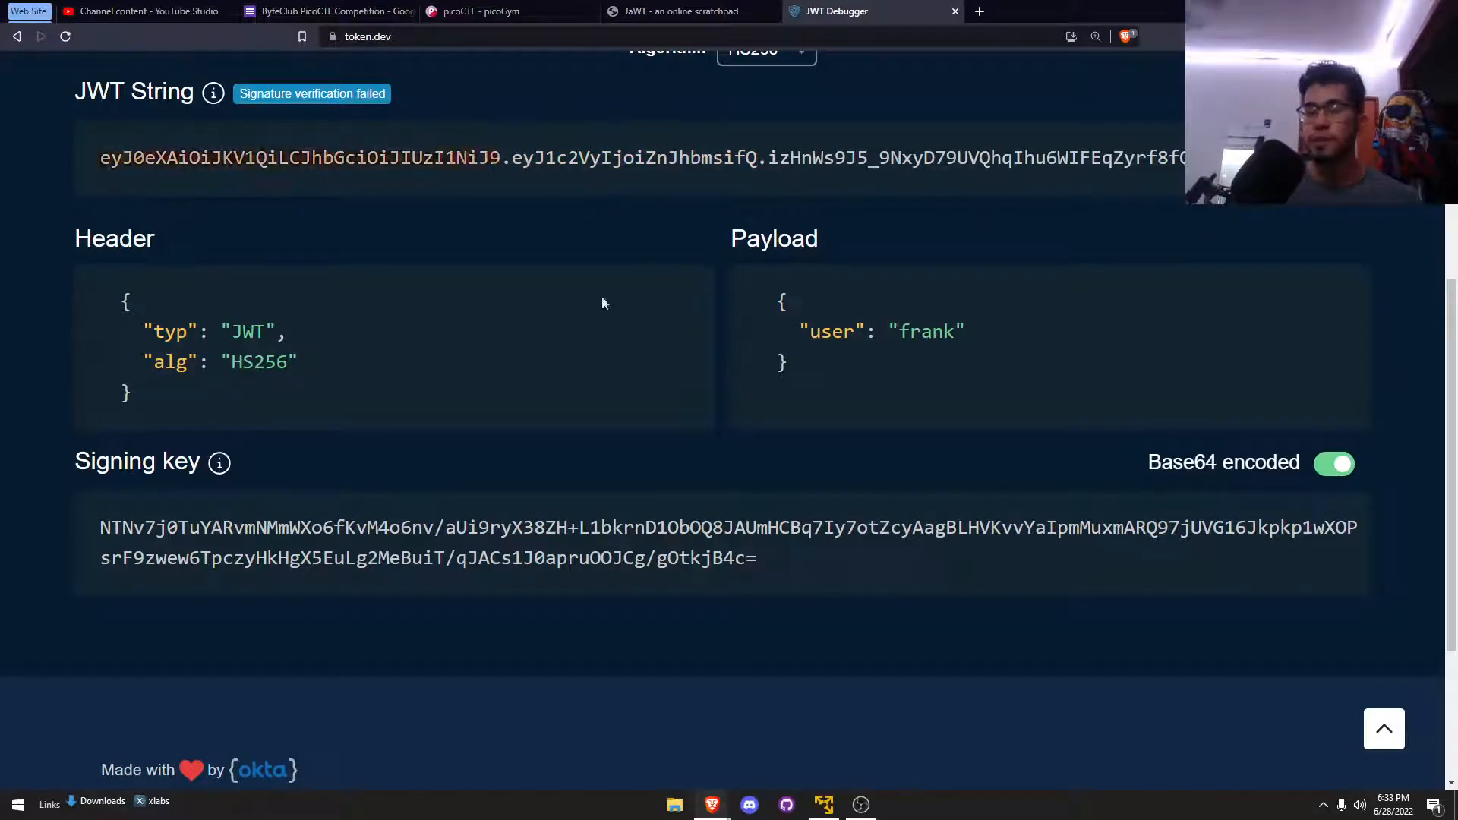
{"action": "left_click", "coordinate": [823, 804]}
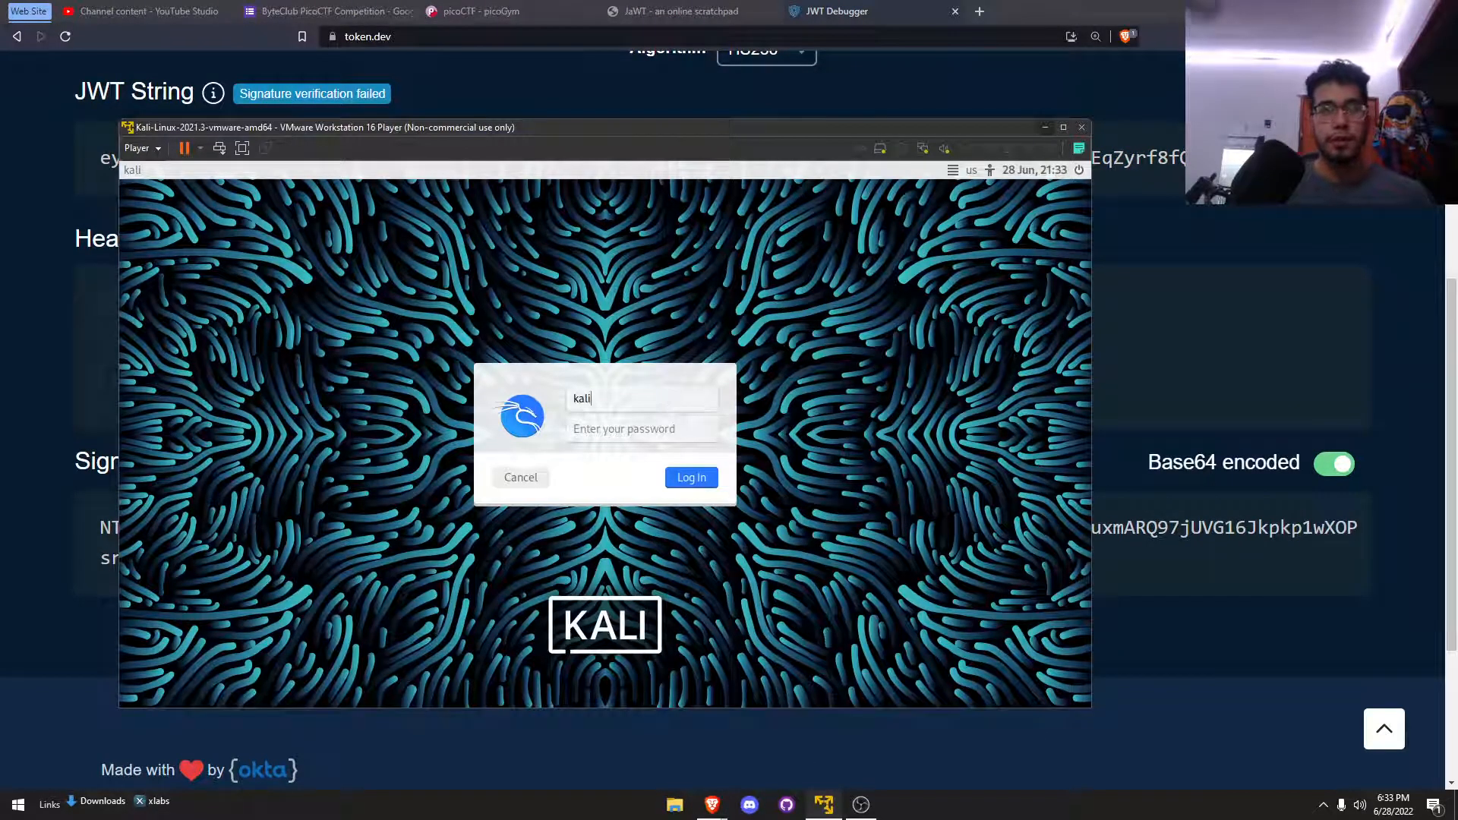
Log into the Kali desktop and expand the VM window to full screen.
{"action": "left_click", "coordinate": [691, 477]}
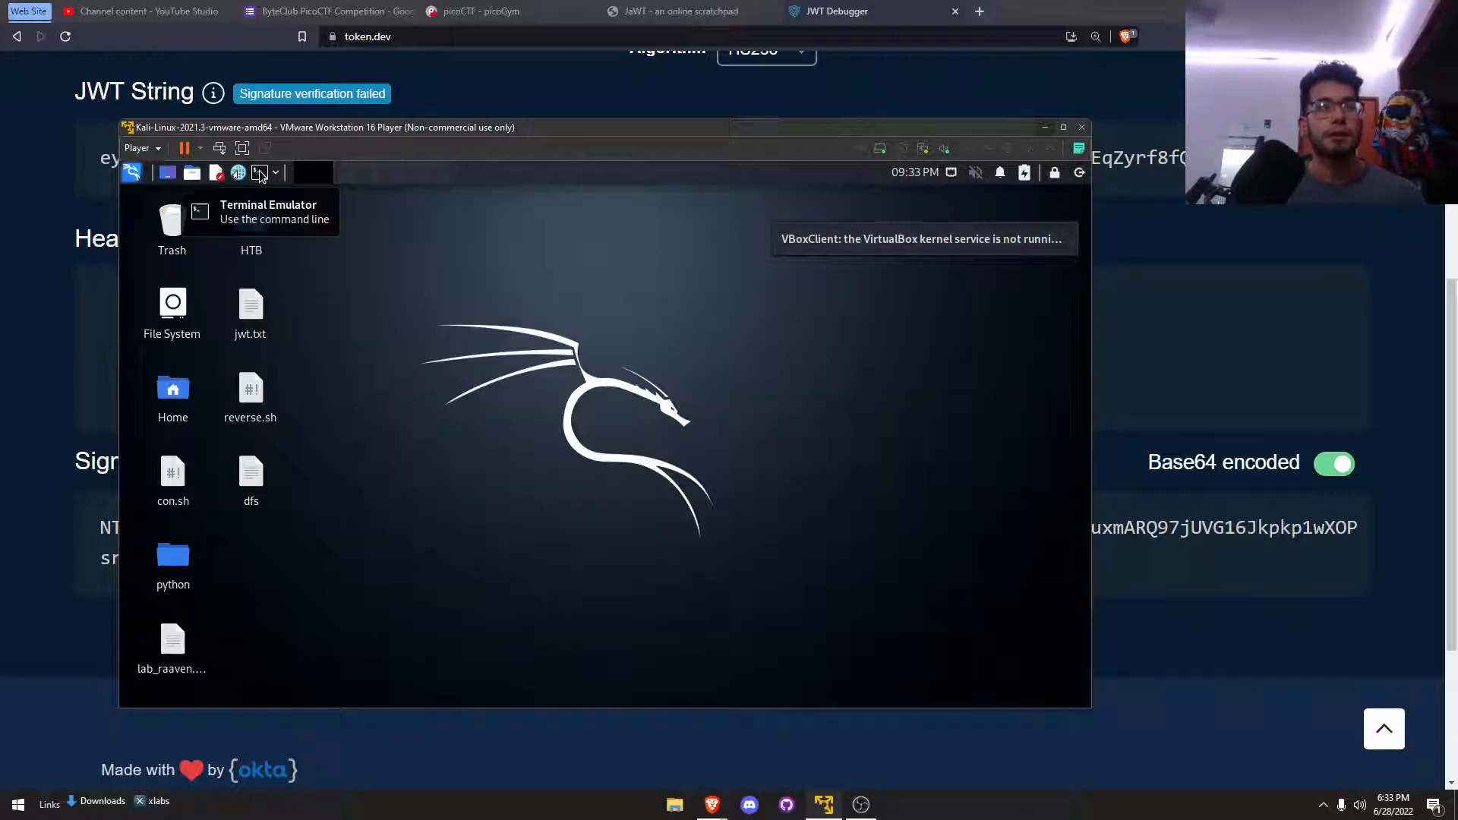
{"action": "mouse_move", "coordinate": [256, 482]}
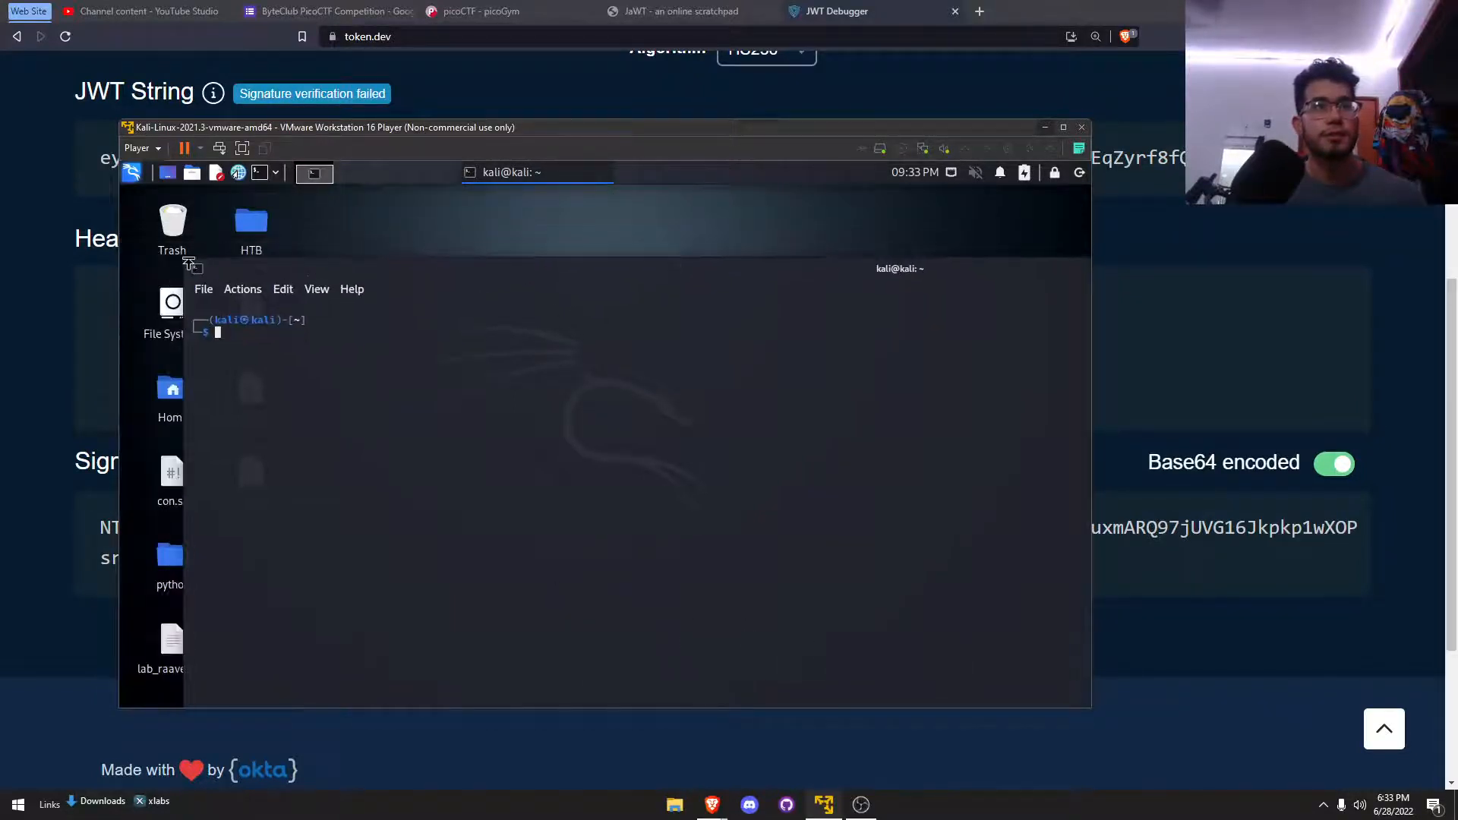
{"action": "left_click", "coordinate": [1064, 127]}
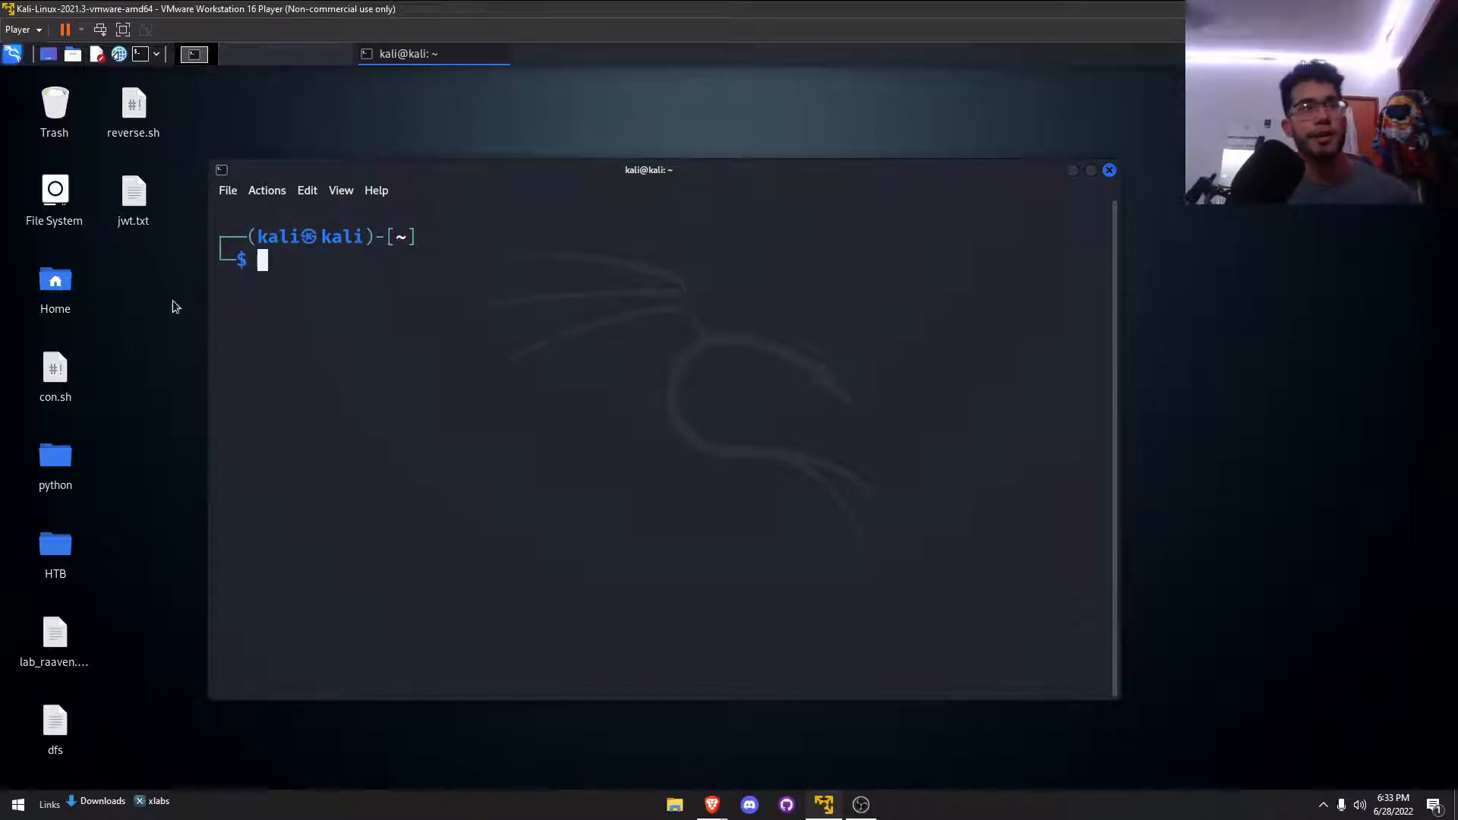
{"action": "mouse_move", "coordinate": [357, 307]}
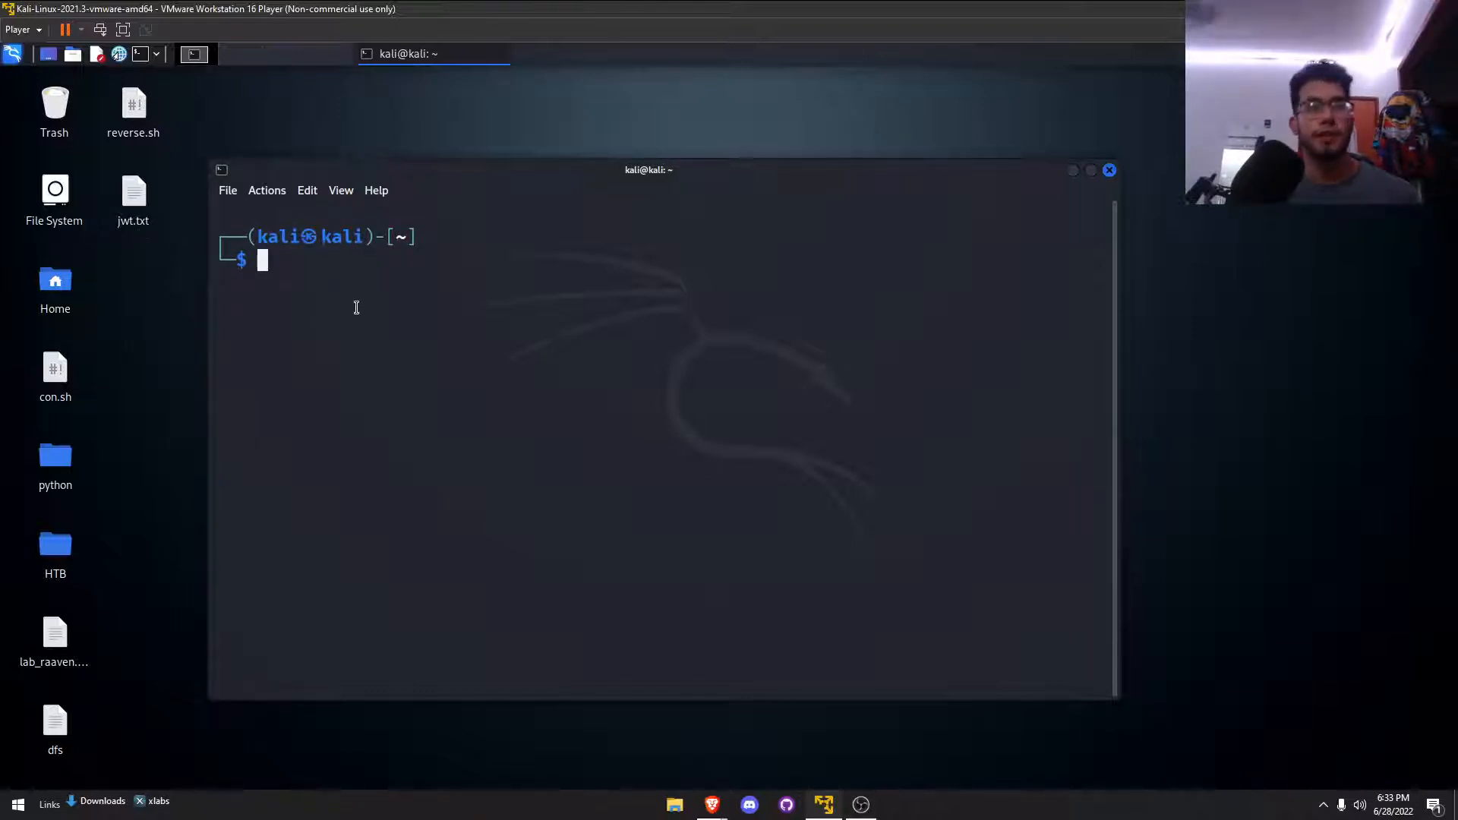
Clean old files on the Desktop and save the session token into jwt.txt with nano.
{"action": "type", "text": "rm jw"}
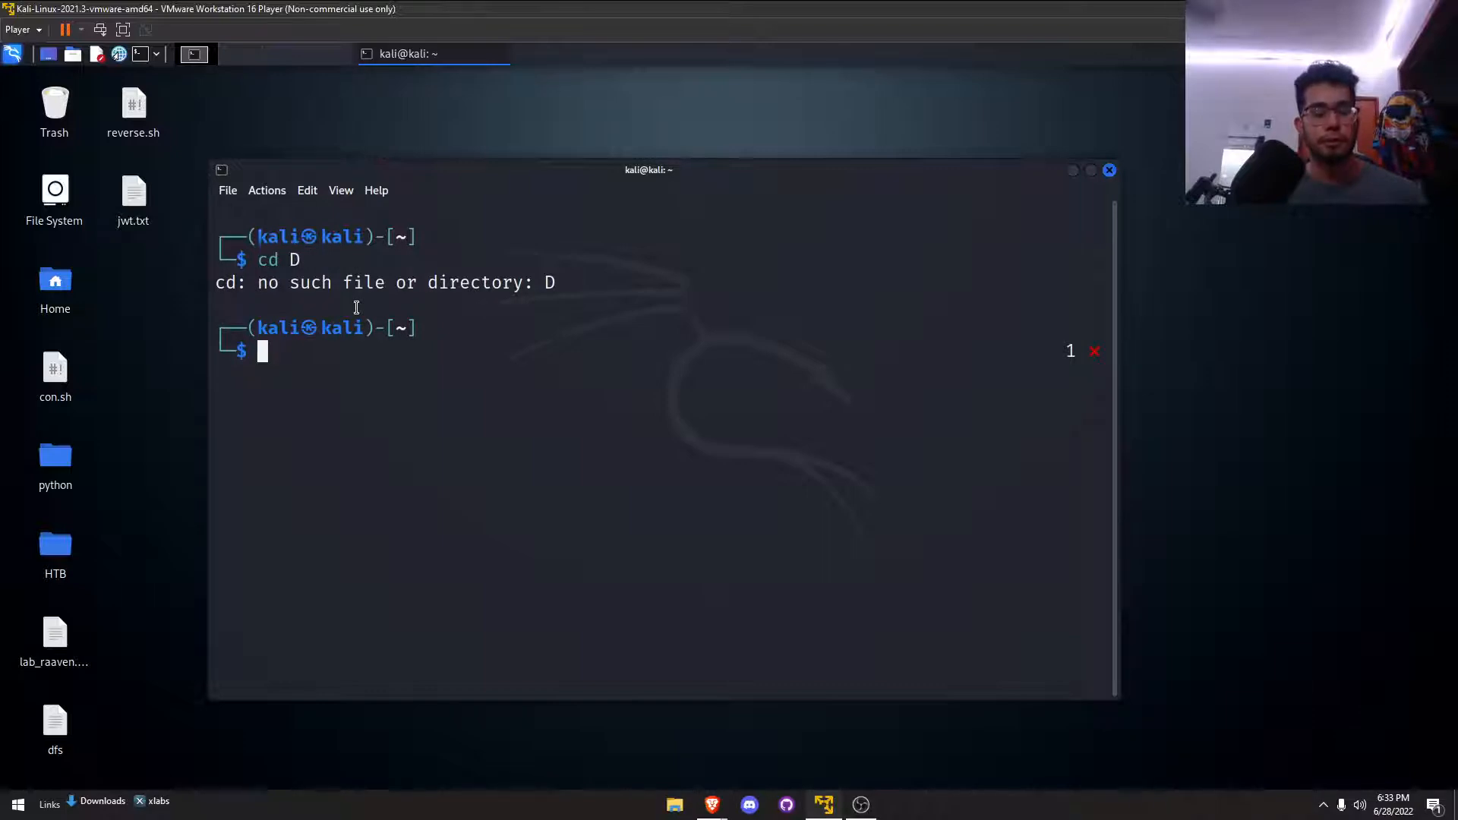
{"action": "type", "text": "cd Desktop"}
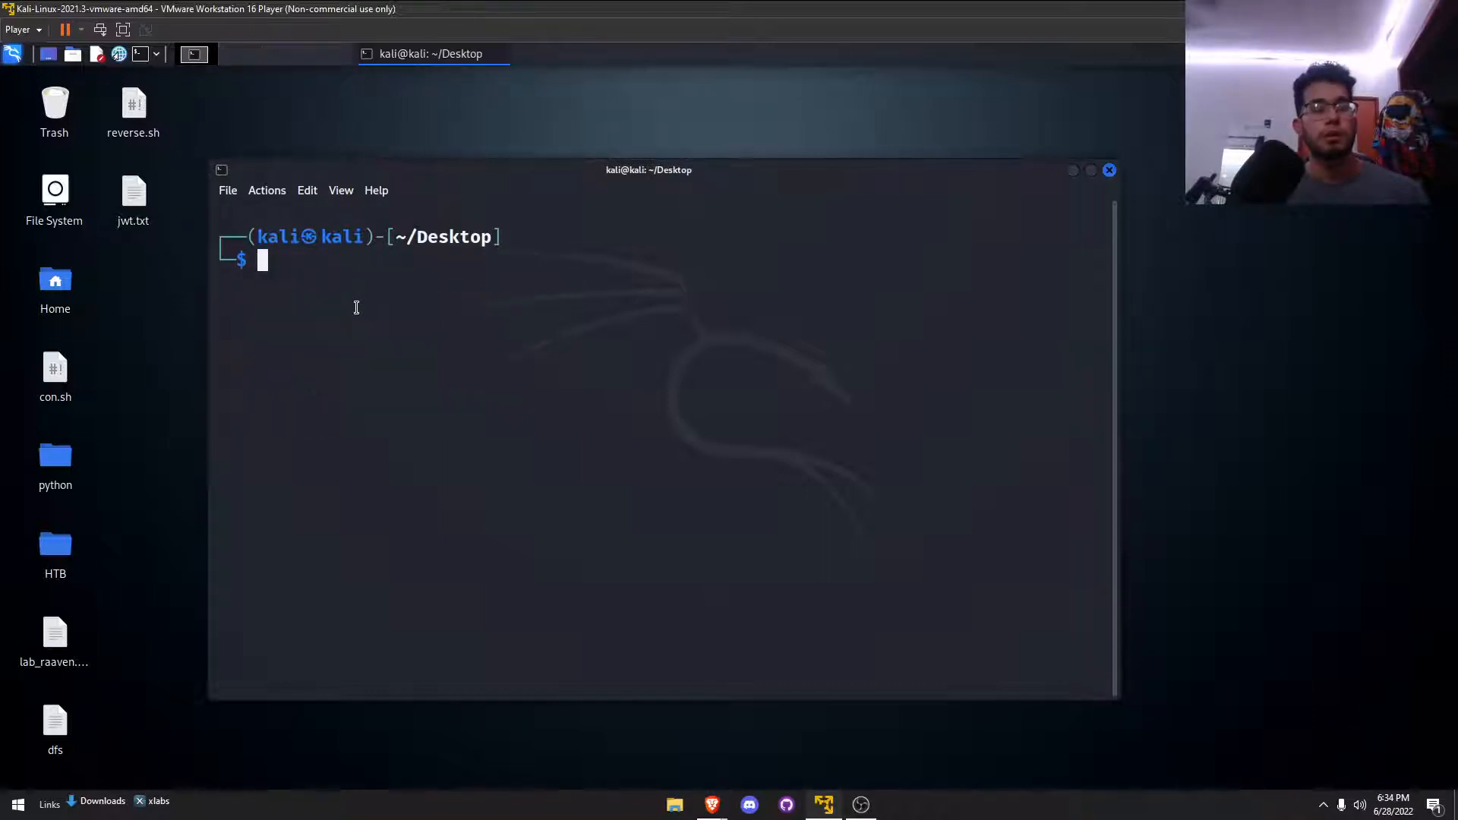
{"action": "type", "text": "rm je"}
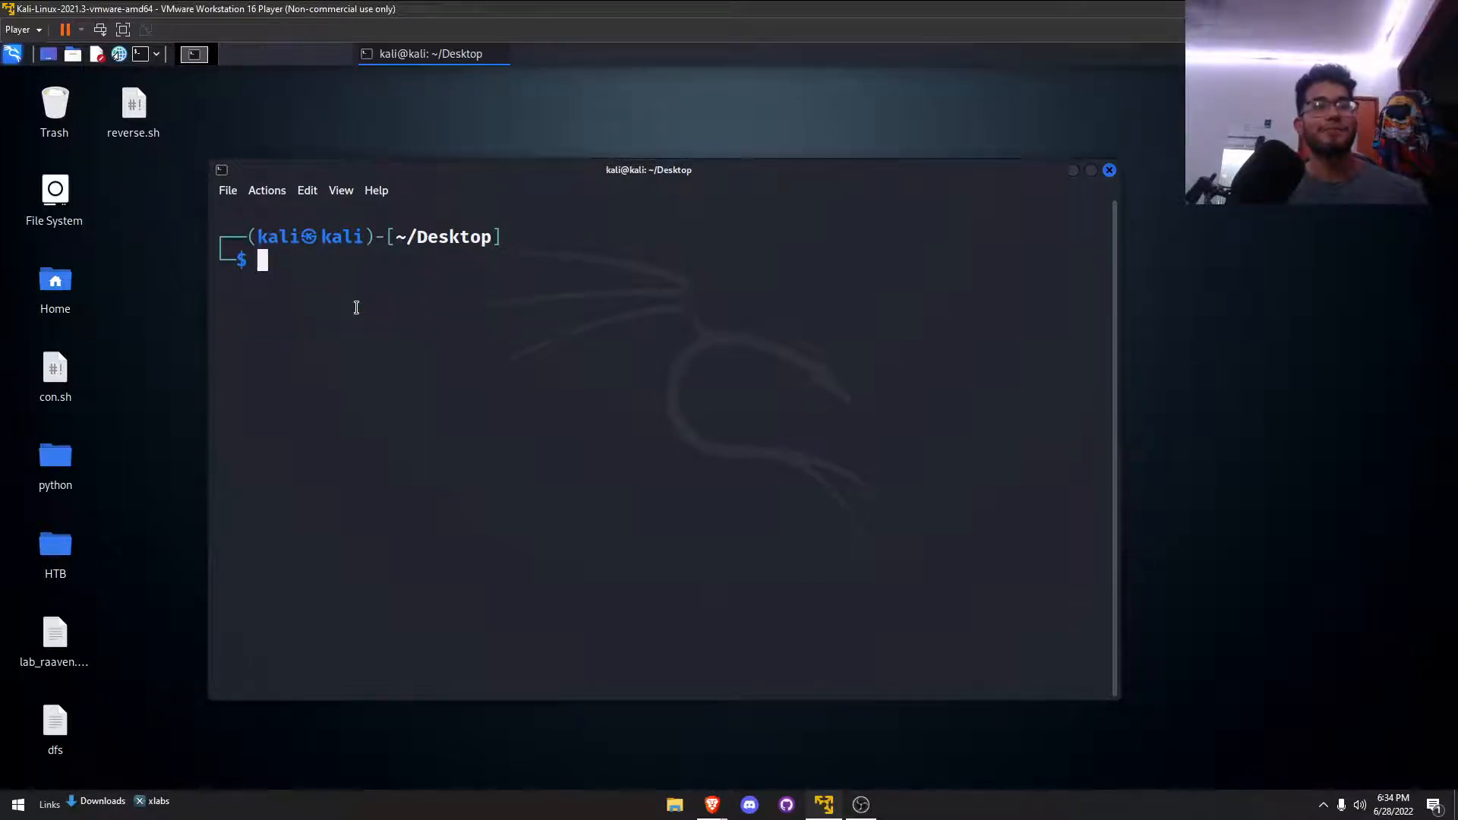
{"action": "type", "text": "nano notes.txt"}
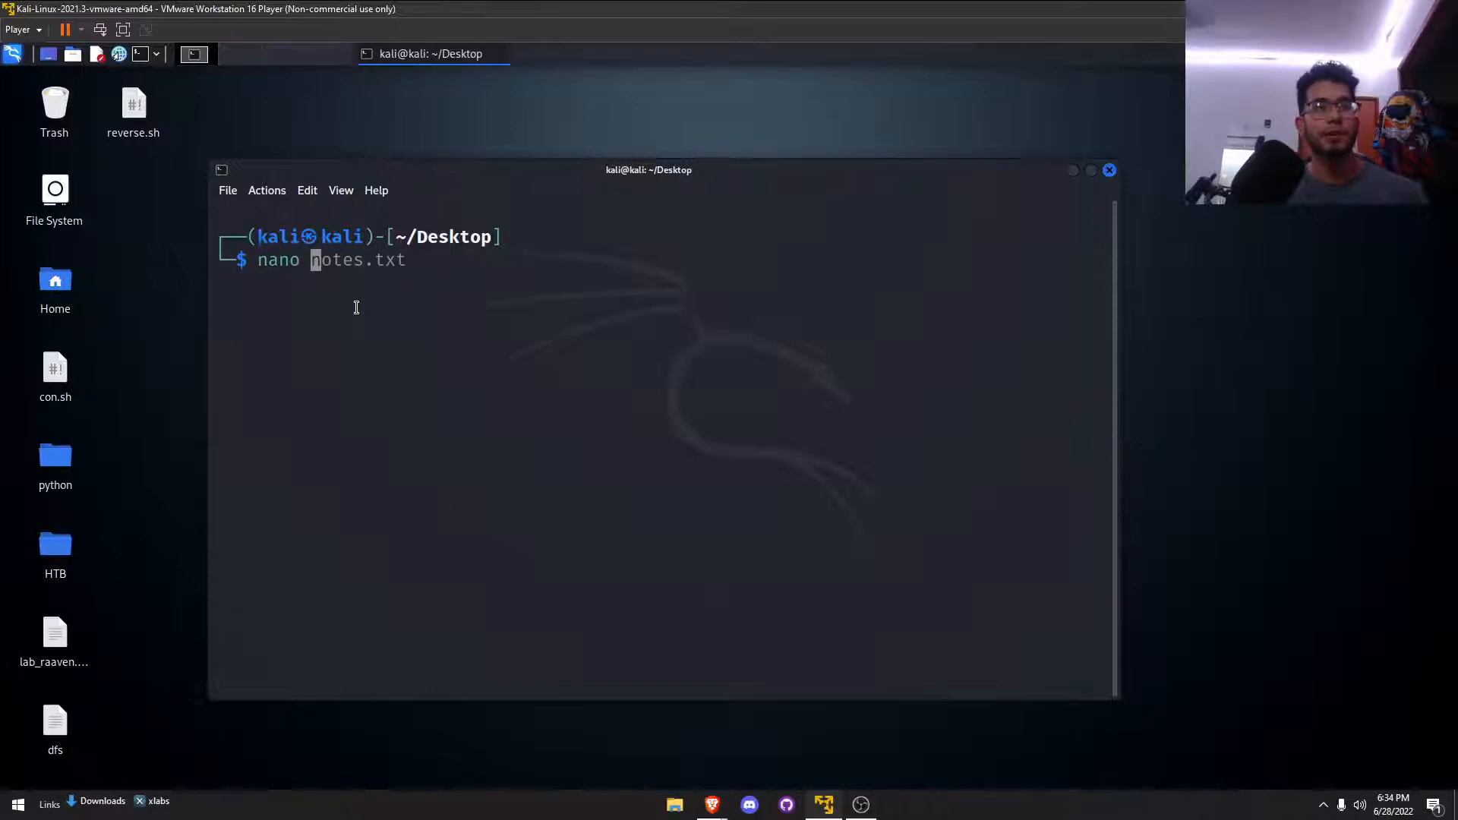
{"action": "type", "text": "jwet"}
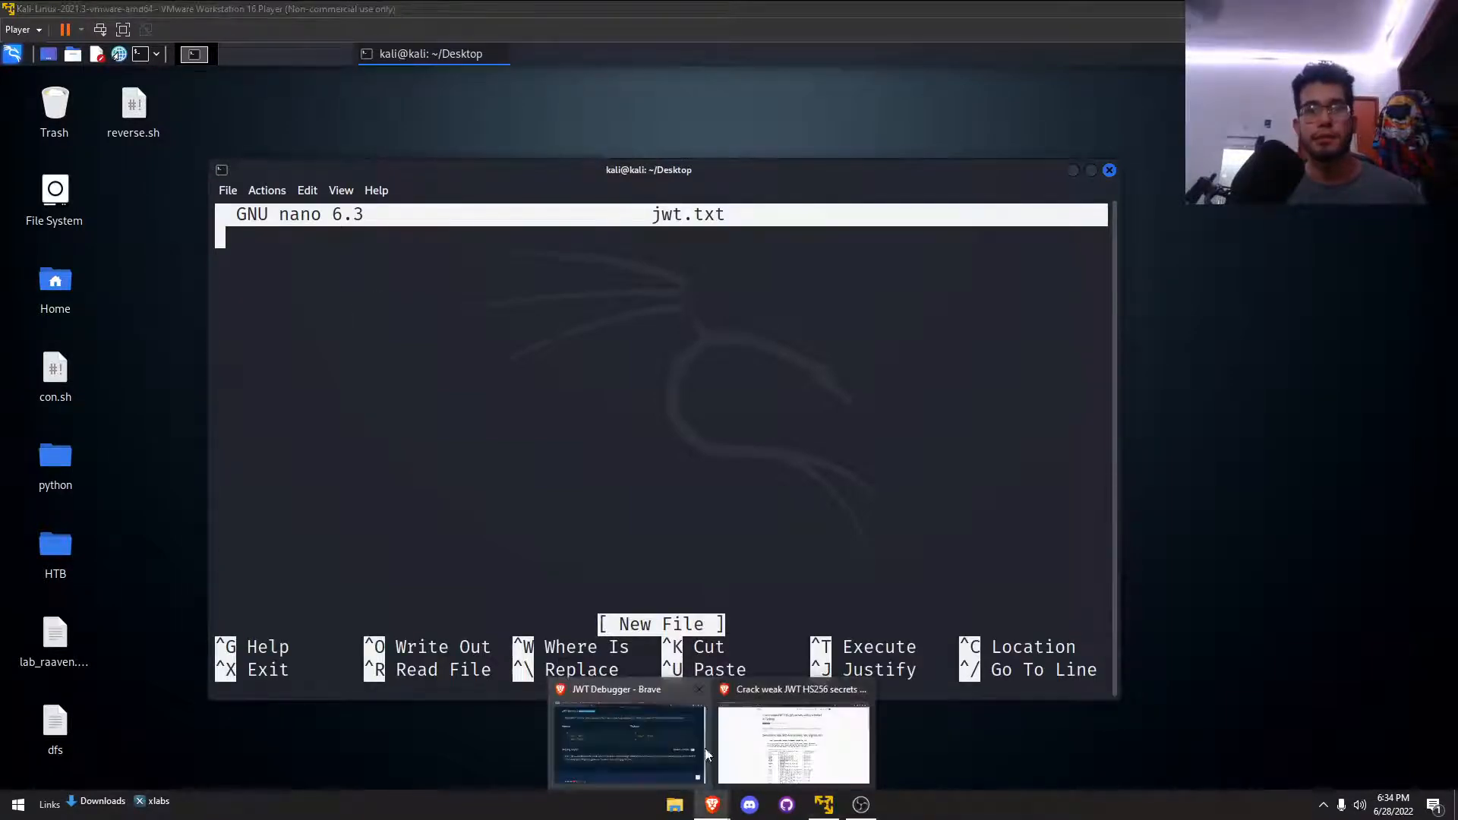
{"action": "left_click", "coordinate": [627, 739]}
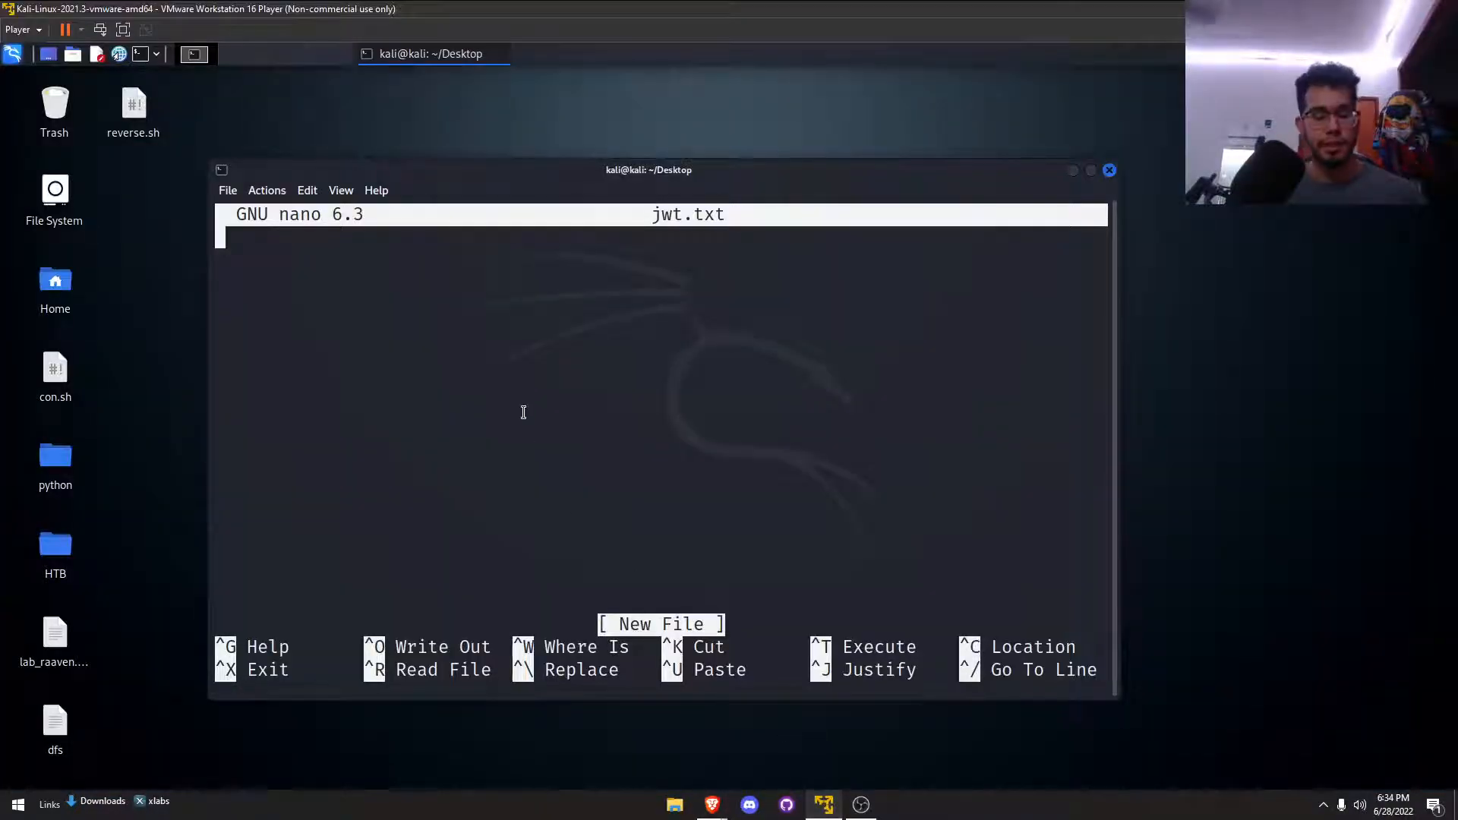
{"action": "type", "text": "UVQhqIhu6WIFEqZyrf8fQAarRo"}
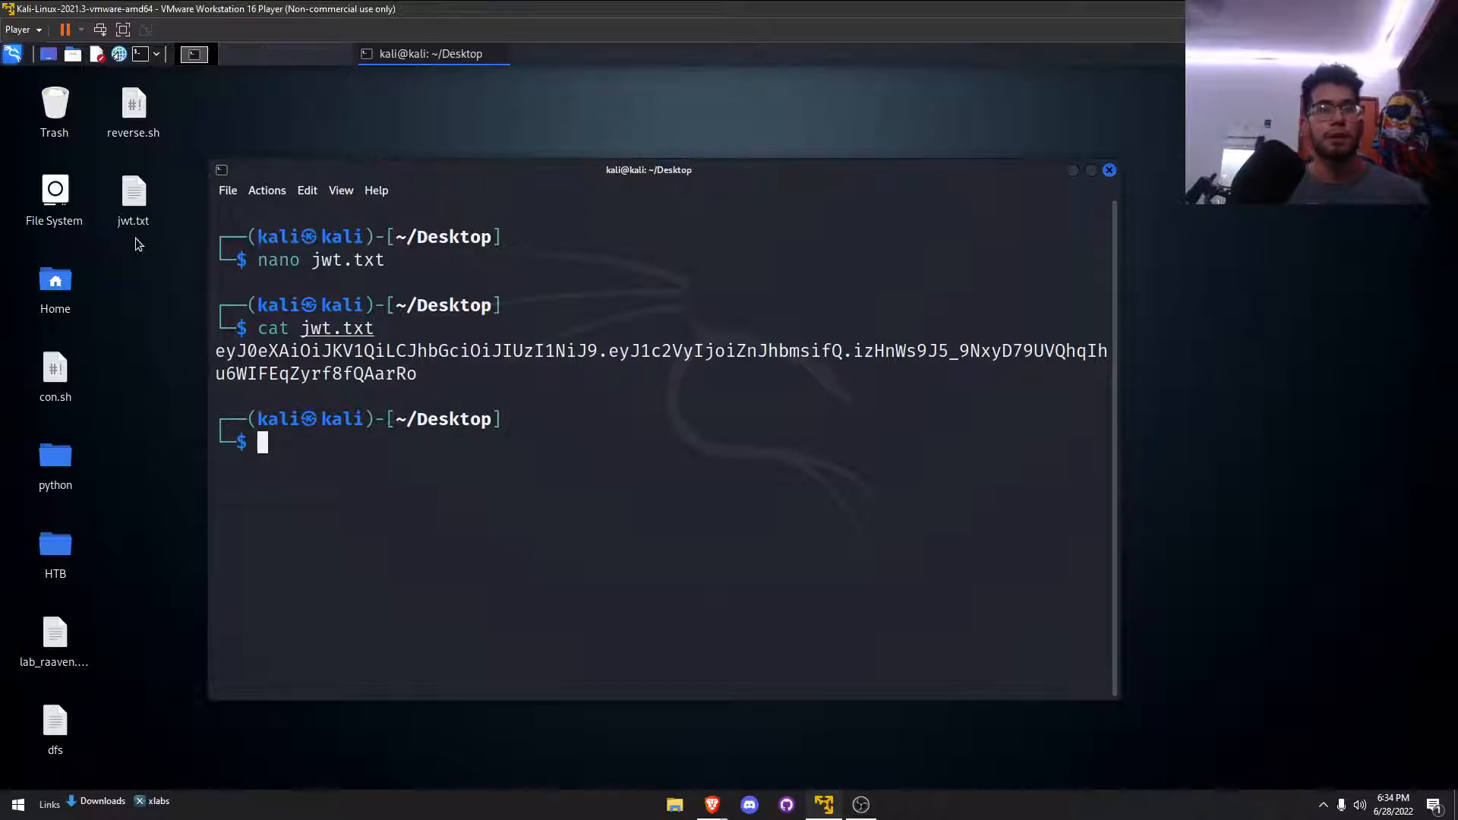
Start typing john jwt.txt --wordlist= at the prompt.
{"action": "type", "text": "jhon"}
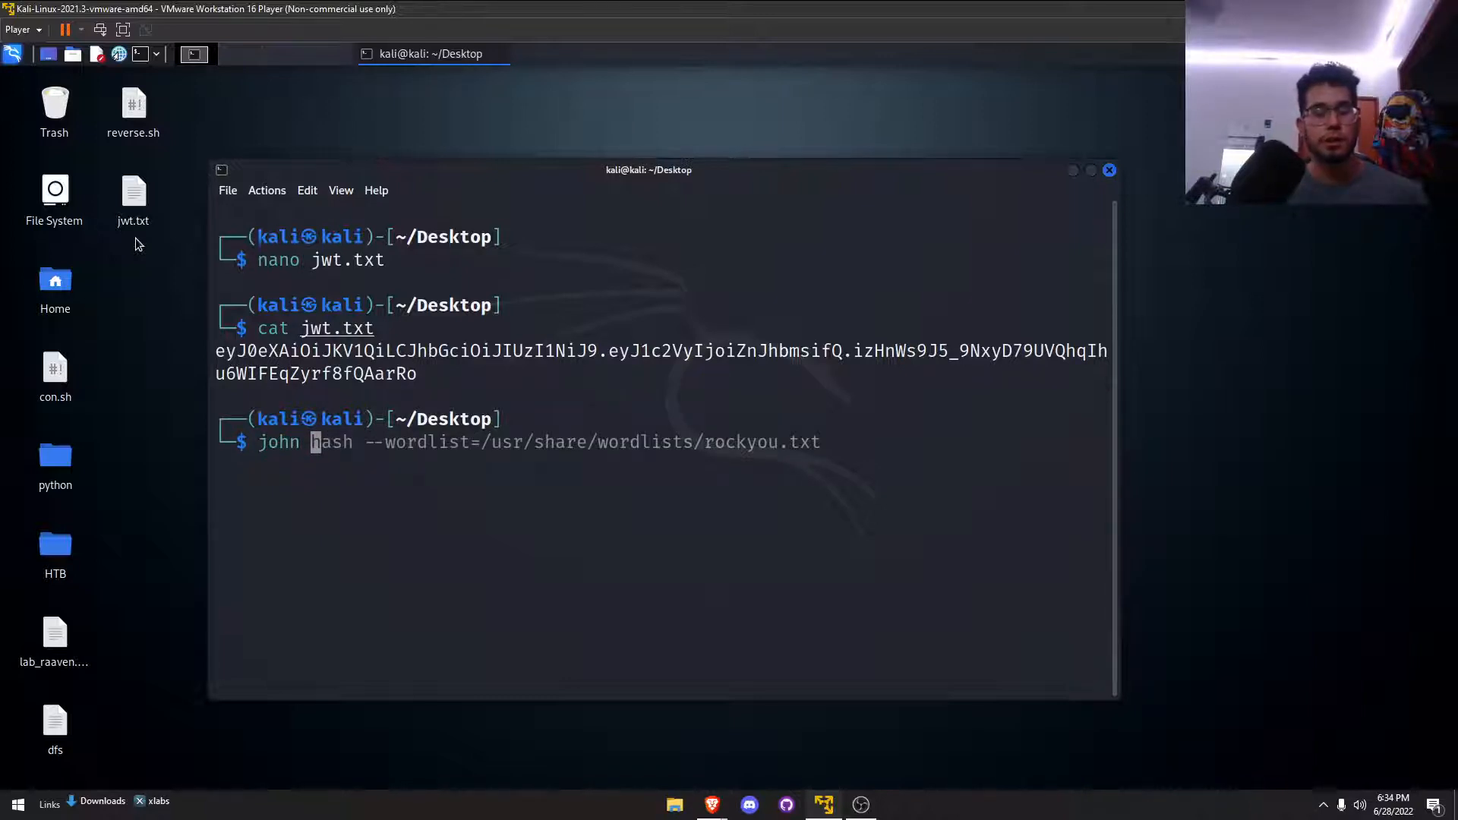
{"action": "type", "text": "jwt.txt"}
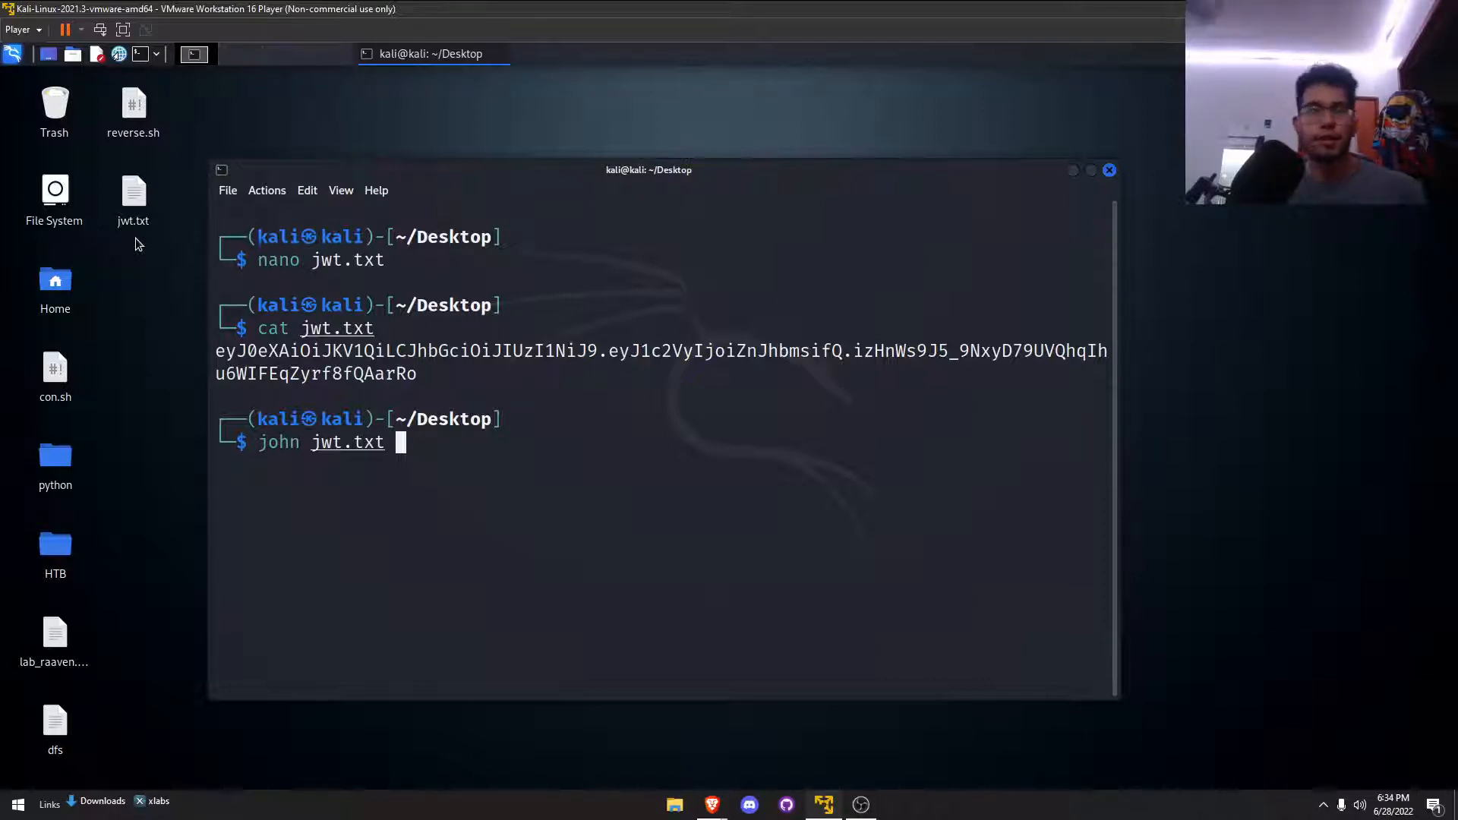
{"action": "type", "text": "--wordlist"}
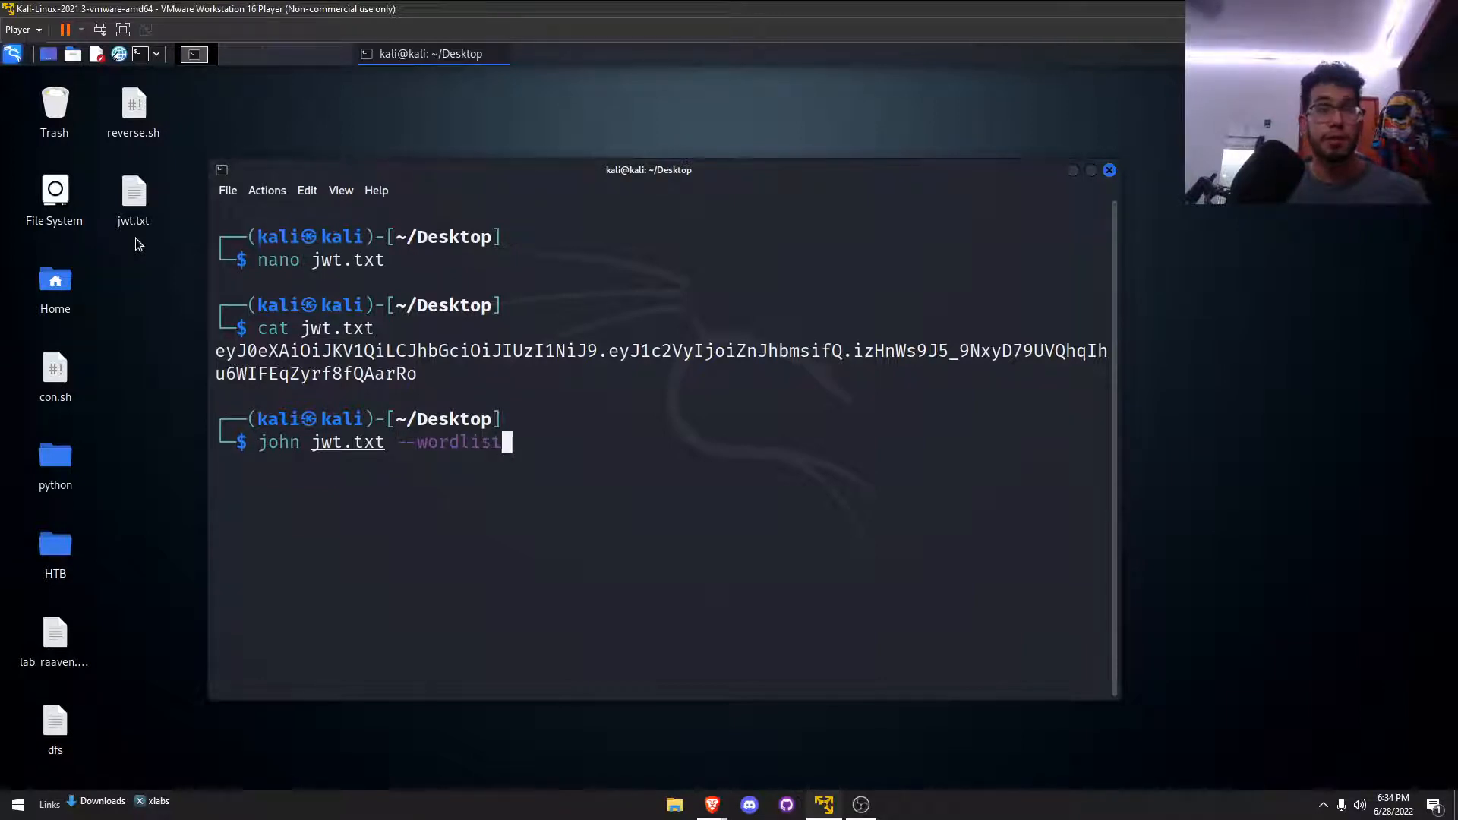
{"action": "type", "text": "="}
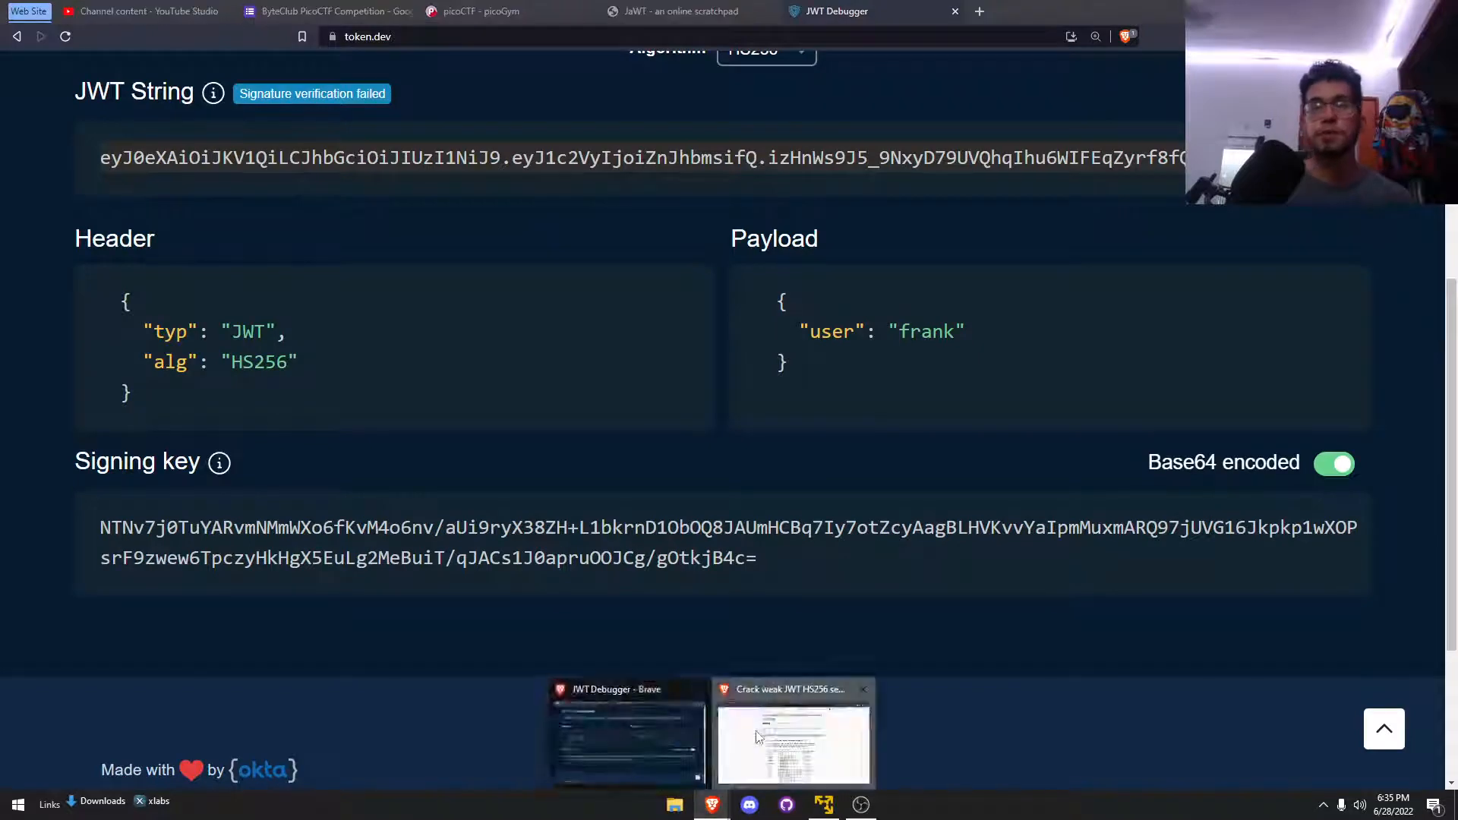
Open the 'Crack weak JWT HS256 secrets' article and highlight the HS256 inputs sentence.
{"action": "left_click", "coordinate": [792, 746]}
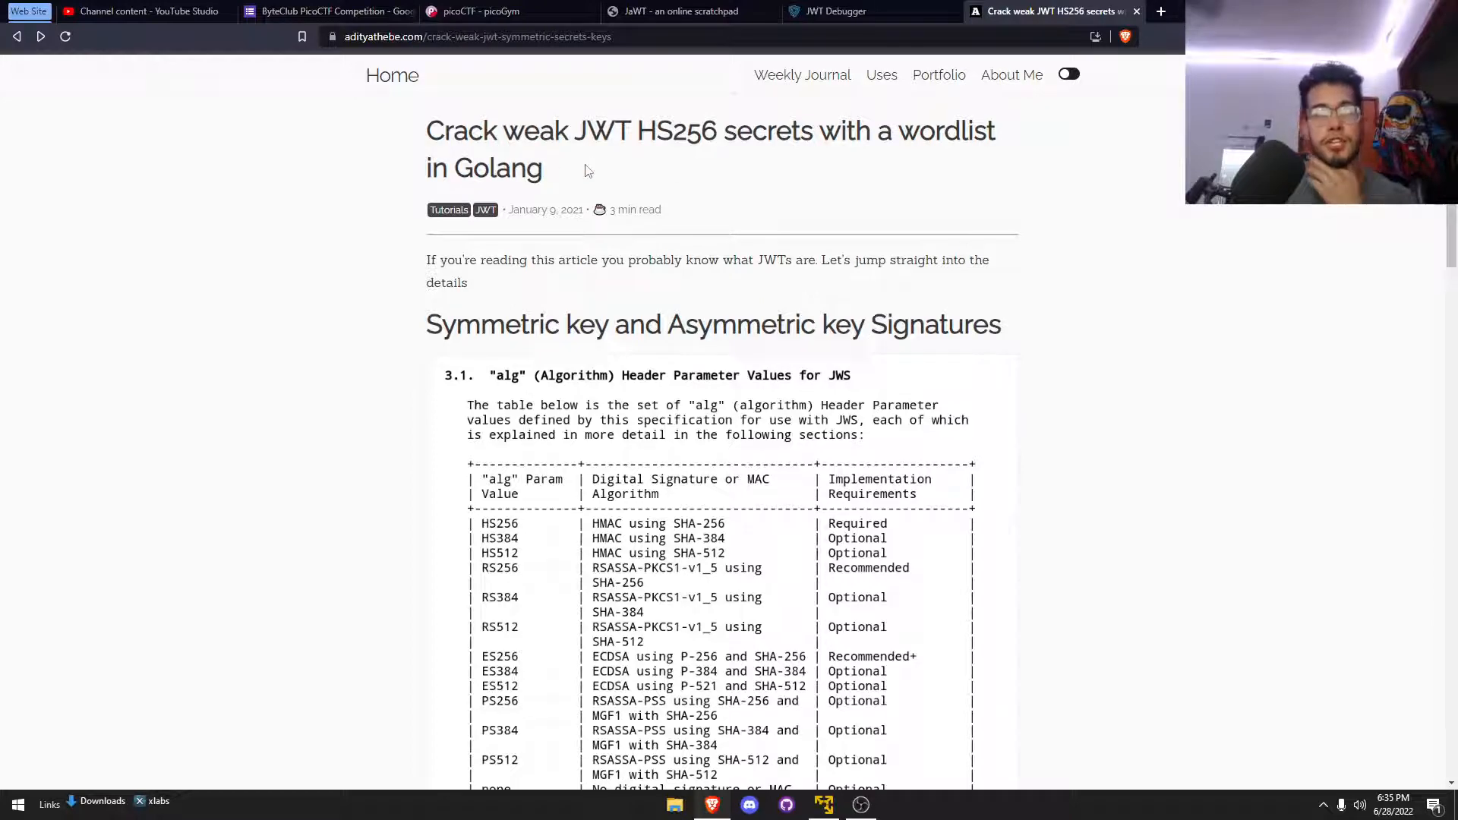
{"action": "scroll", "scroll_direction": "down", "scroll_amount": 3}
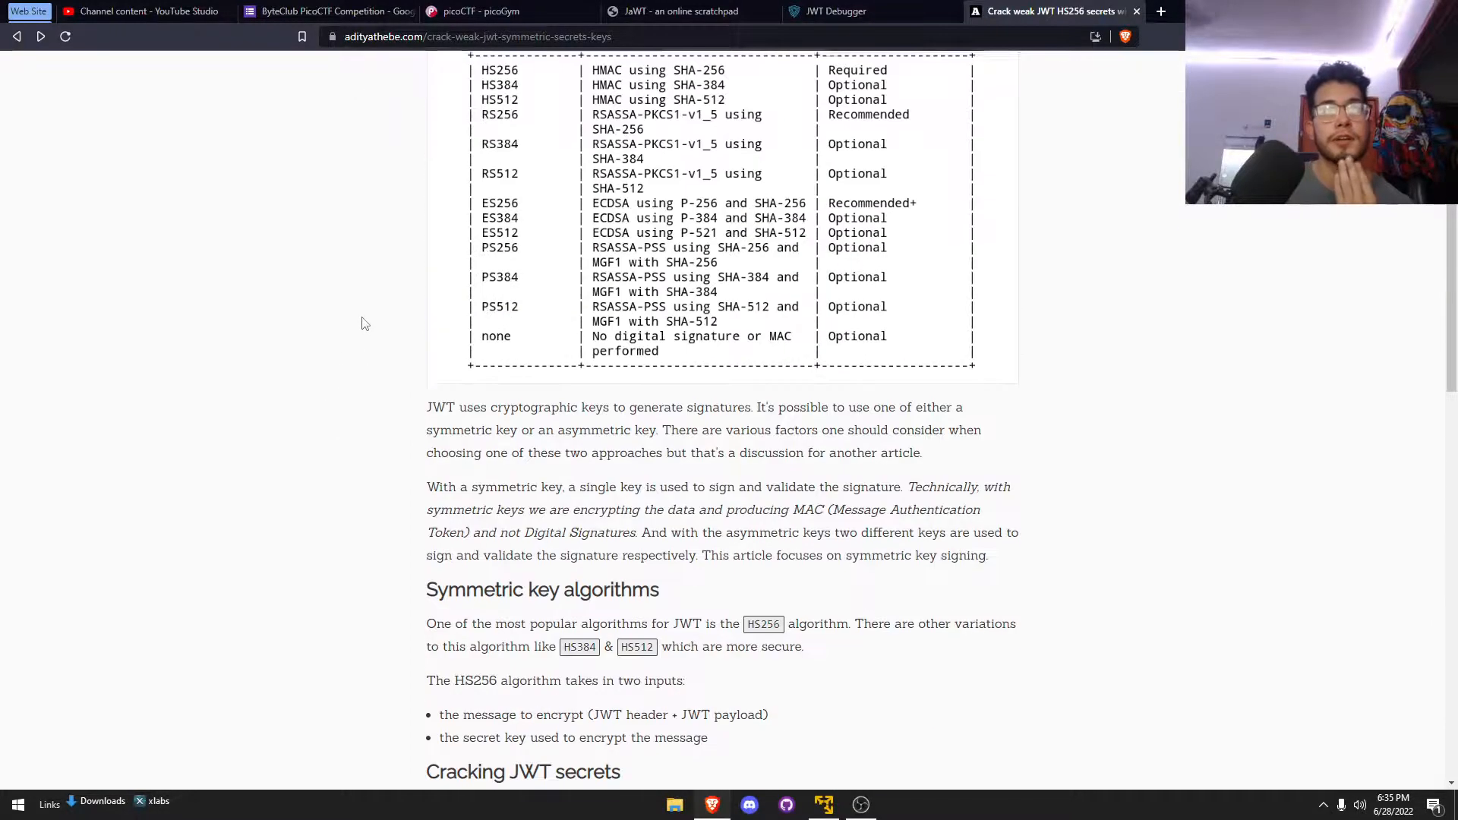
{"action": "scroll", "scroll_direction": "down", "scroll_amount": 3}
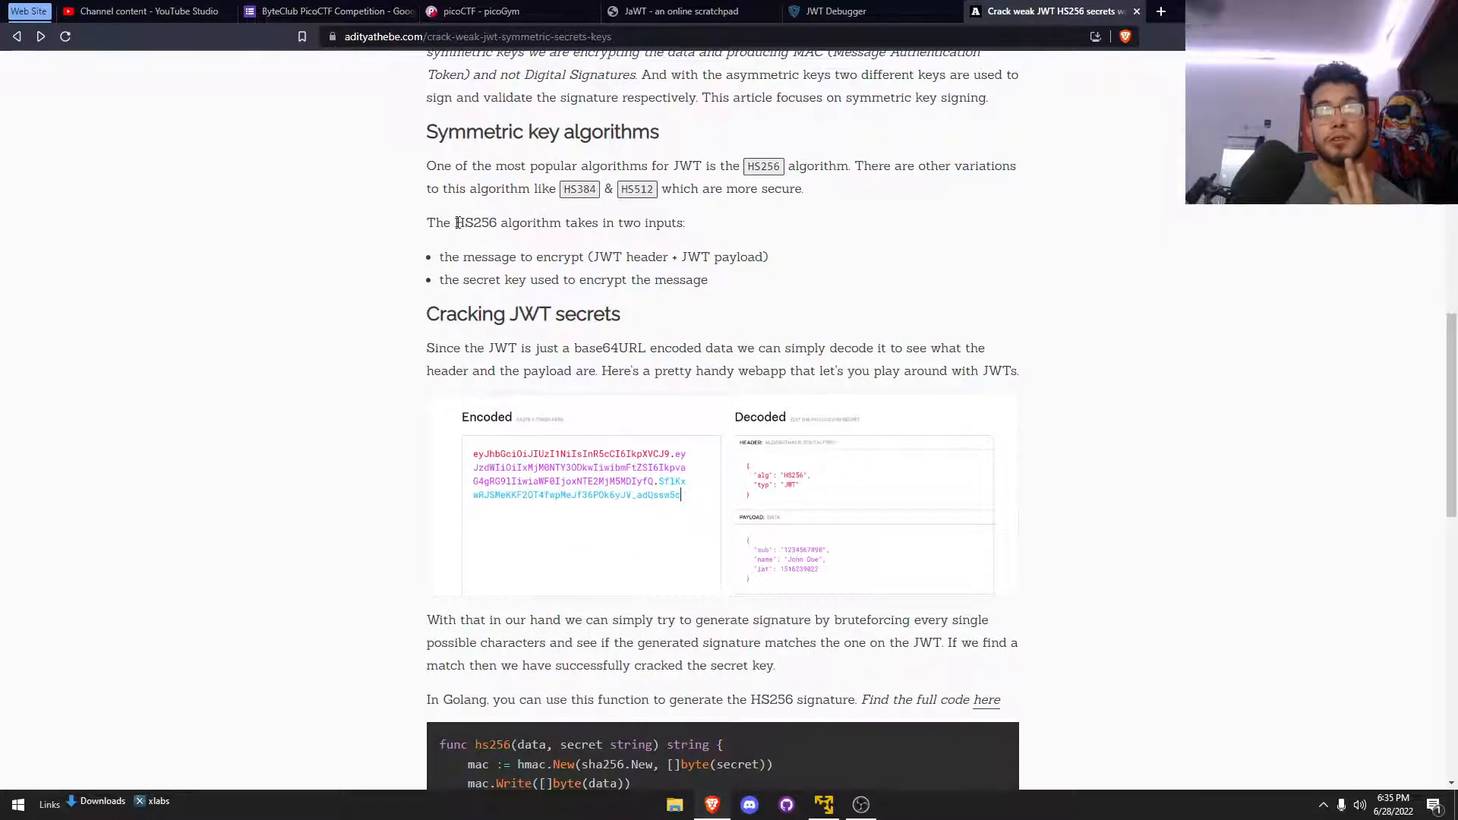
{"action": "left_click", "coordinate": [835, 10]}
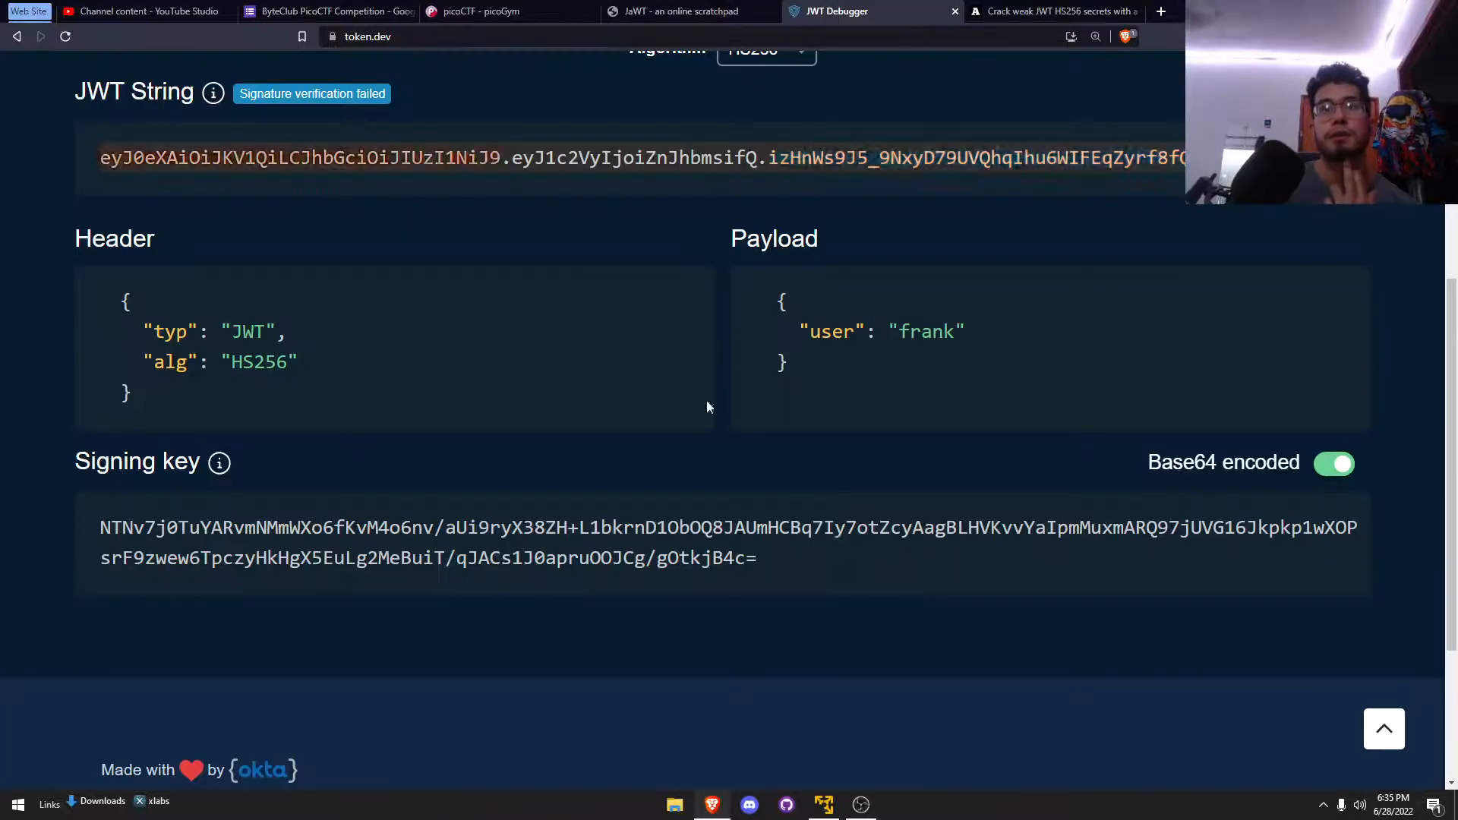
{"action": "left_click", "coordinate": [1051, 11]}
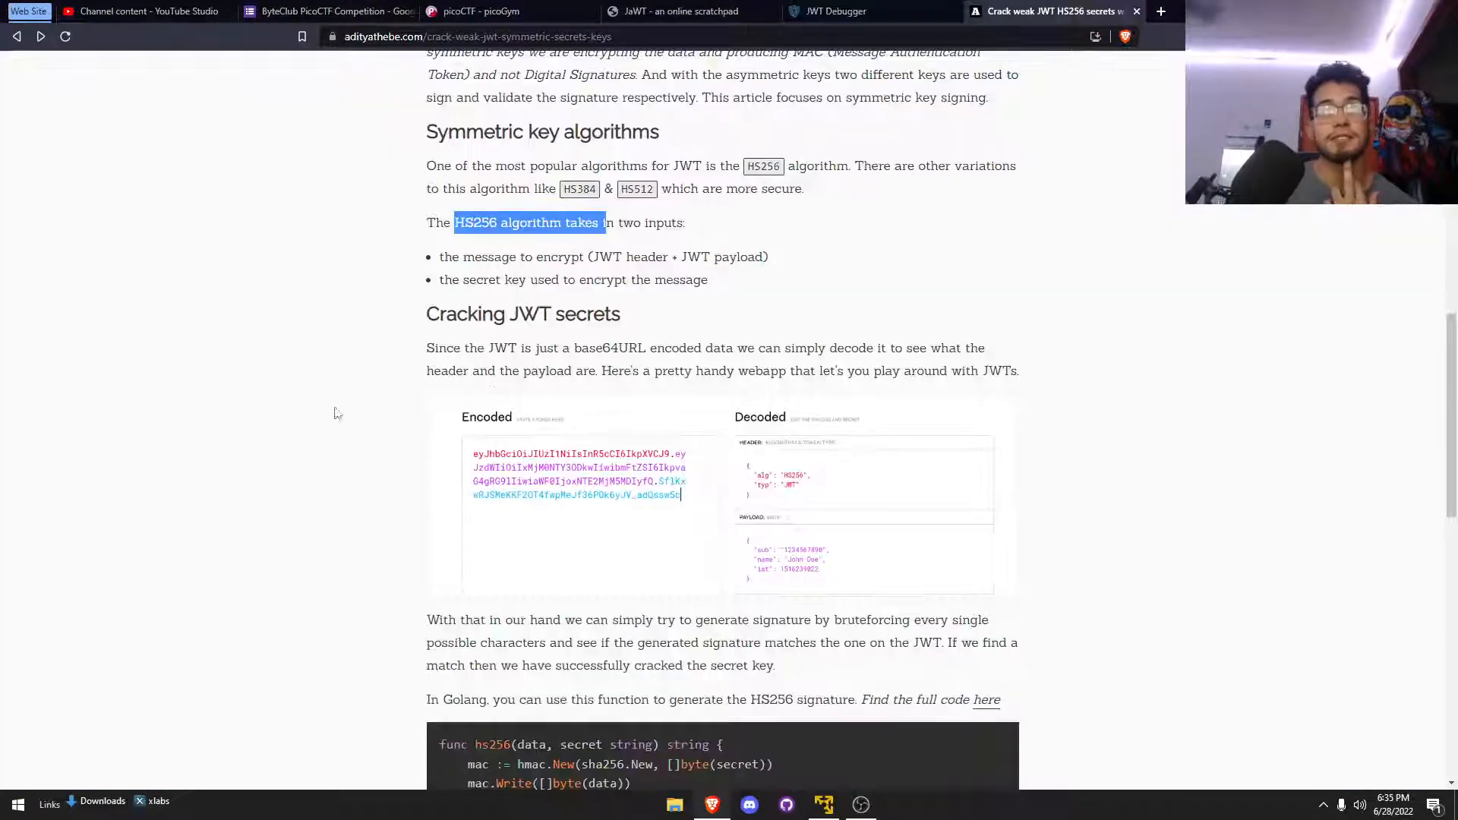
Reach the John the Ripper section, glance at the jwt-secrets GitHub repo, and return to the article.
{"action": "scroll", "scroll_direction": "down", "scroll_amount": 3}
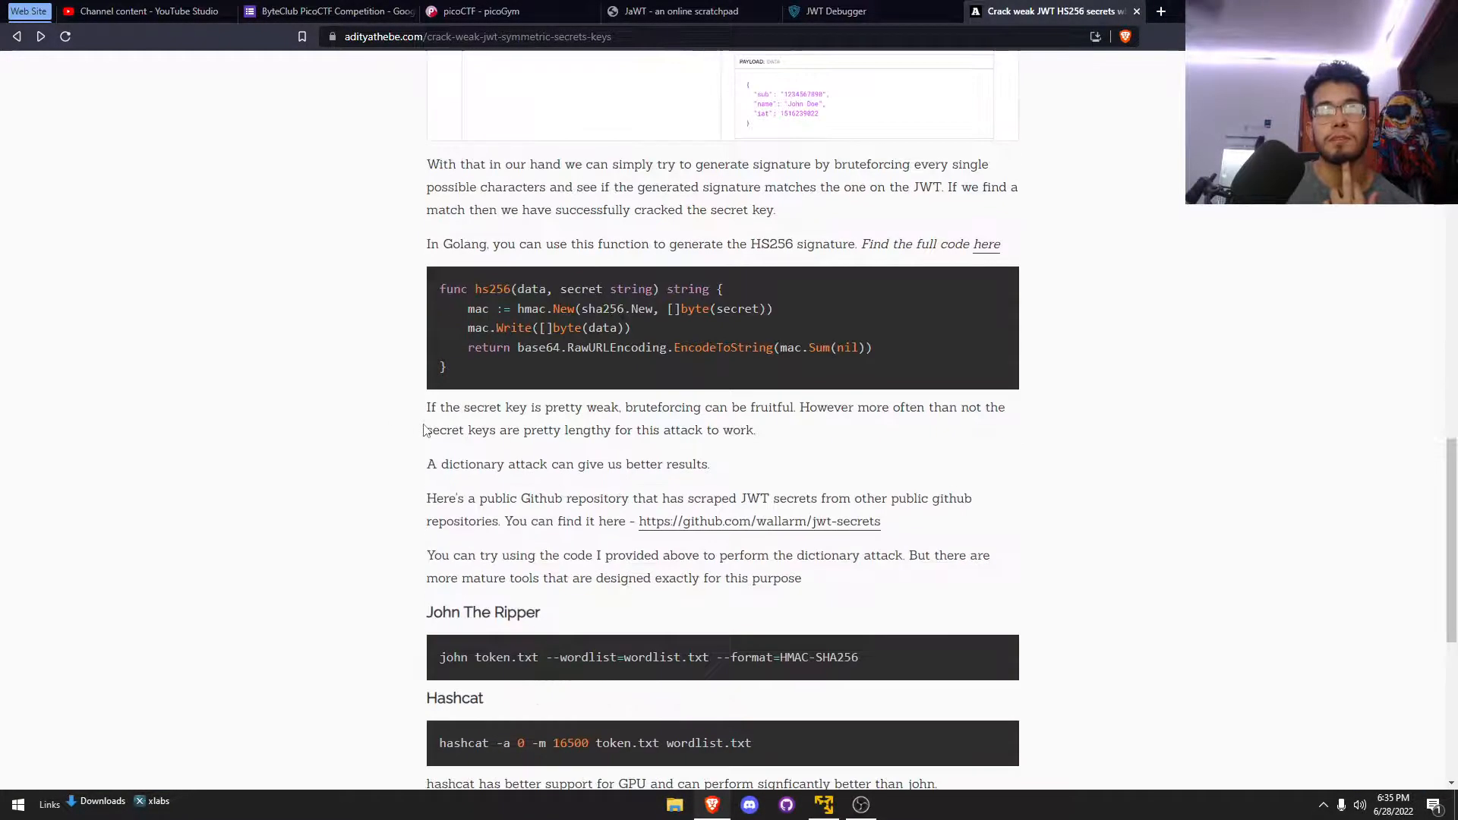
{"action": "scroll", "scroll_direction": "down", "scroll_amount": 3}
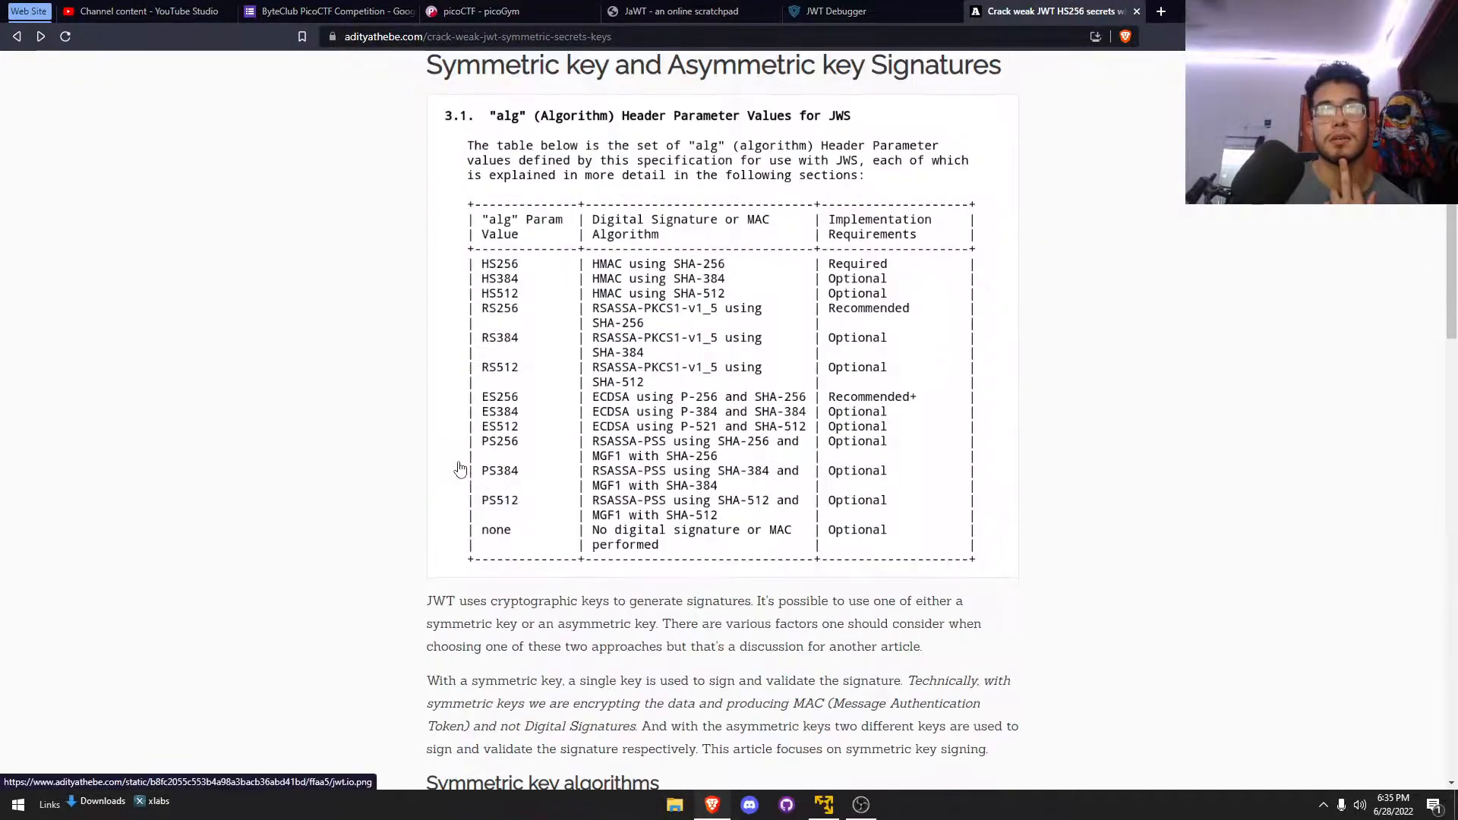
{"action": "scroll", "scroll_direction": "down", "scroll_amount": 3}
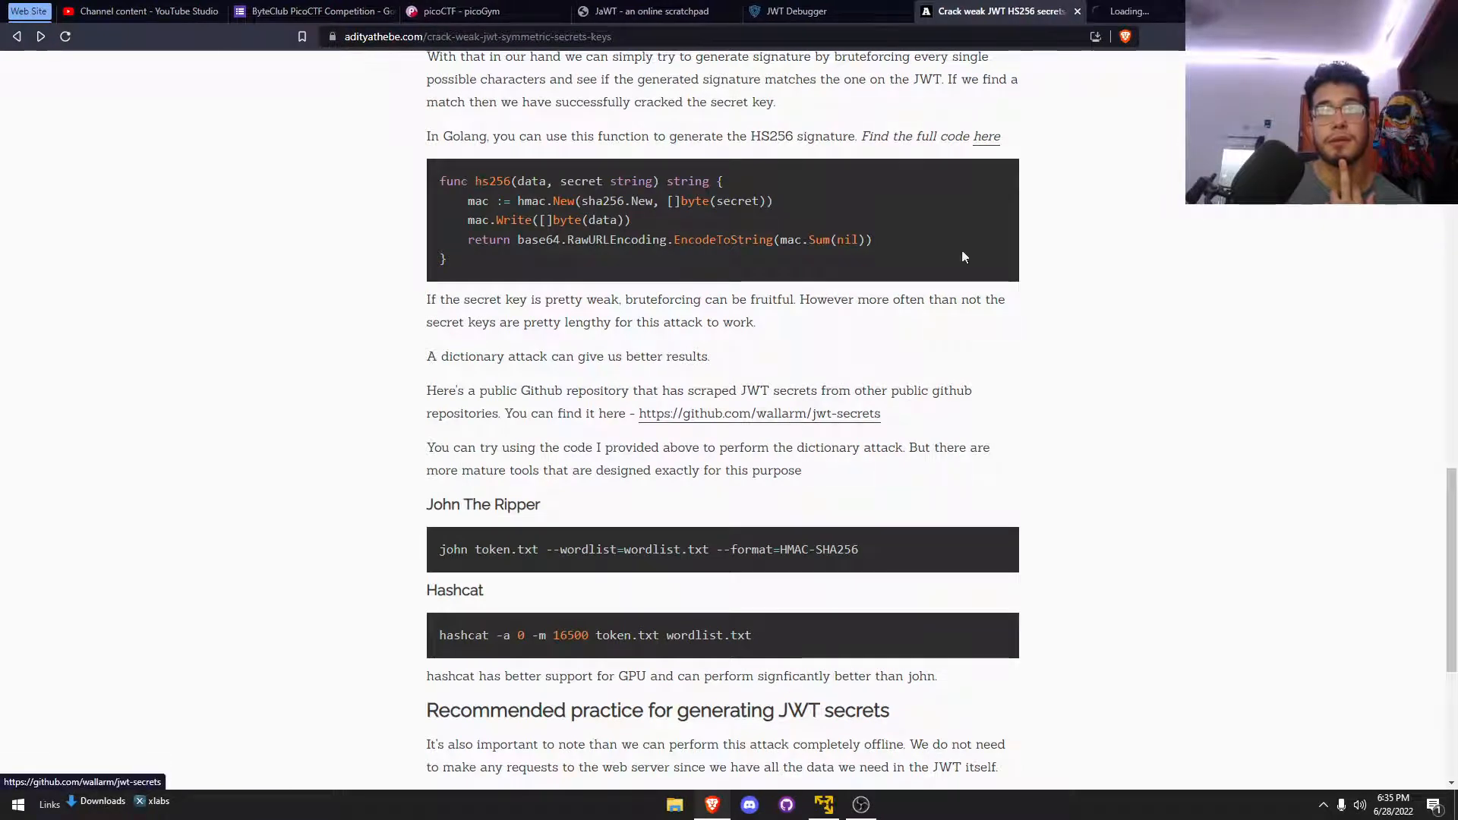
{"action": "left_click", "coordinate": [759, 414]}
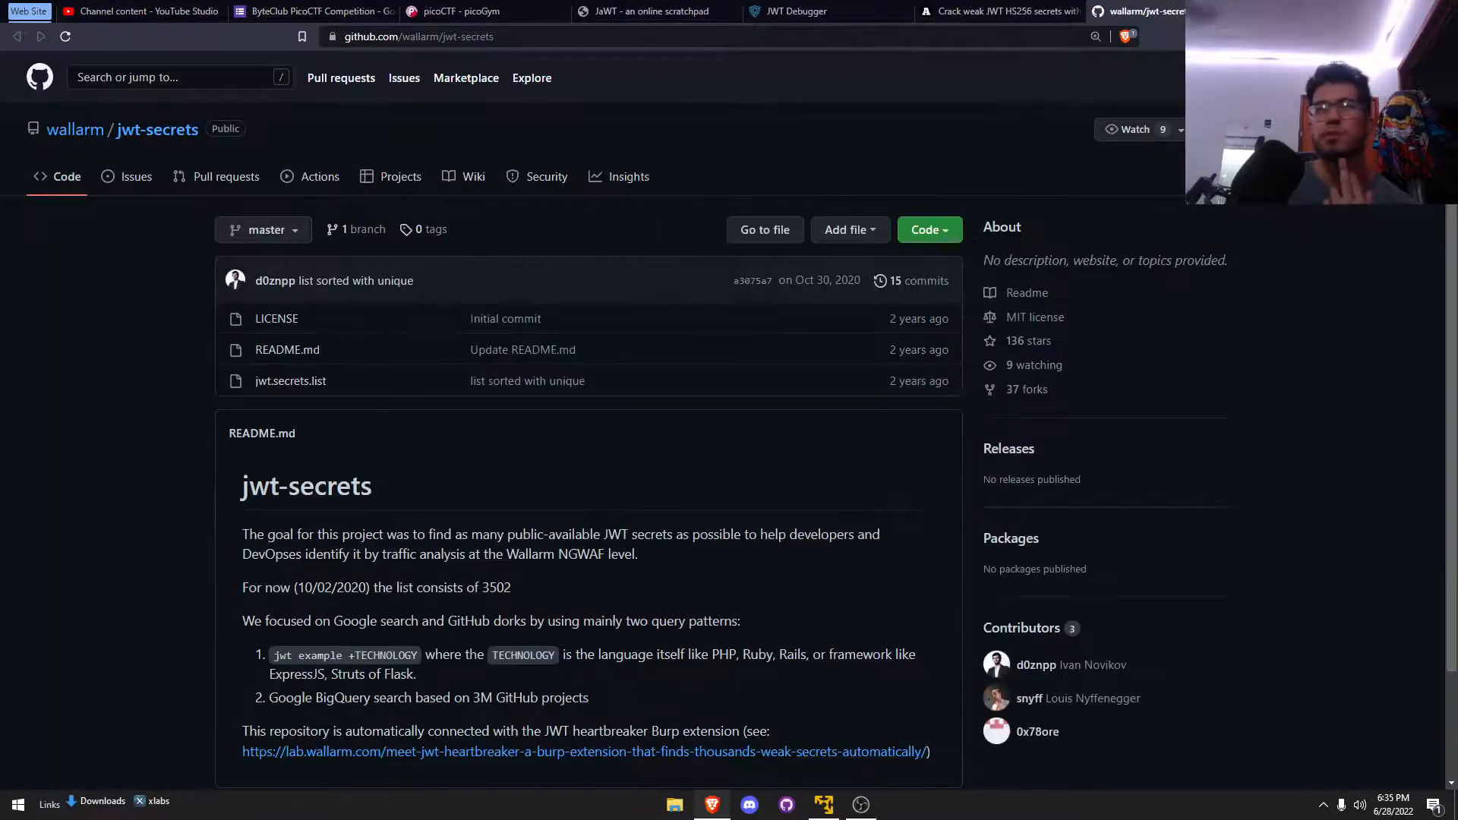
{"action": "left_click", "coordinate": [1043, 11]}
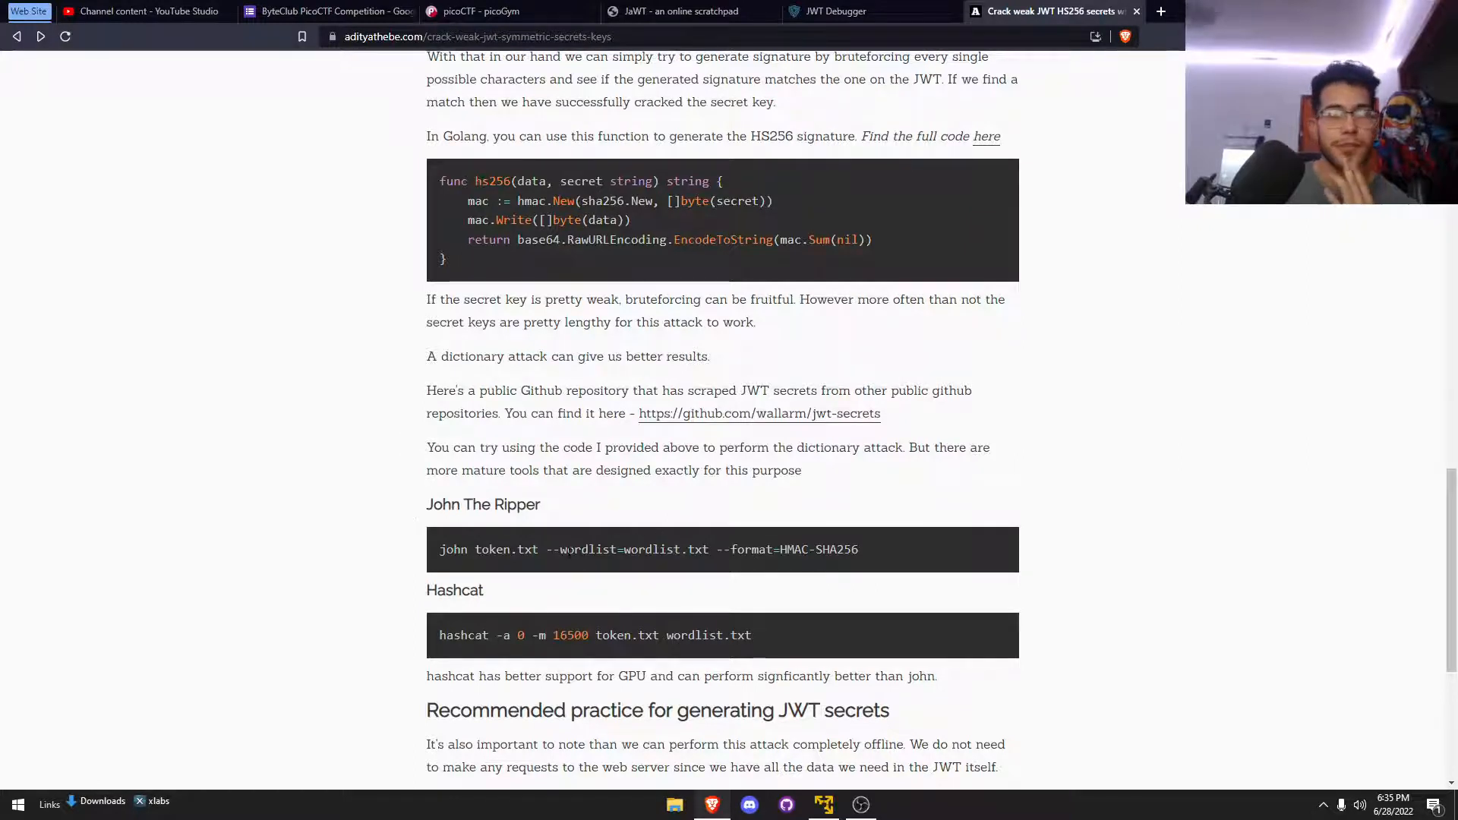
{"action": "mouse_move", "coordinate": [626, 497]}
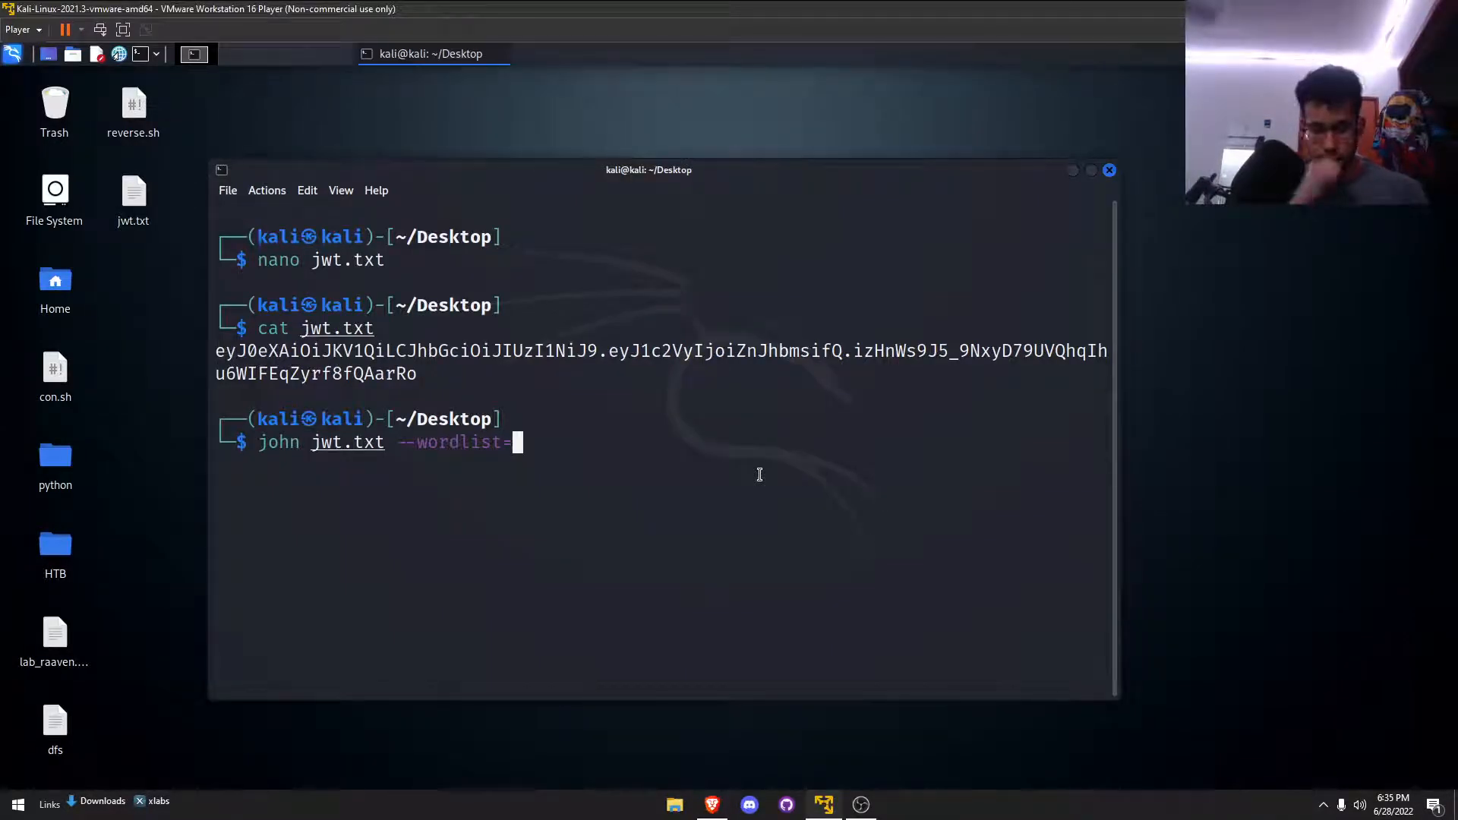
Complete the john command with /usr/share/wordlists/rockyou.txt and the --format=HMAC-SHA256 option.
{"action": "type", "text": "/us"}
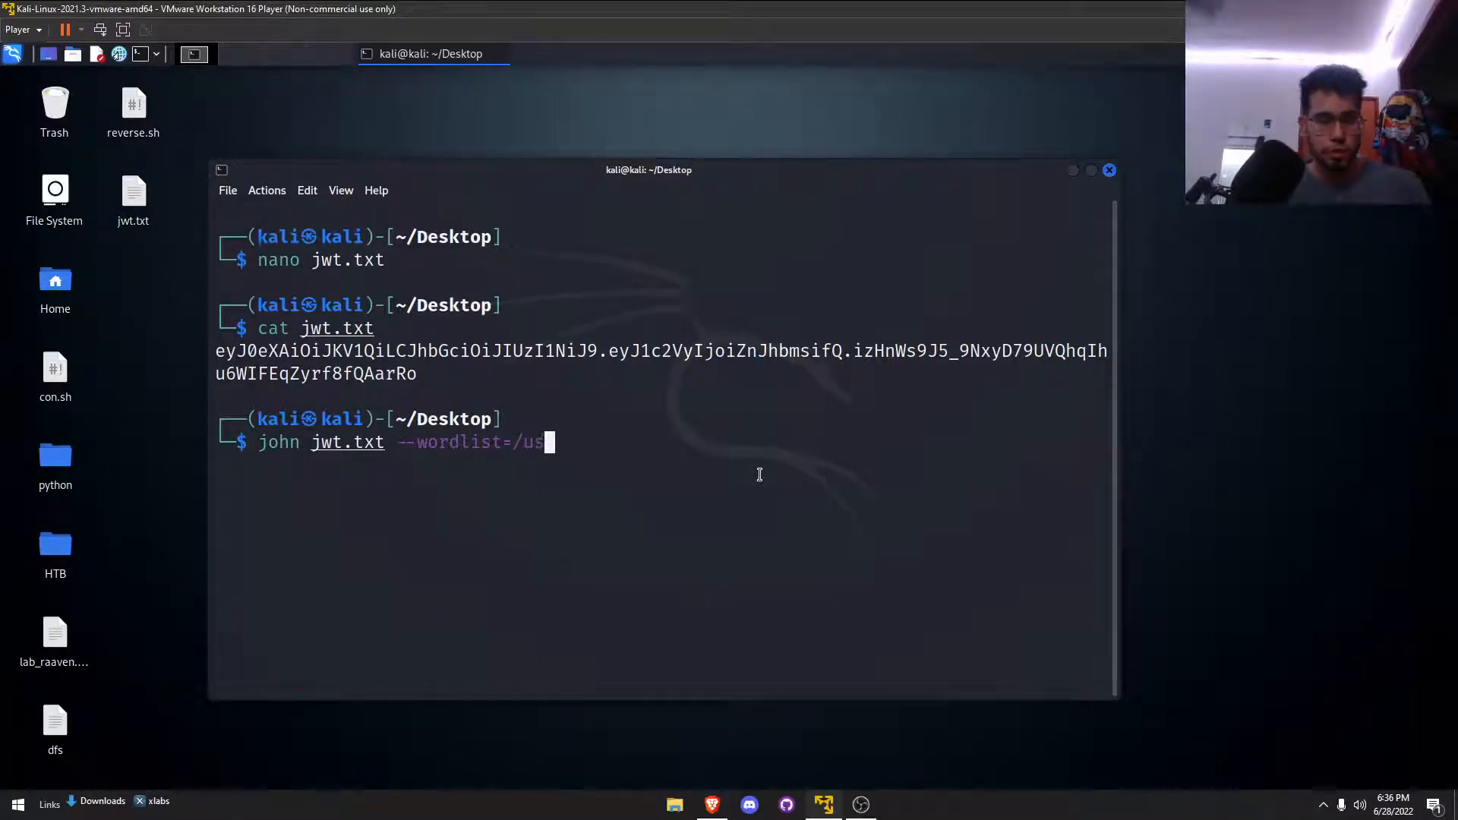
{"action": "type", "text": "r."}
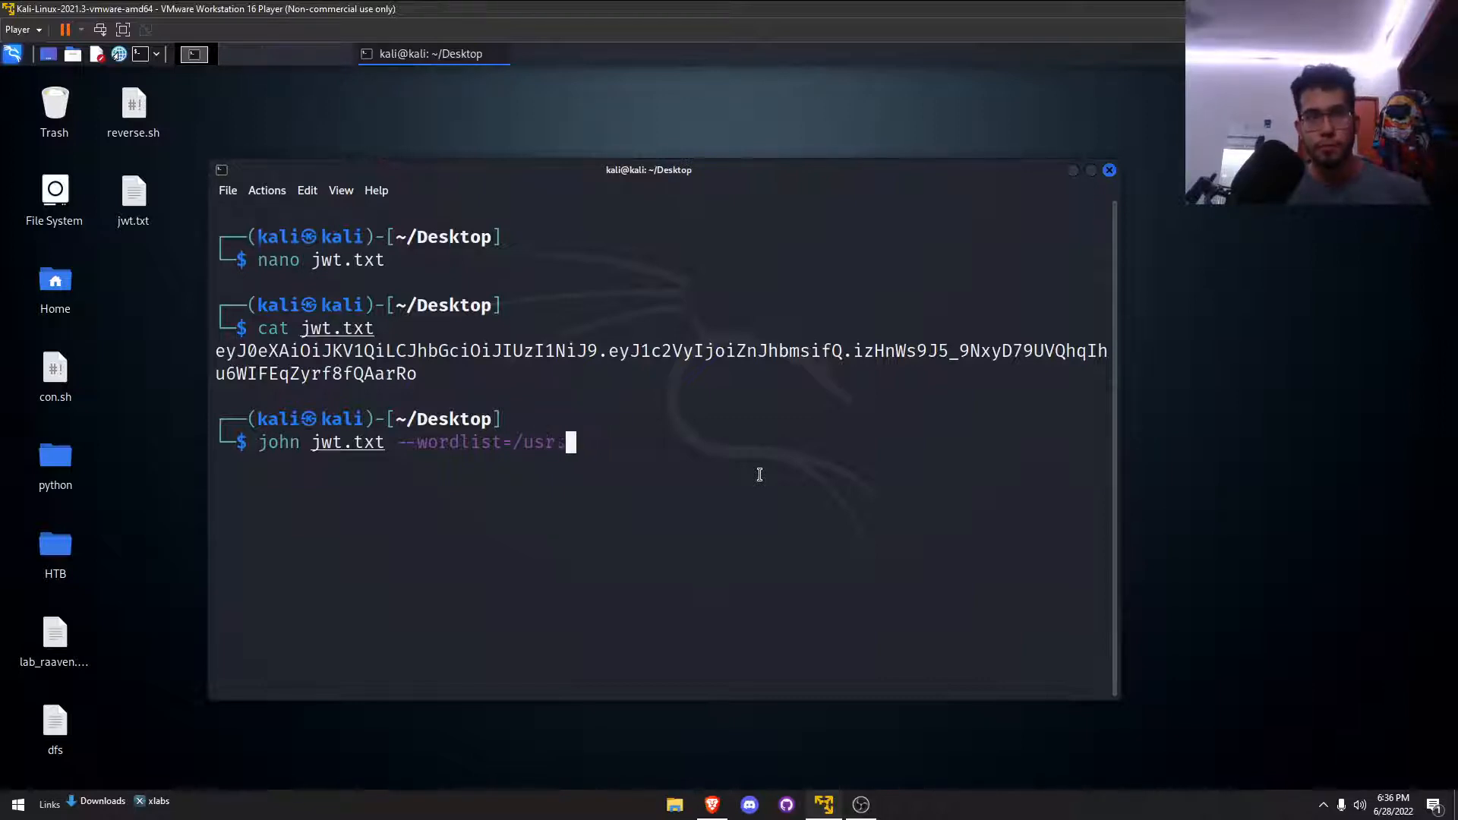
{"action": "type", "text": "/share"}
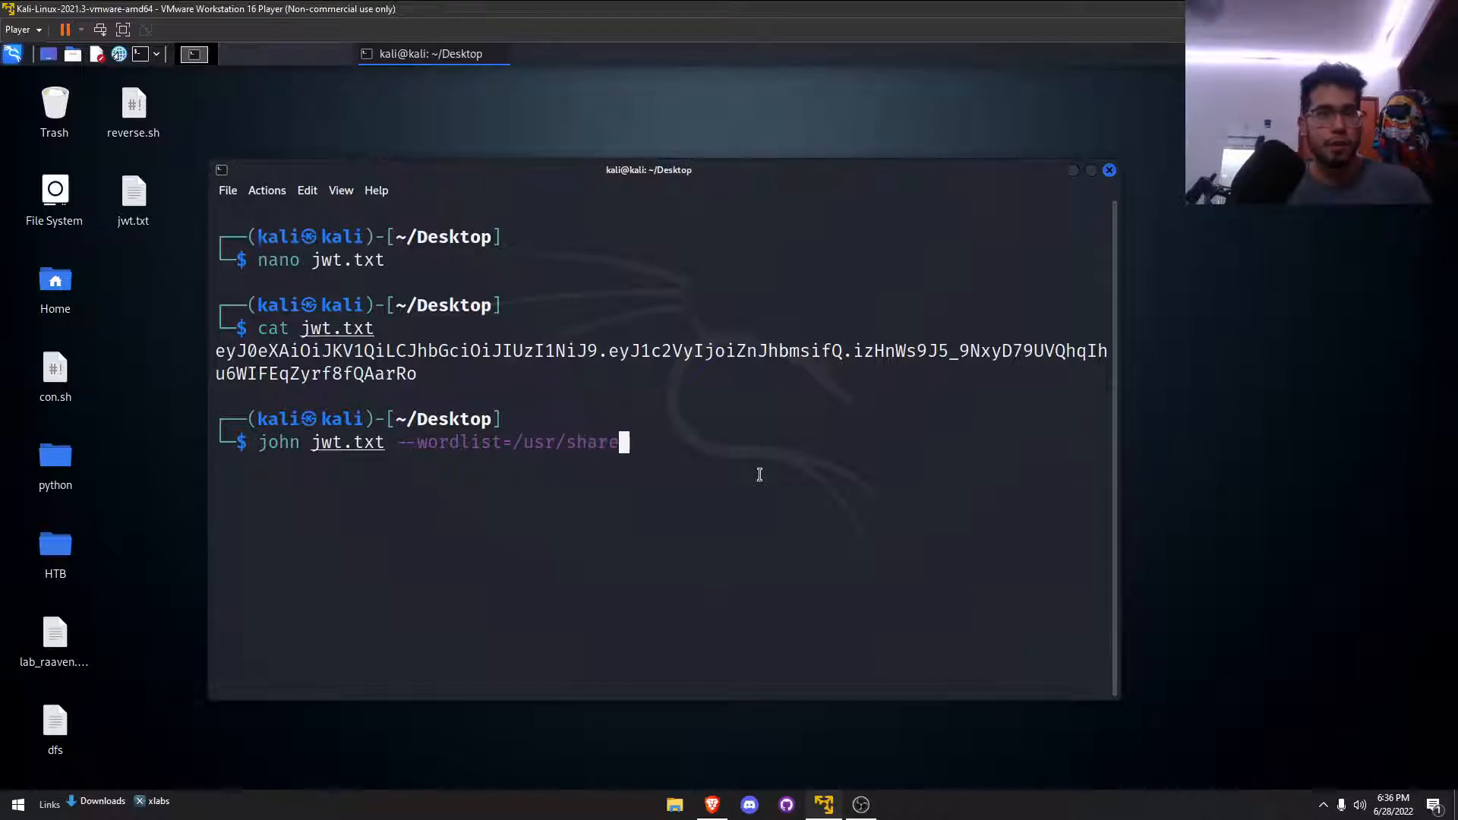
{"action": "type", "text": "/wordlists/"}
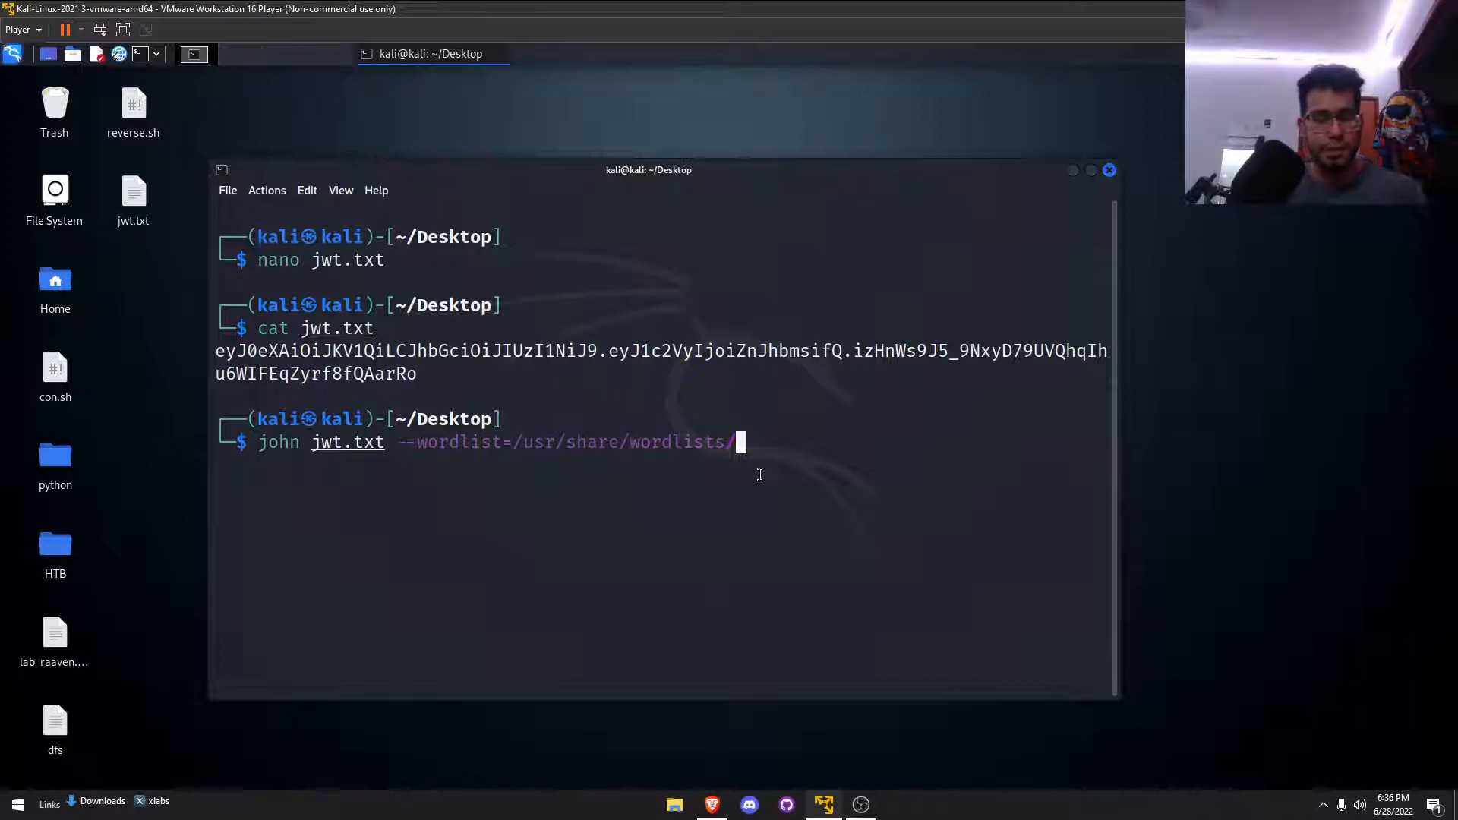
{"action": "type", "text": "rockyou.txt"}
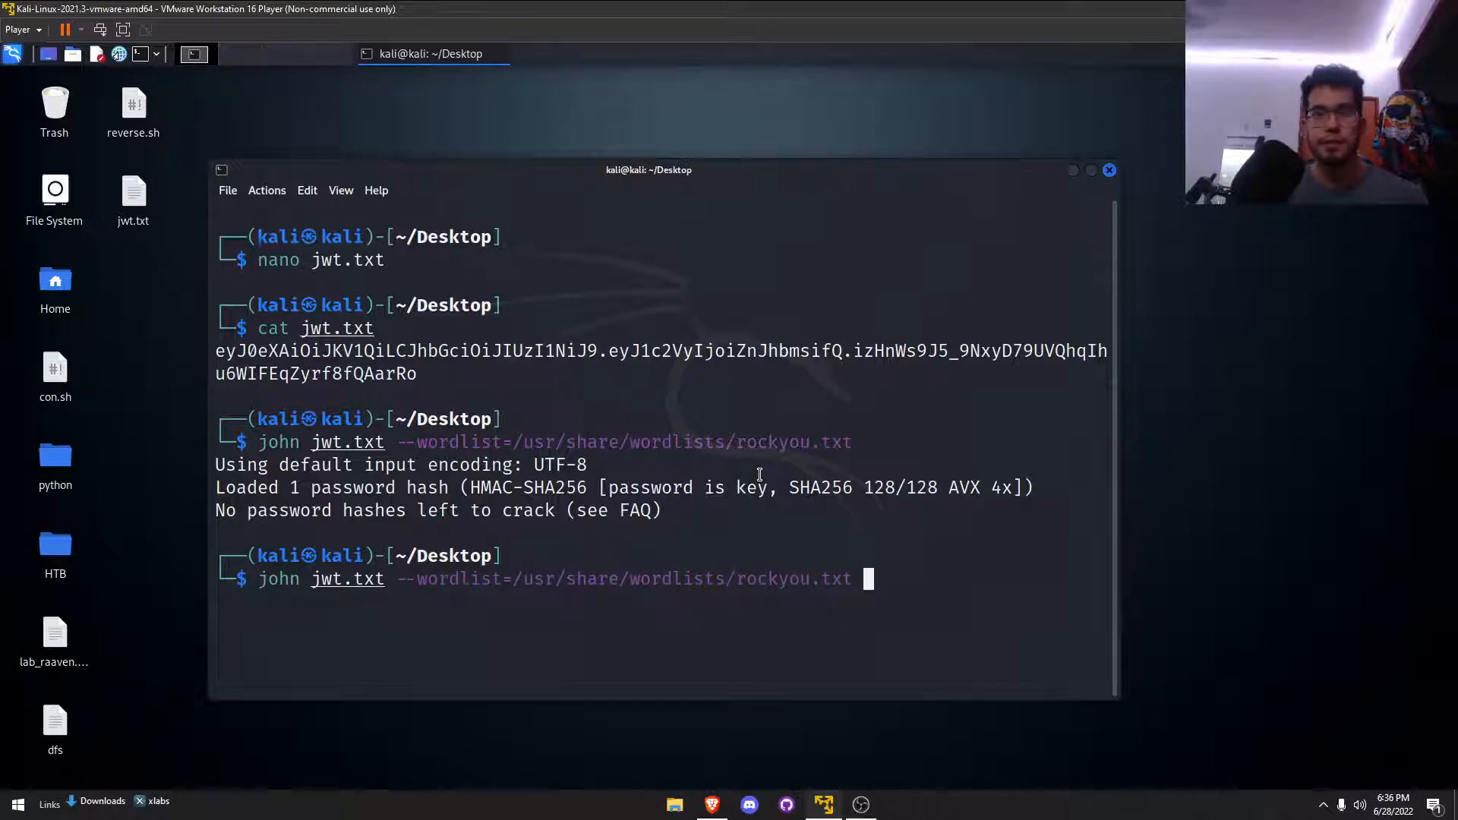
{"action": "type", "text": "--alg"}
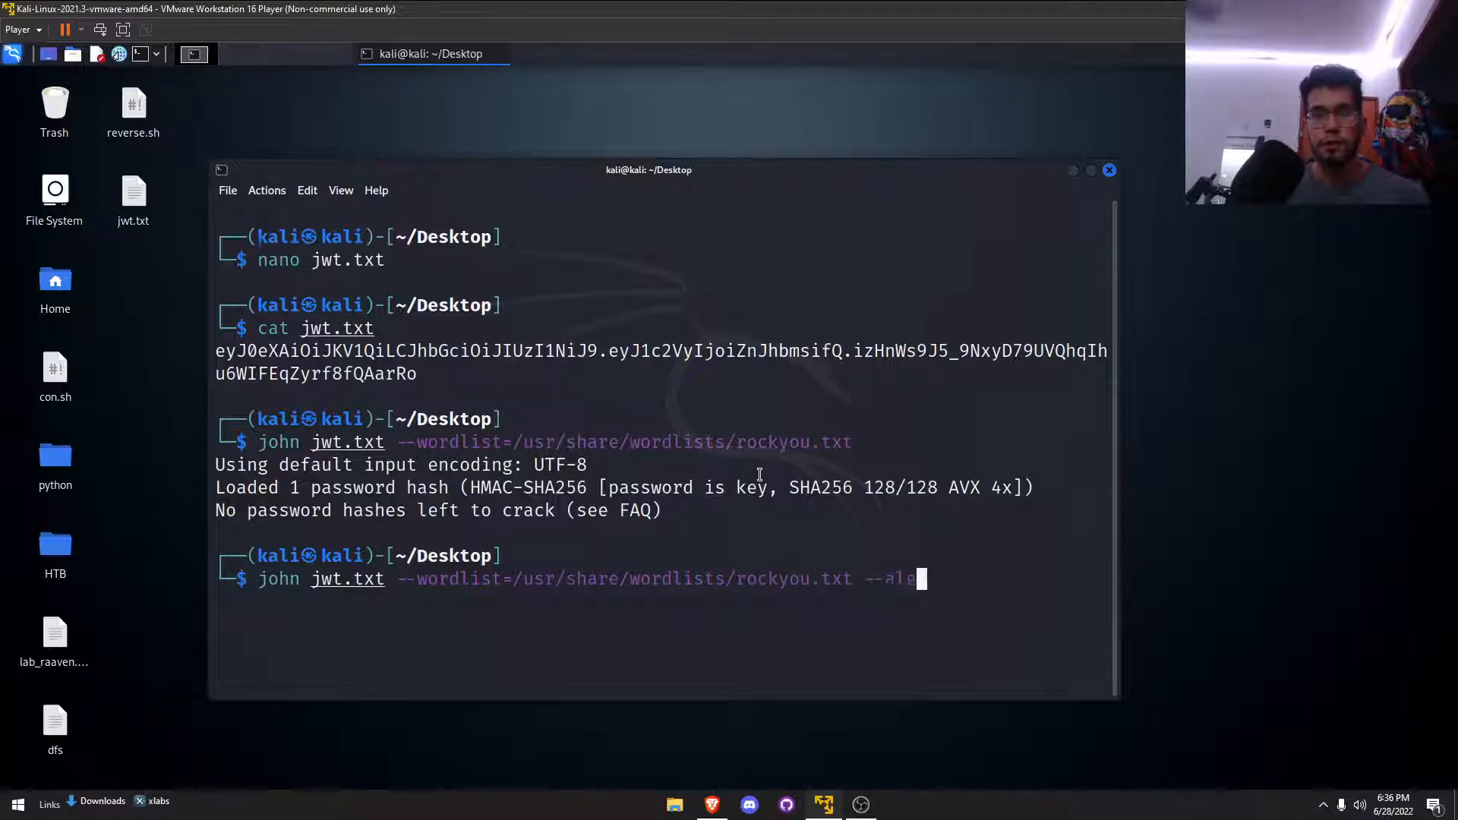
{"action": "type", "text": "ormat=HMAC-SHA256"}
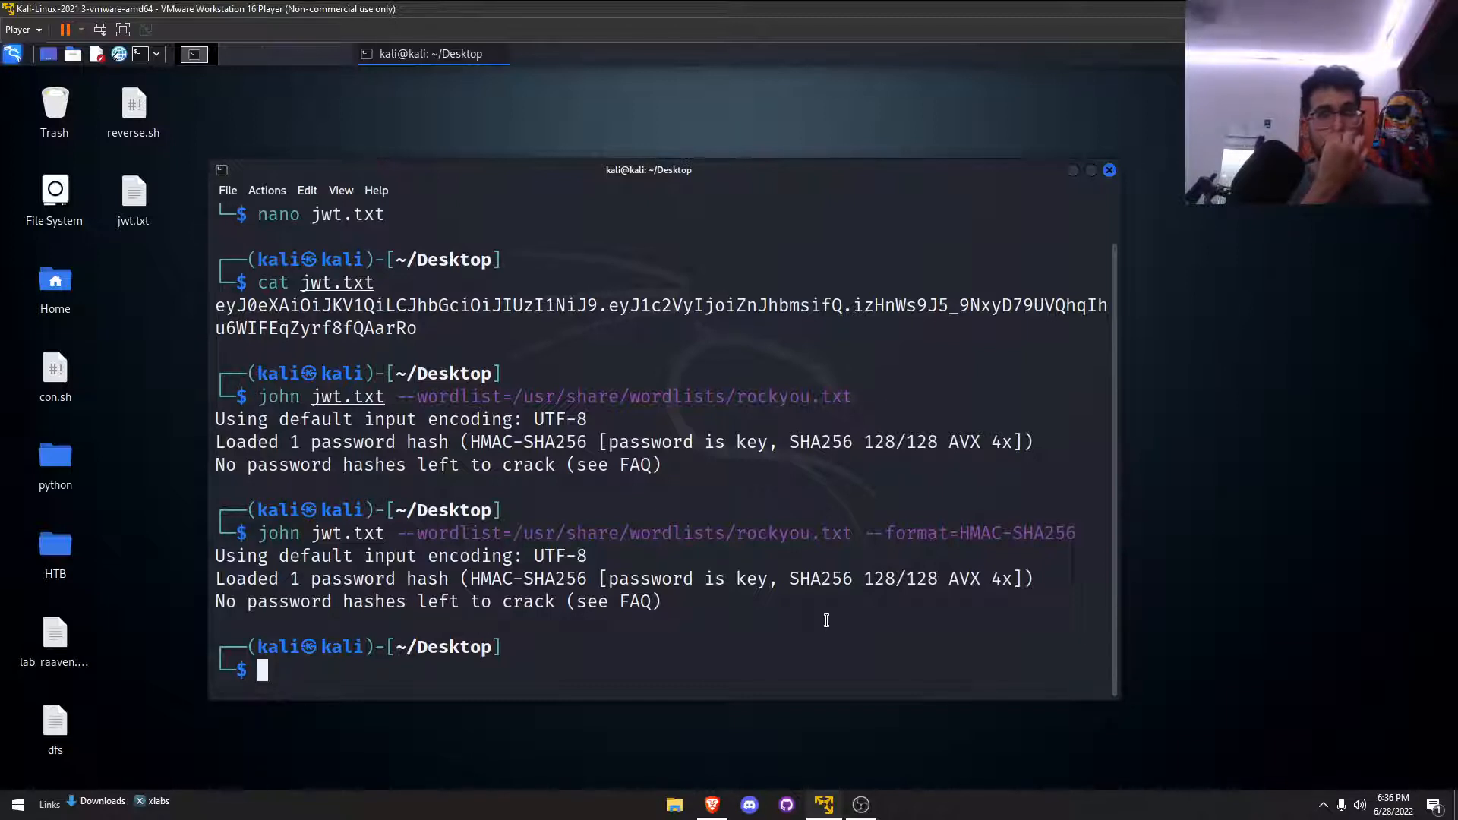
{"action": "type", "text": "cat jwt.txt"}
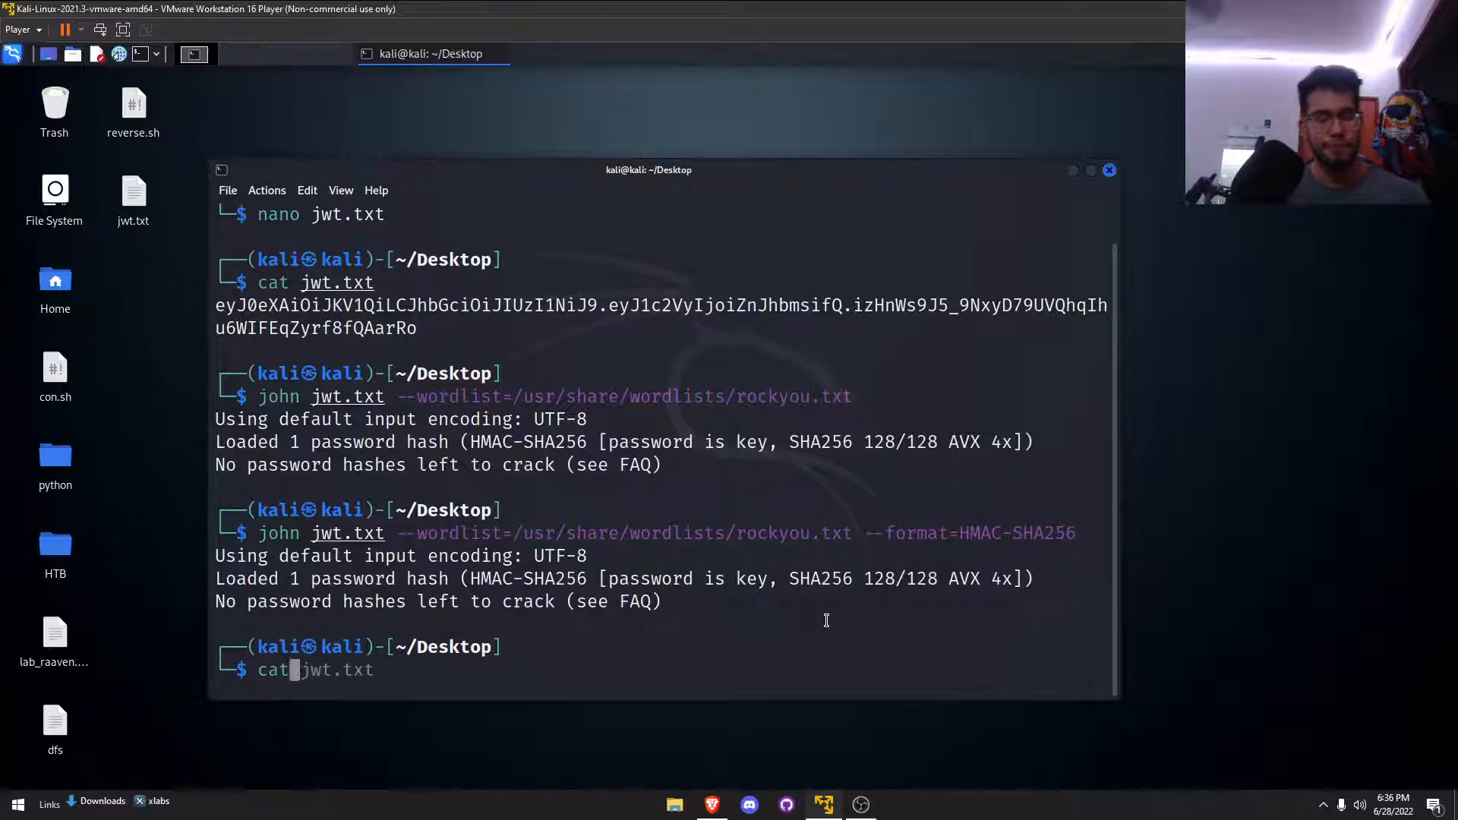
{"action": "key", "text": "Return"}
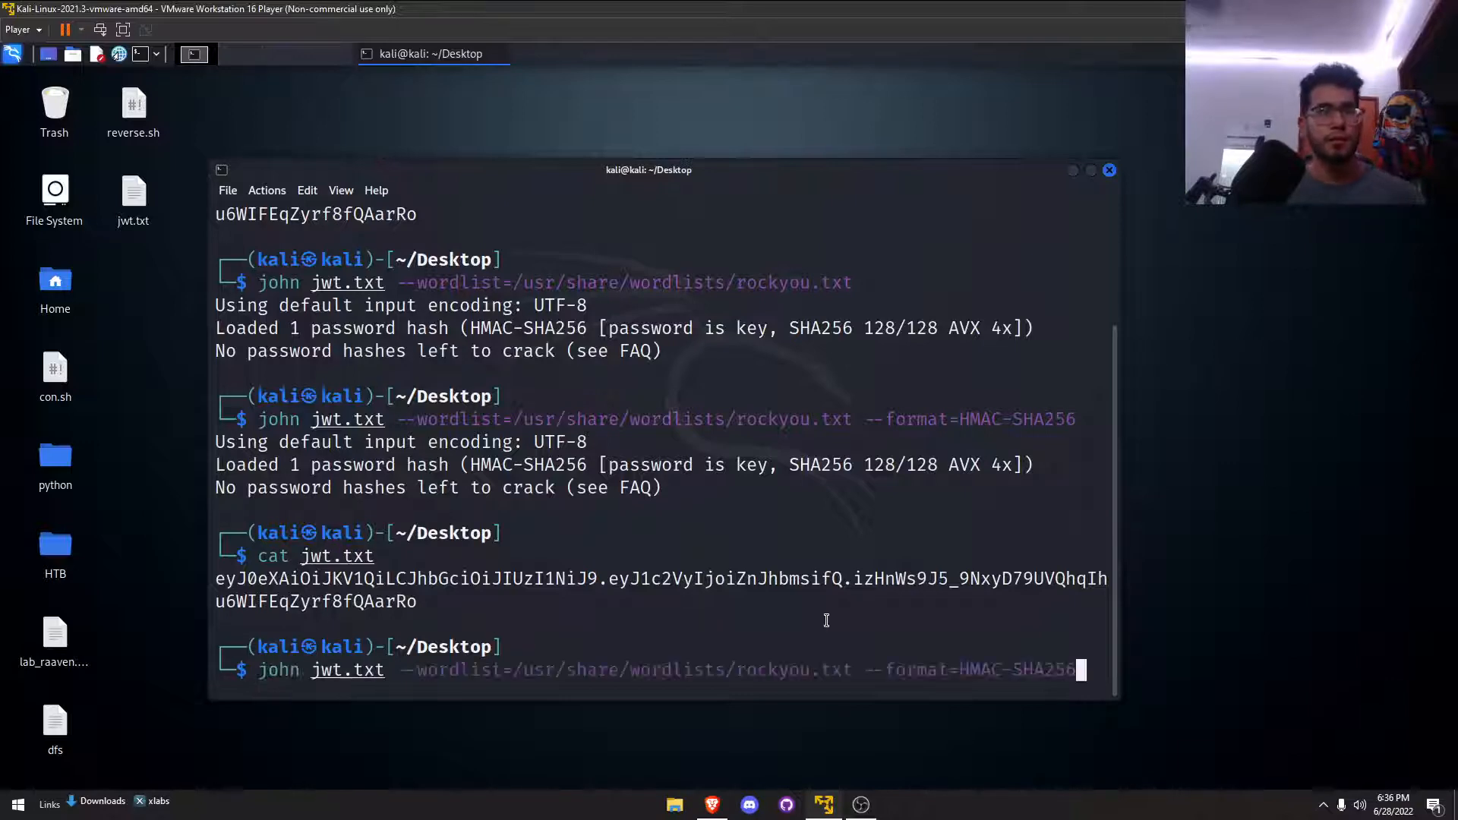
{"action": "key", "text": "Return"}
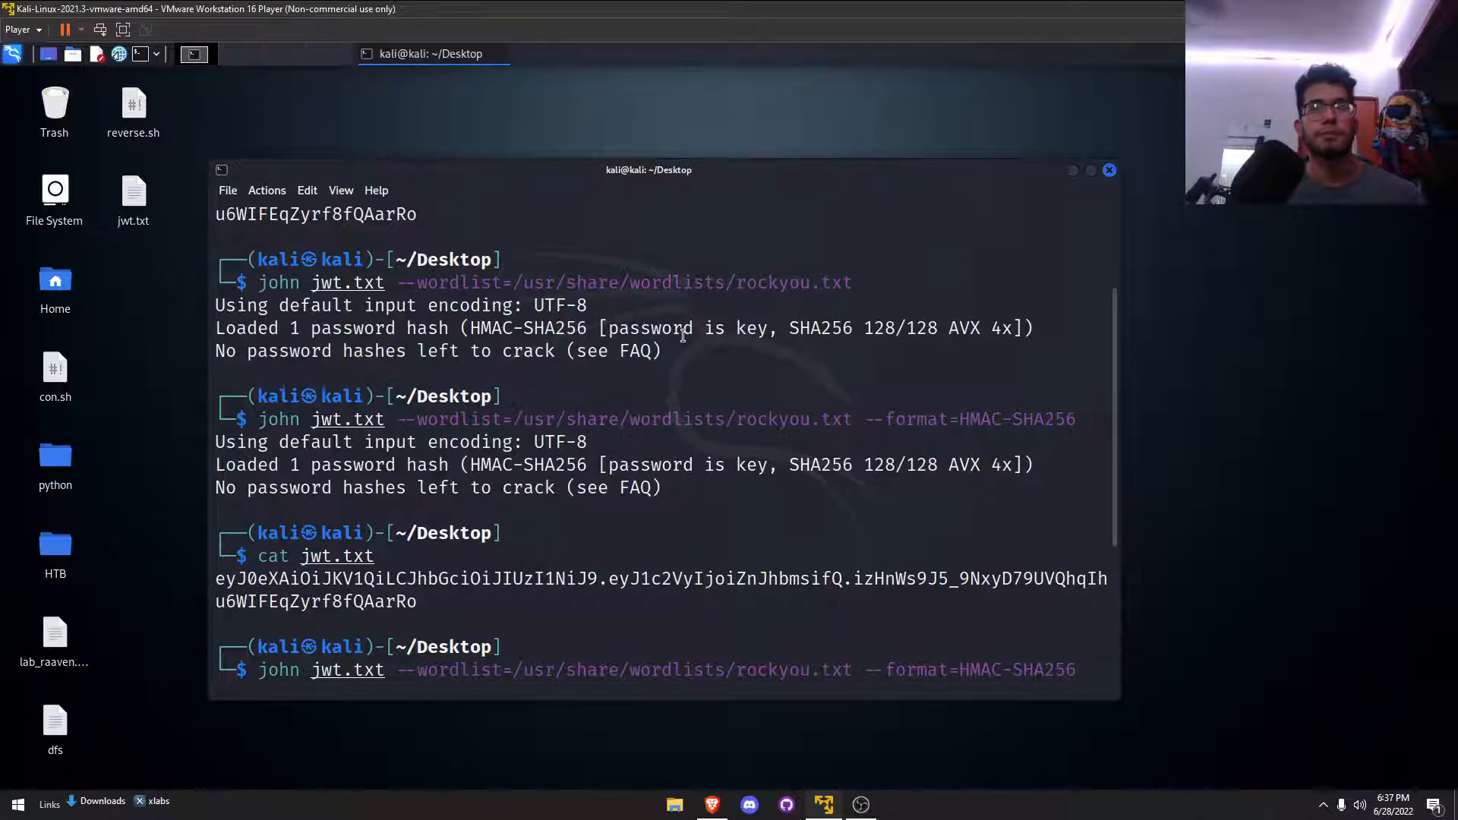
{"action": "mouse_move", "coordinate": [916, 334]}
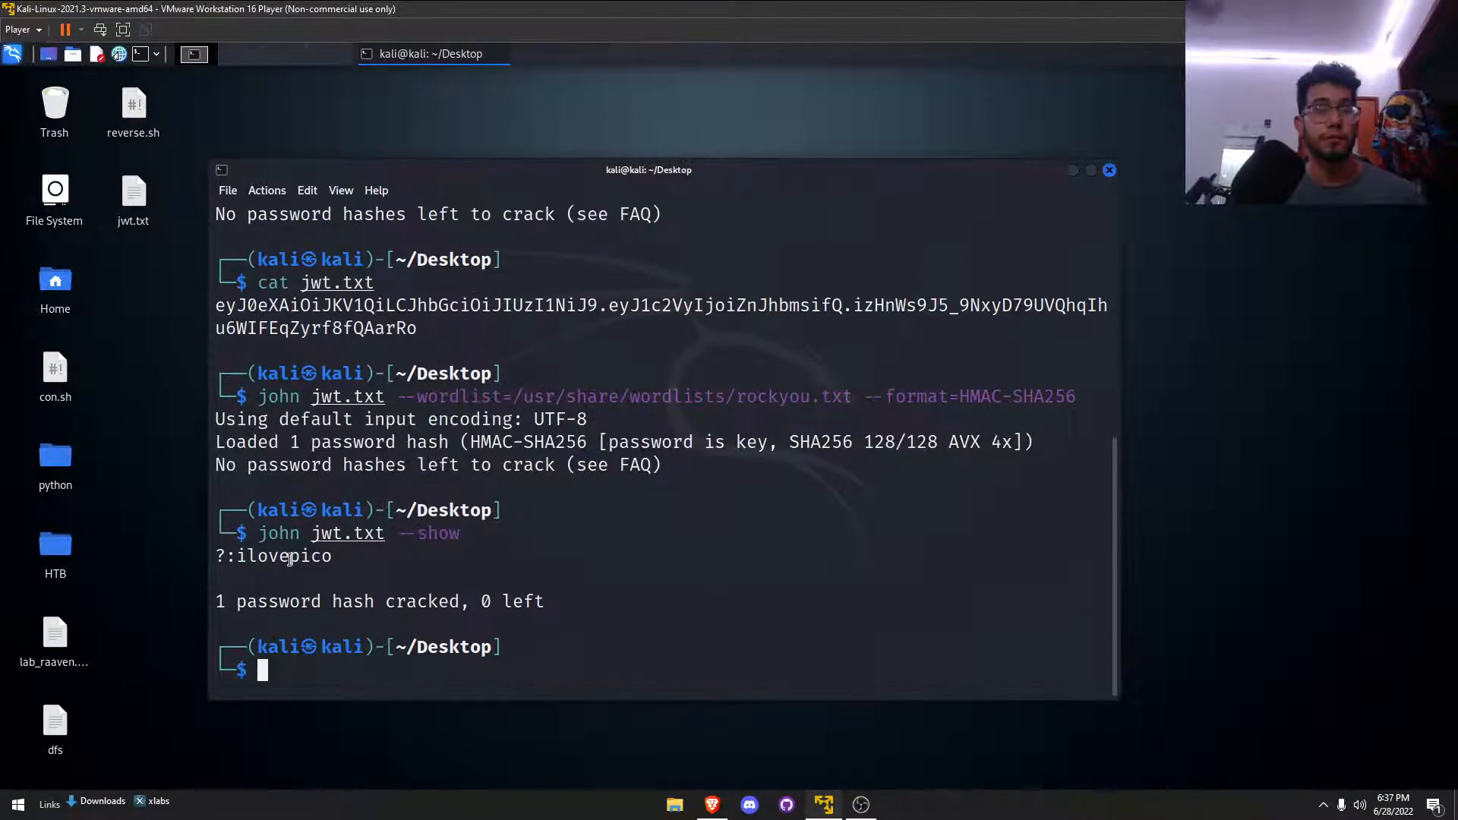
{"action": "double_click", "coordinate": [282, 556]}
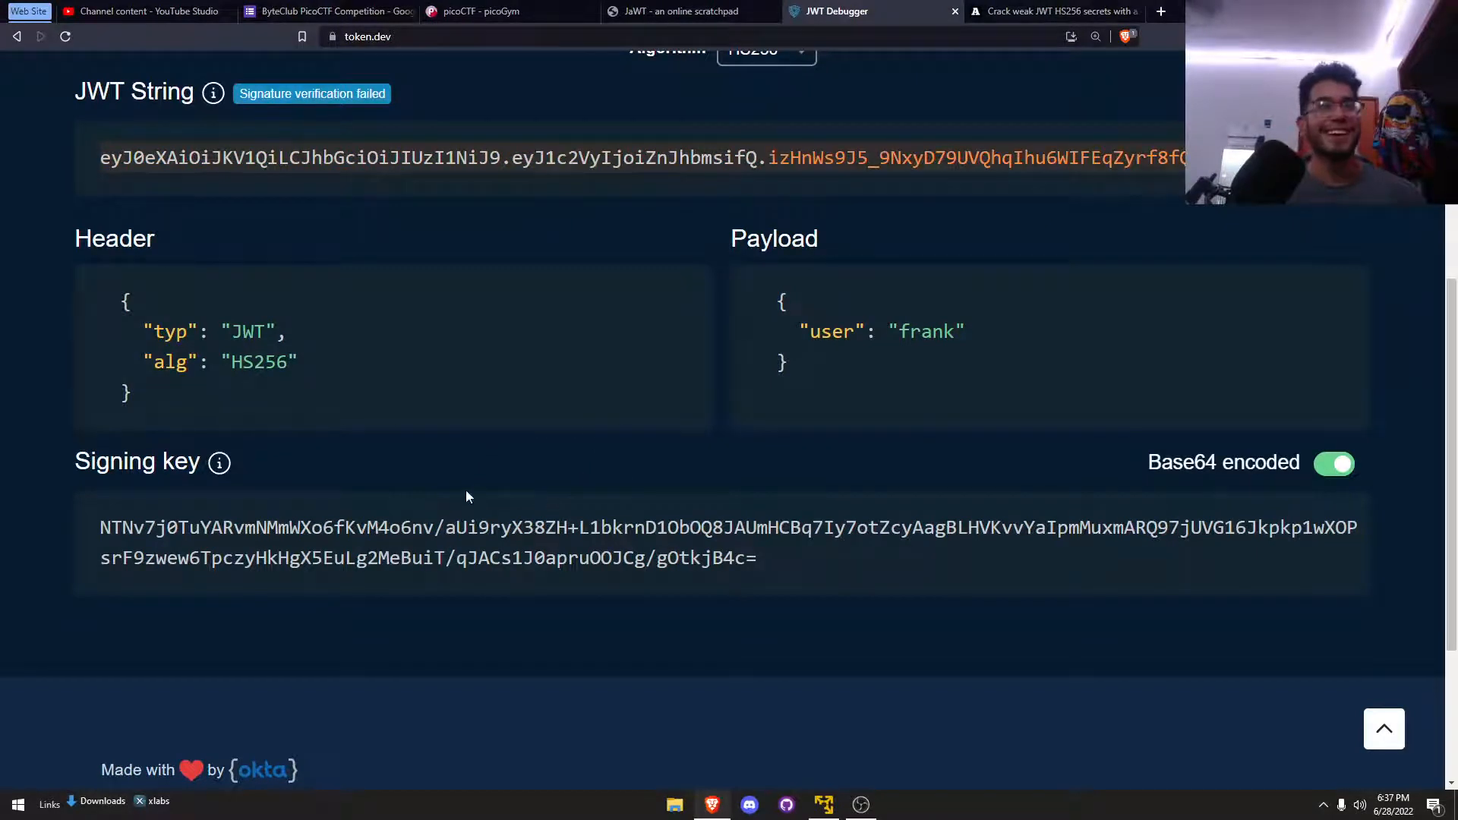
{"action": "mouse_move", "coordinate": [465, 487]}
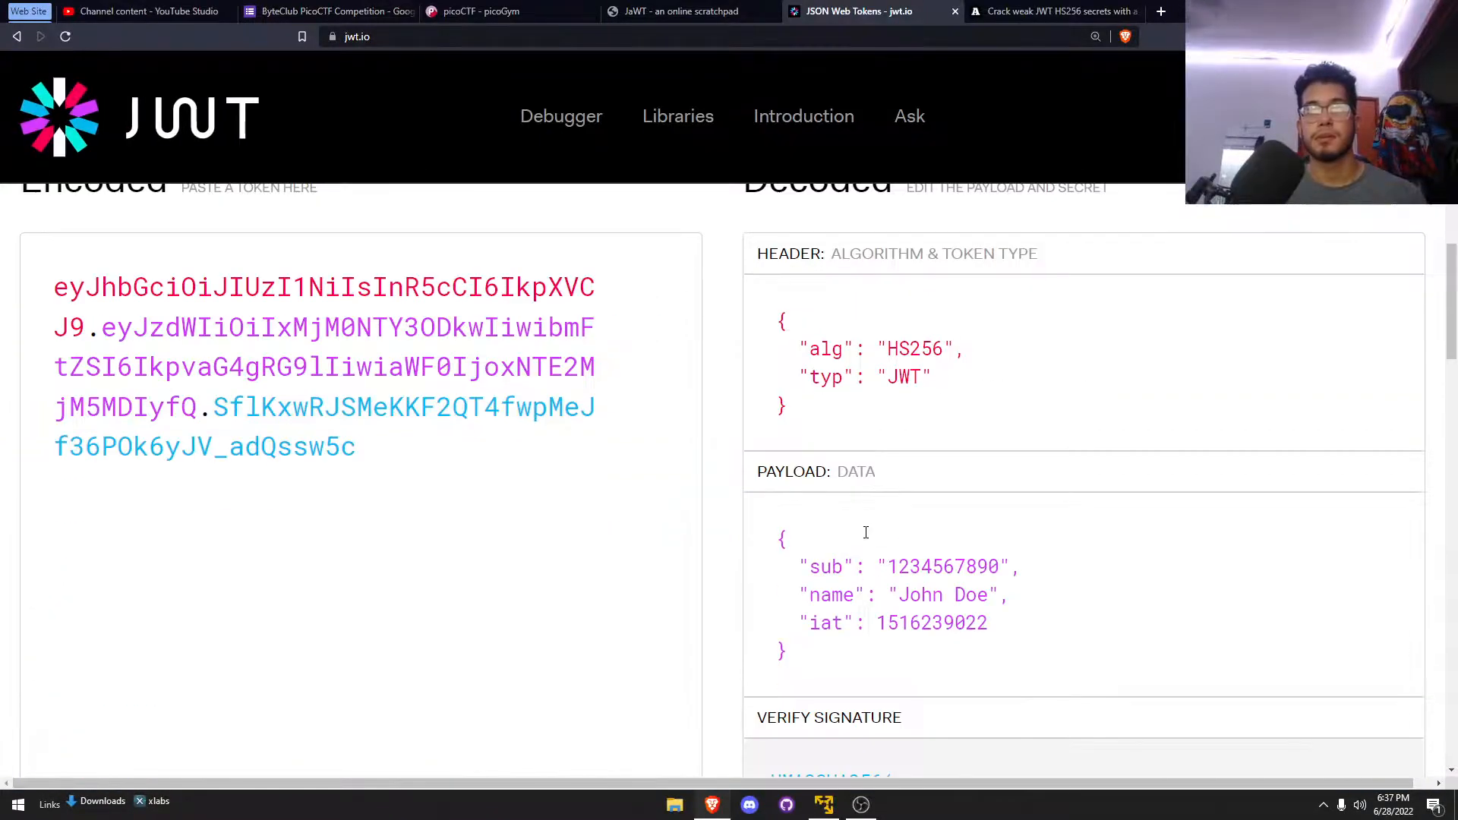
Set the jwt.io payload to {"user": "admin"} and take the newly encoded token.
{"action": "scroll", "scroll_direction": "down", "scroll_amount": 3}
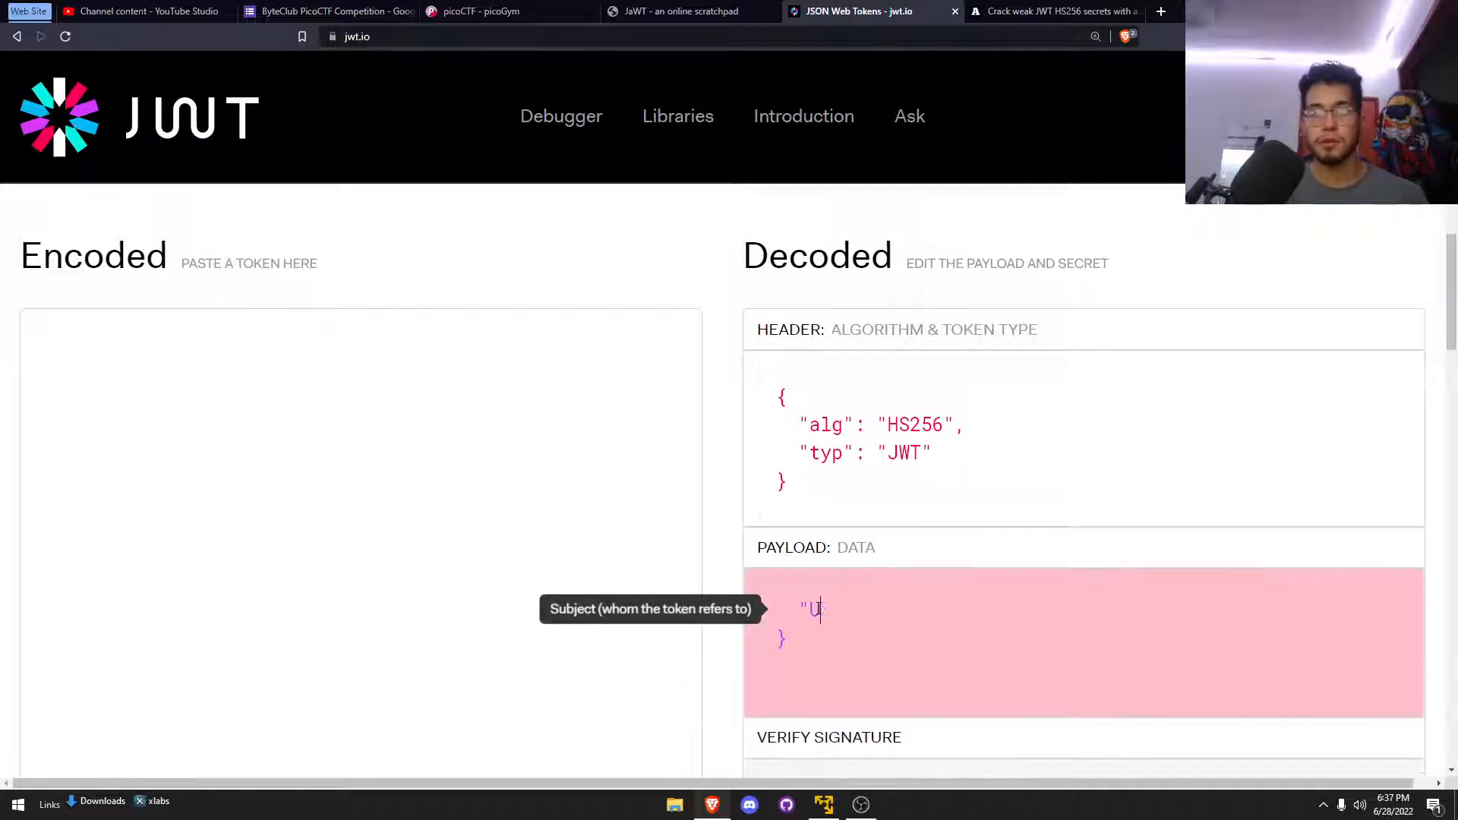
{"action": "type", "text": "ser\""}
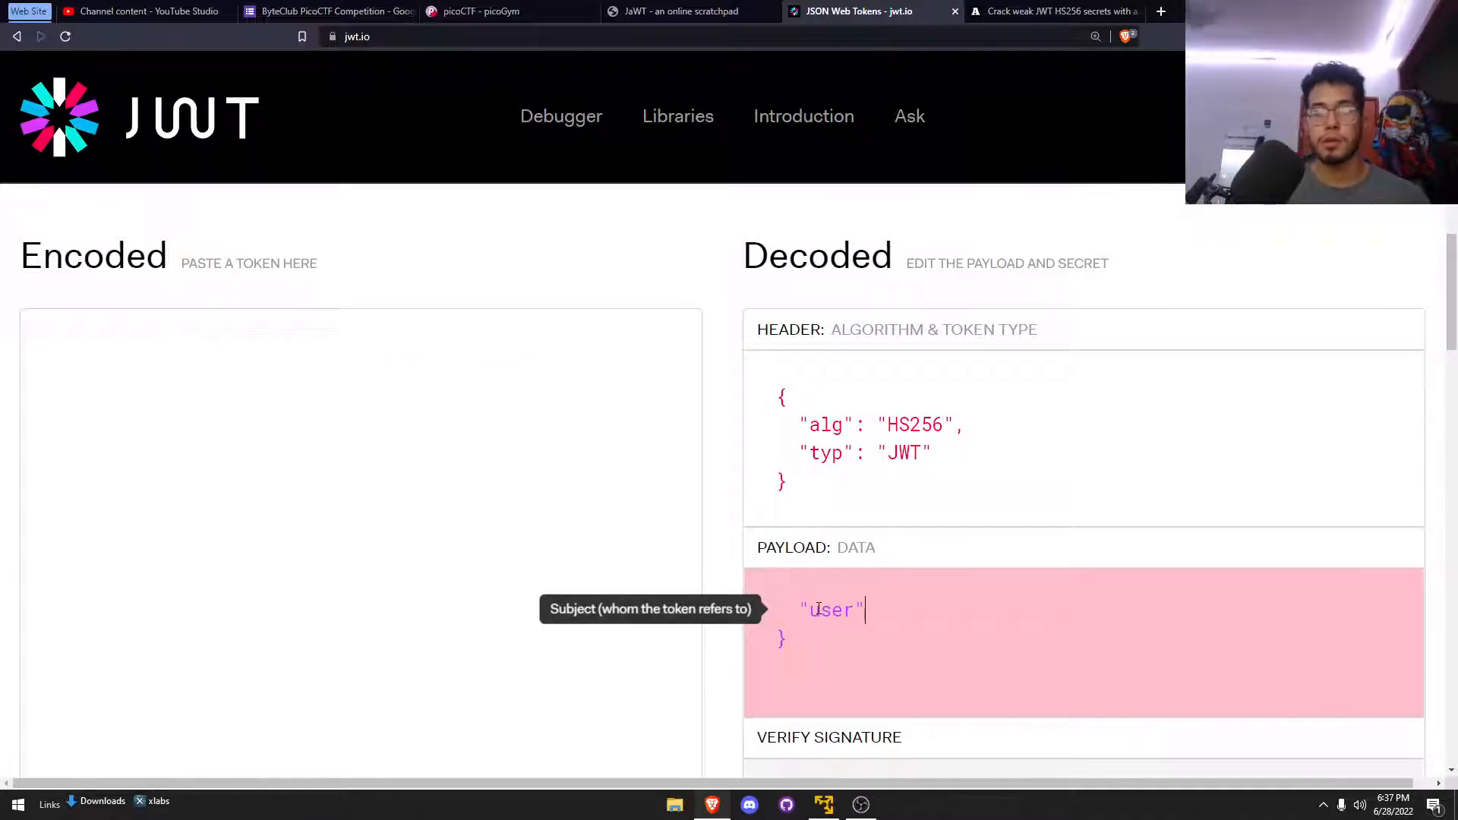
{"action": "type", "text": ": \"admin\""}
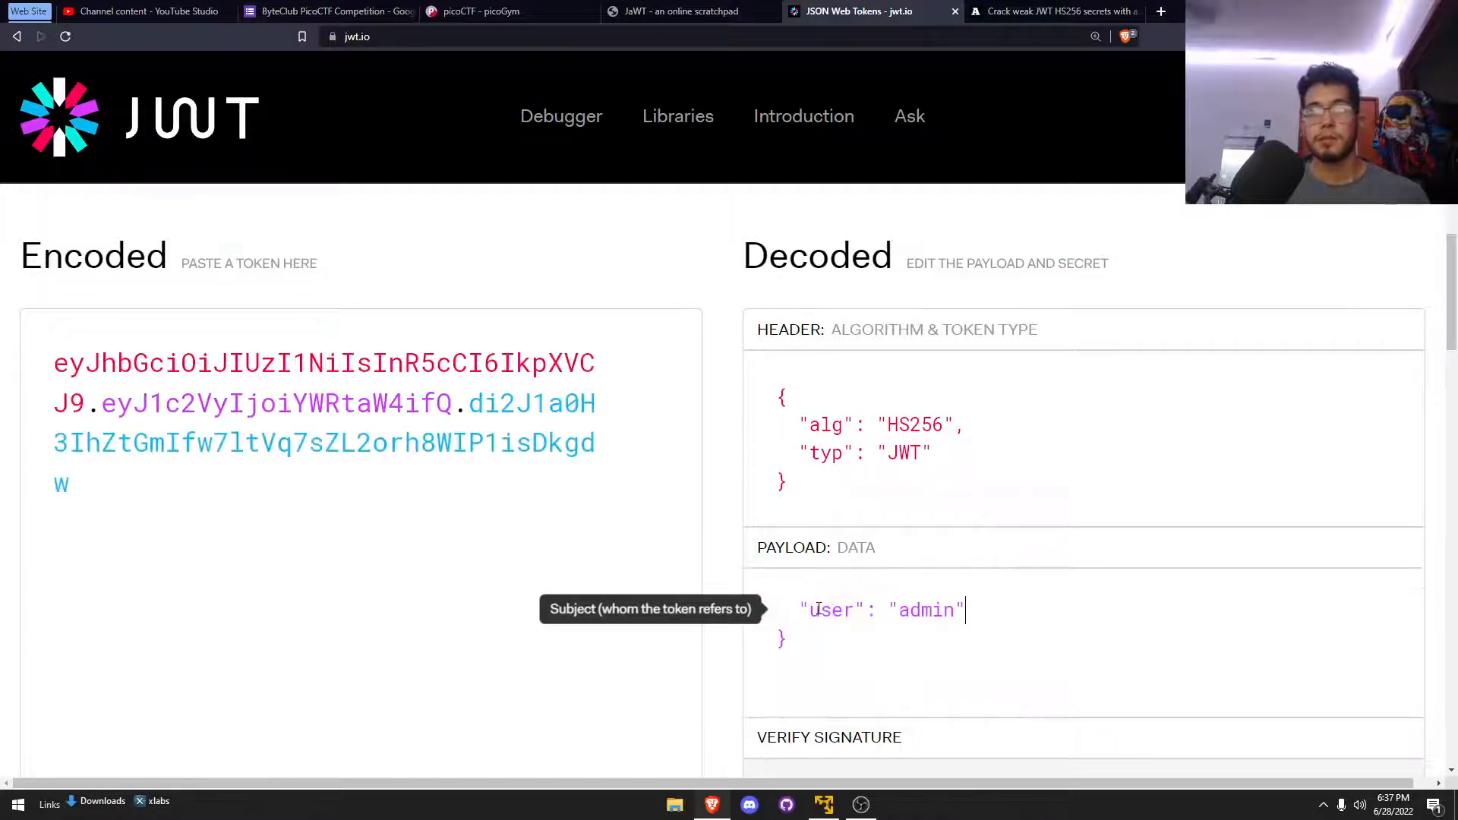
{"action": "left_click", "coordinate": [692, 11]}
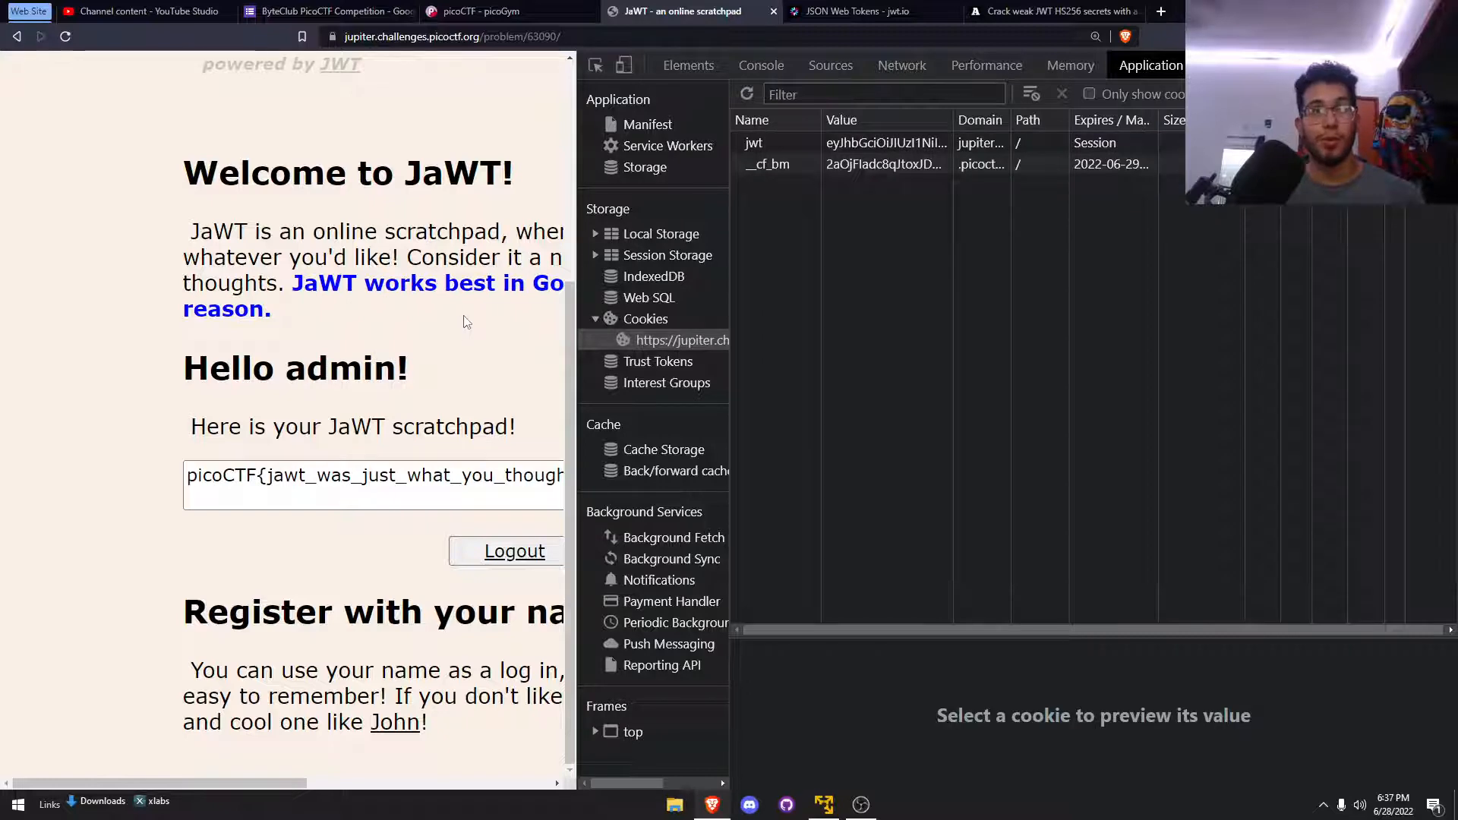
Hide DevTools so the admin scratchpad shows picoCTF{jawt_was_just_what_you_thought_f859ab2f}.
{"action": "key", "text": "F12"}
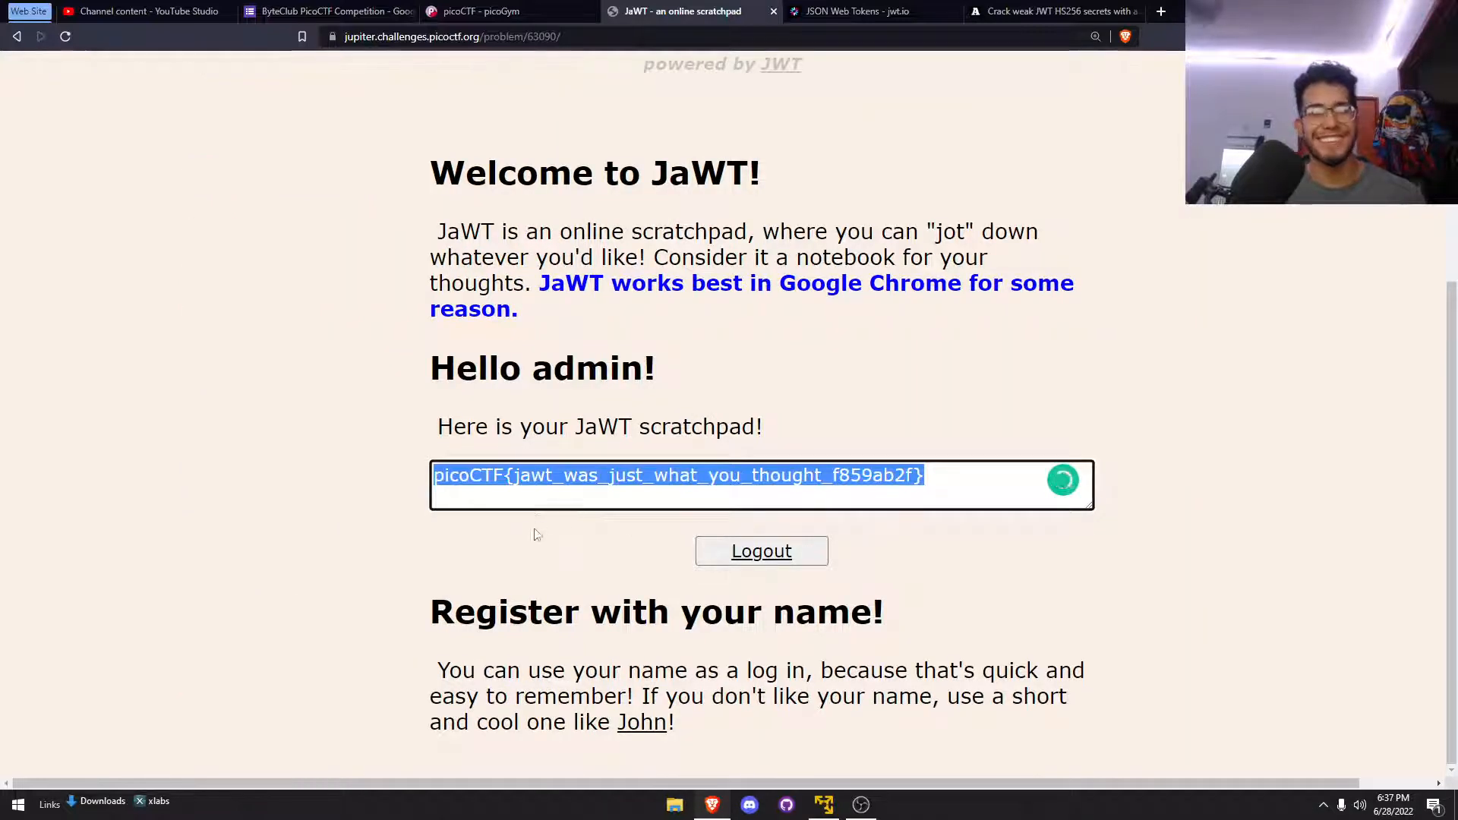
{"action": "left_click", "coordinate": [591, 486]}
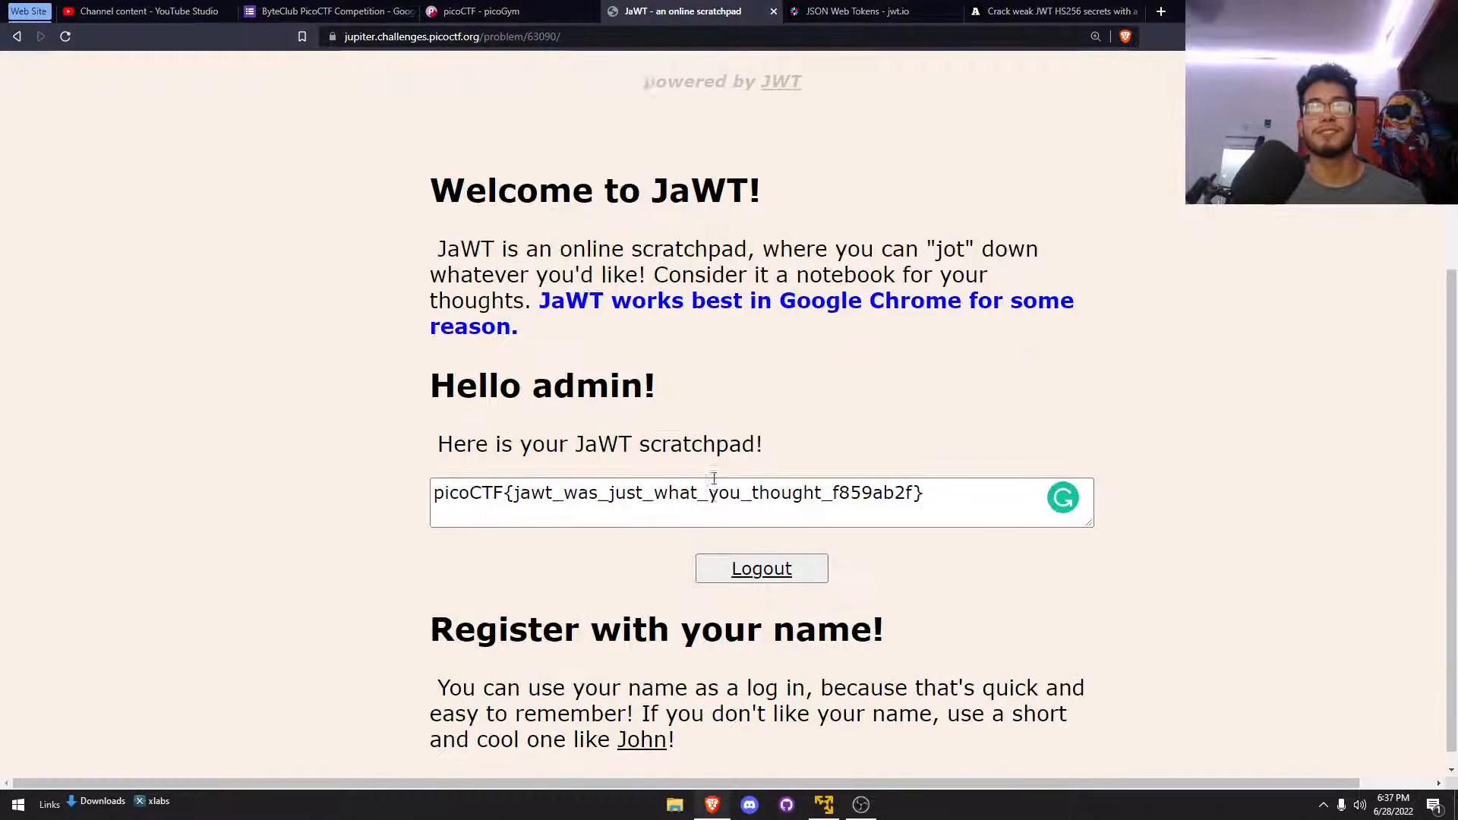
{"action": "scroll", "scroll_direction": "up", "scroll_amount": 3}
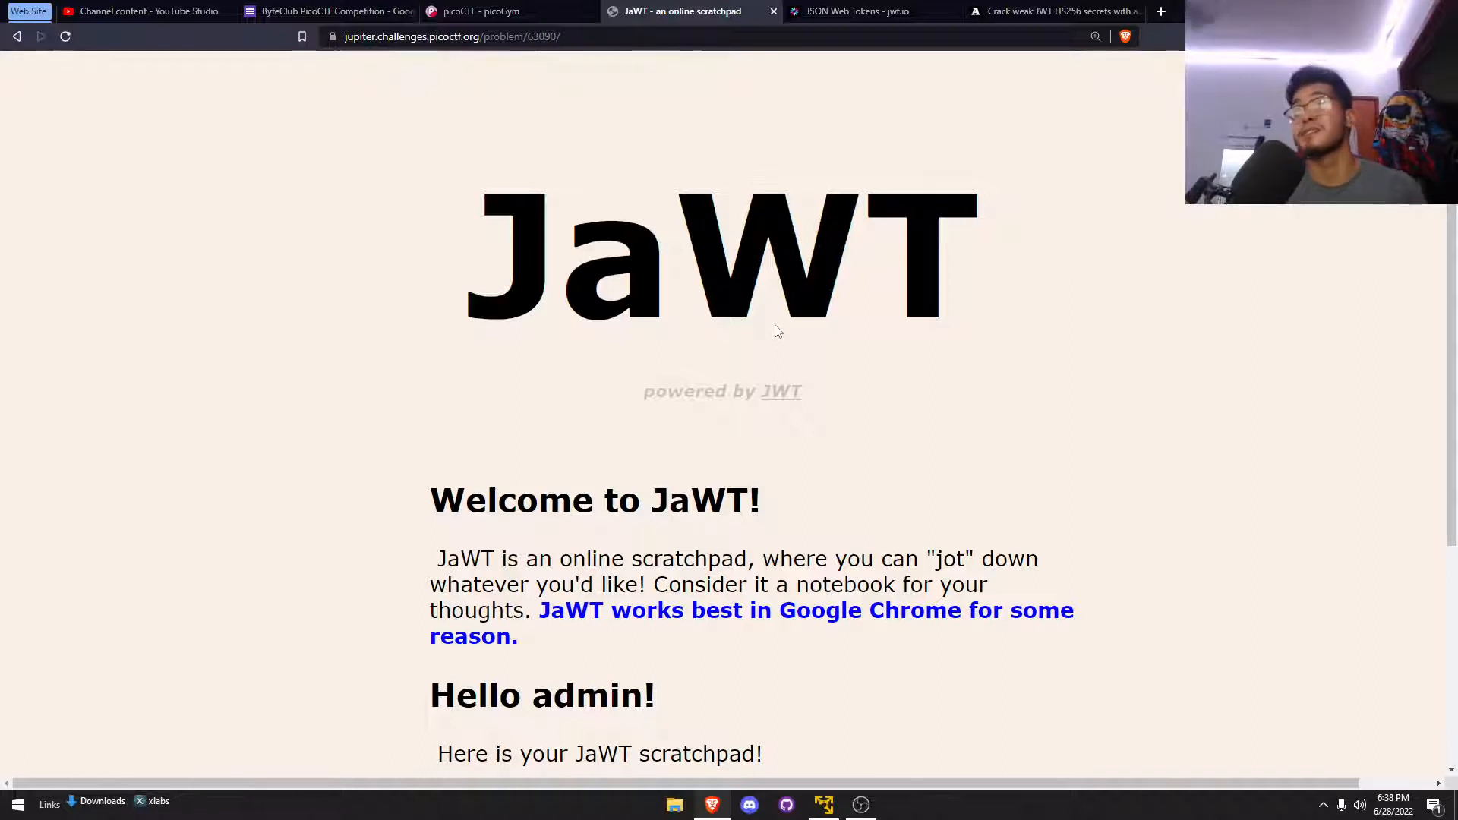
Submit the JaWT Scratchpad flag on picoGym and dismiss the 400-points notice.
{"action": "left_click", "coordinate": [486, 10]}
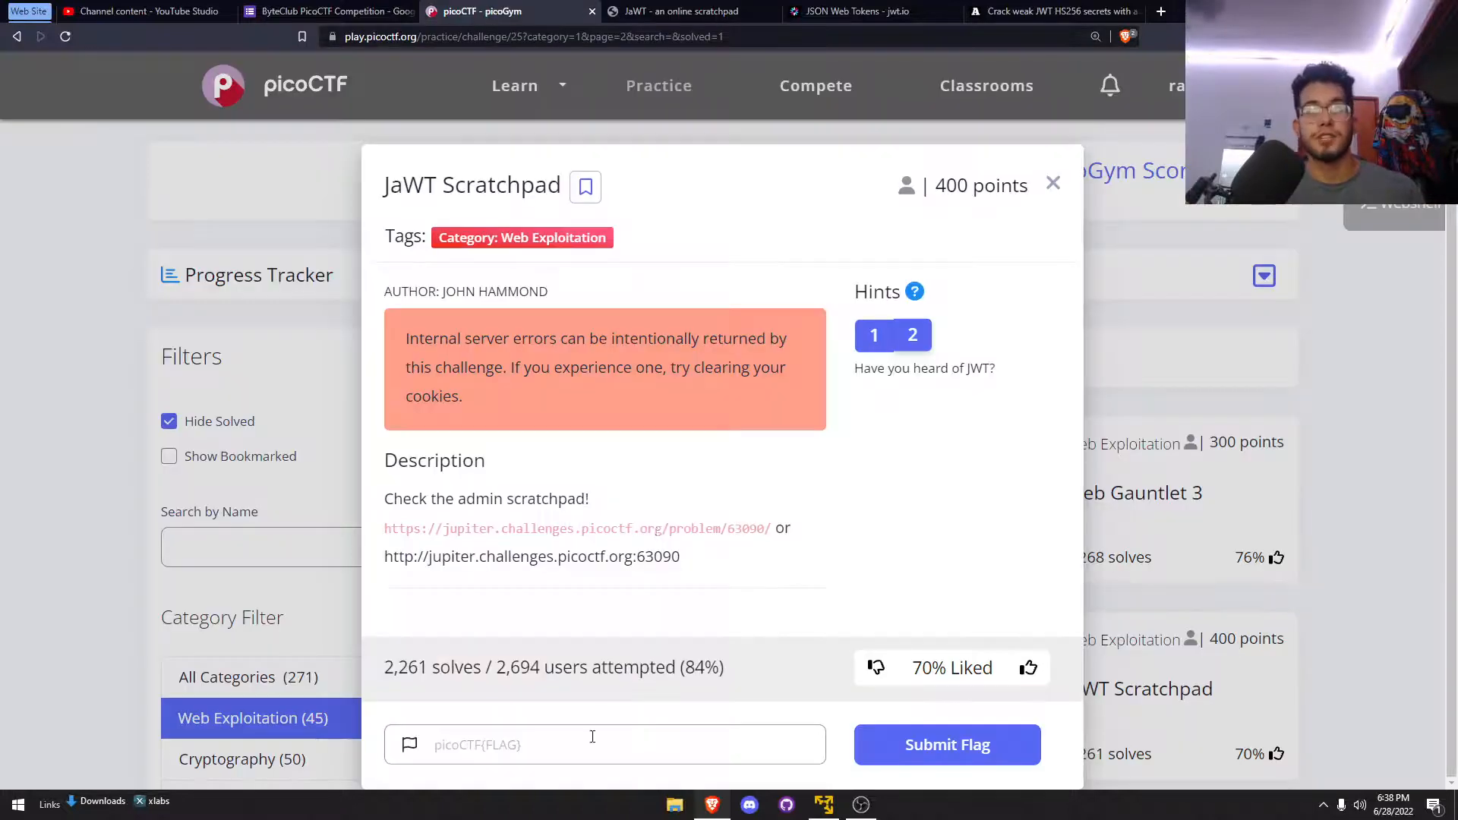
{"action": "left_click", "coordinate": [1053, 183]}
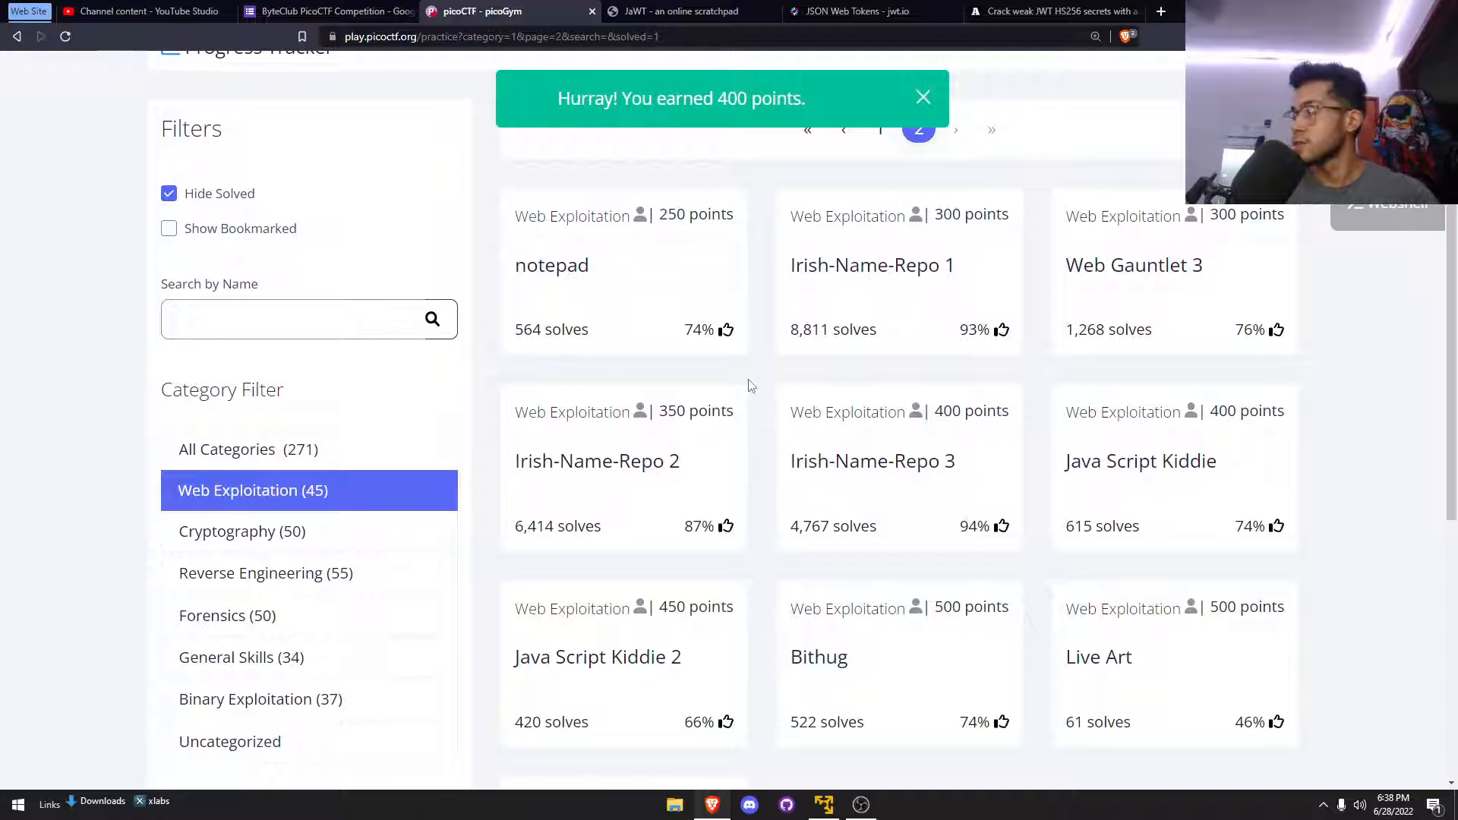
{"action": "left_click", "coordinate": [922, 97]}
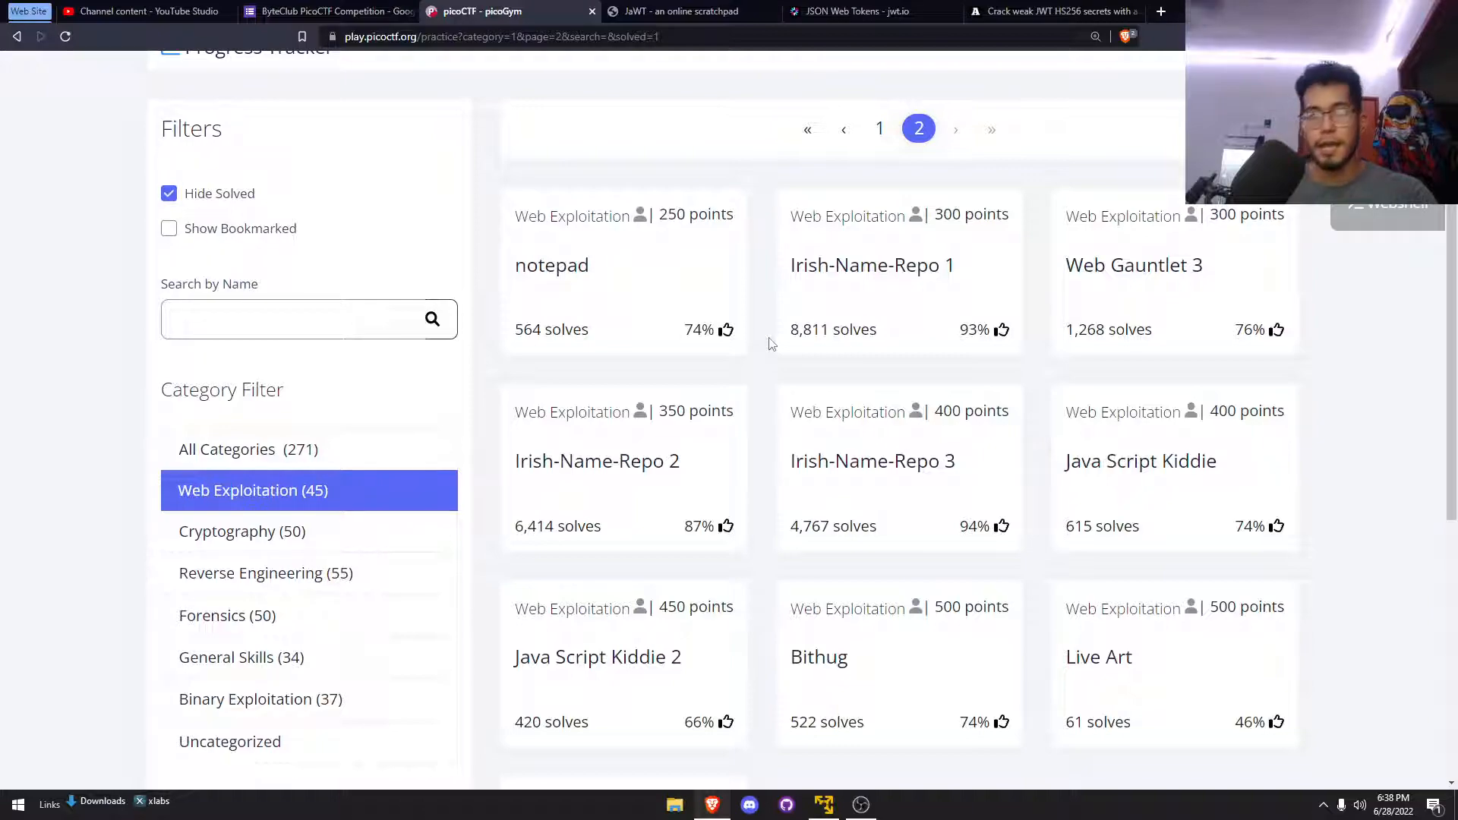
{"action": "mouse_move", "coordinate": [748, 331]}
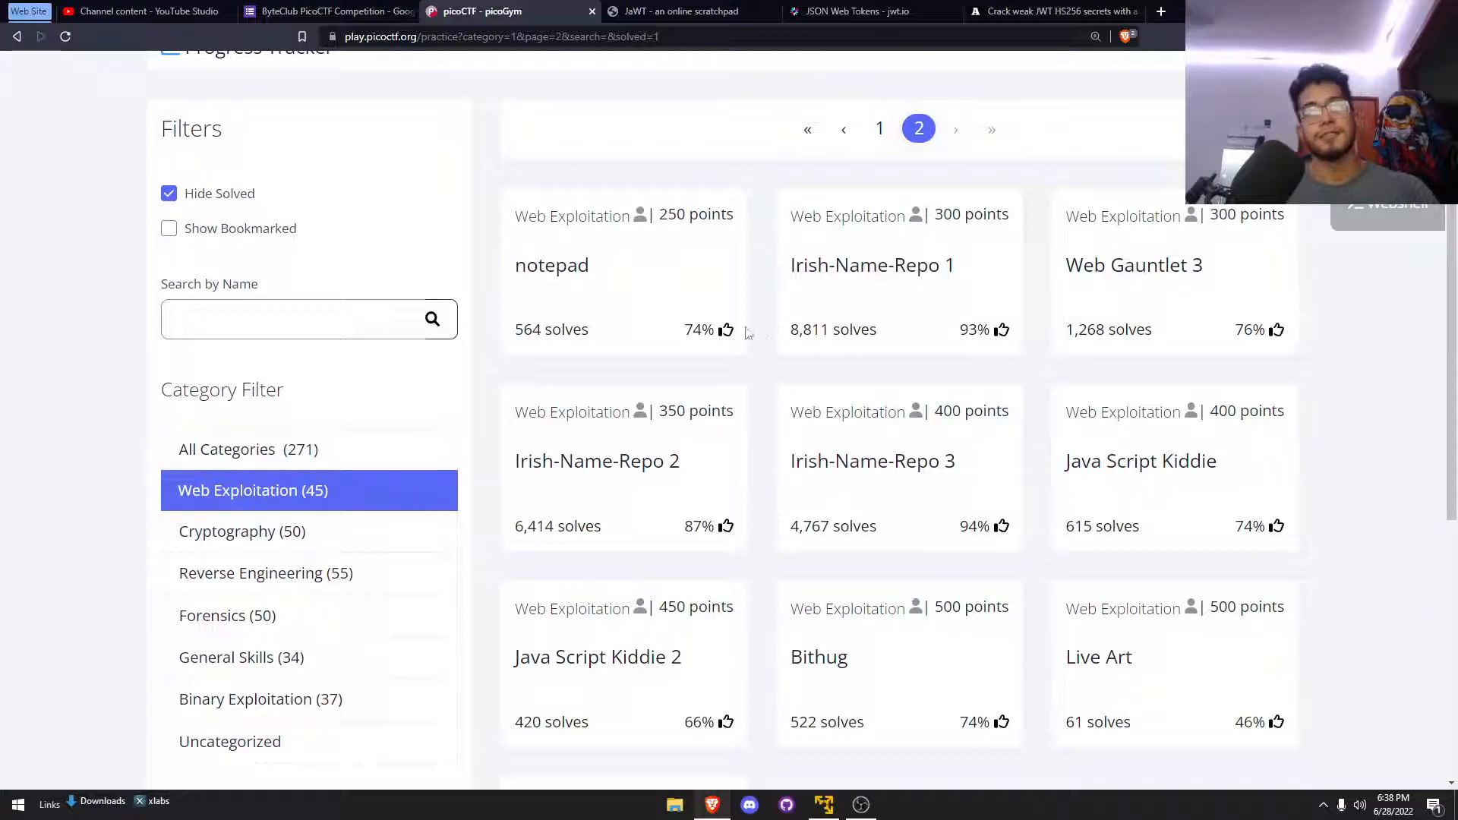
Filter unsolved challenges by General Skills, Binary Exploitation, Cryptography, then Reverse Engineering.
{"action": "scroll", "scroll_direction": "down", "scroll_amount": 3}
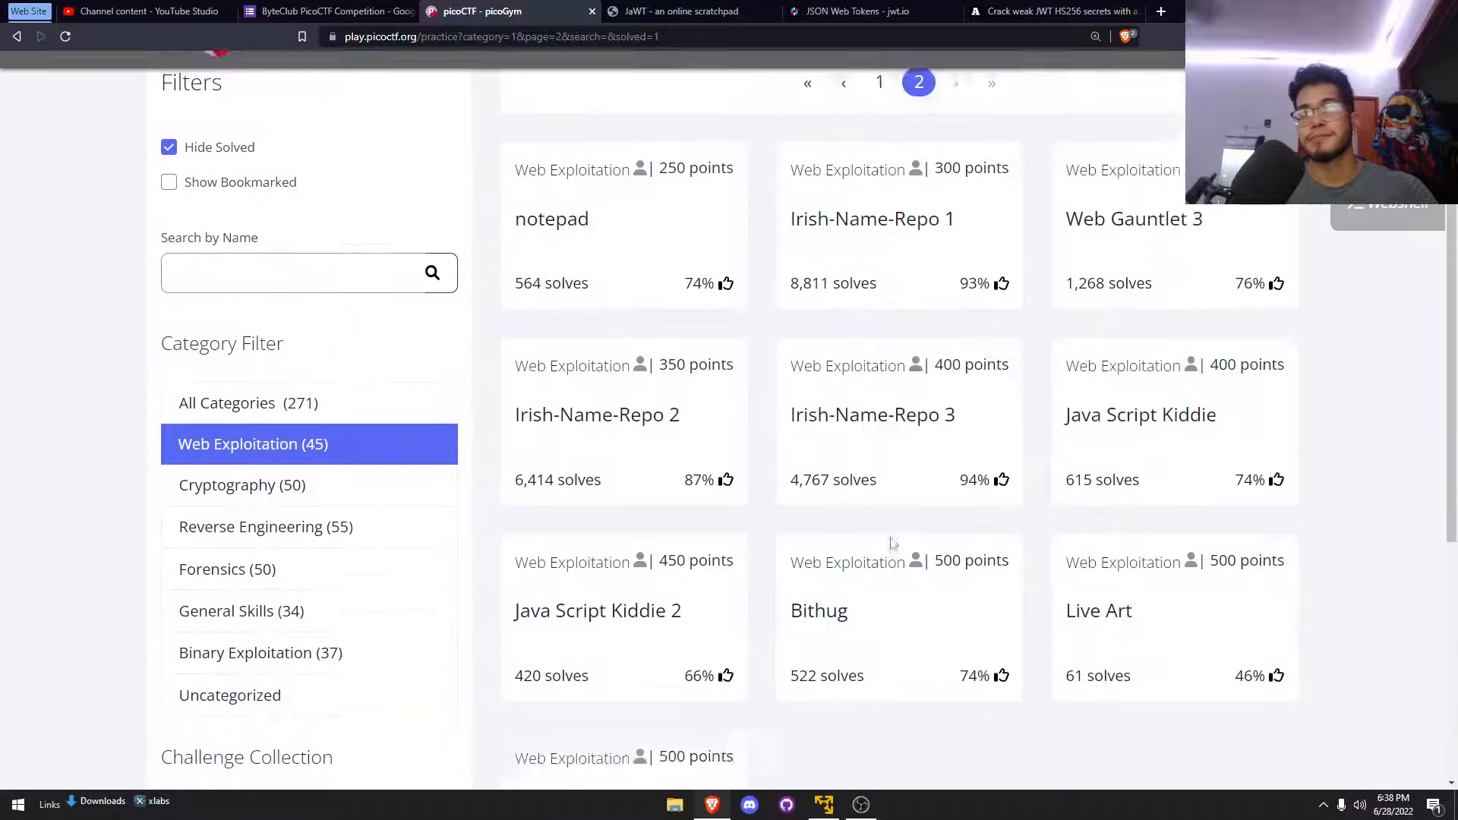
{"action": "scroll", "scroll_direction": "down", "scroll_amount": 3}
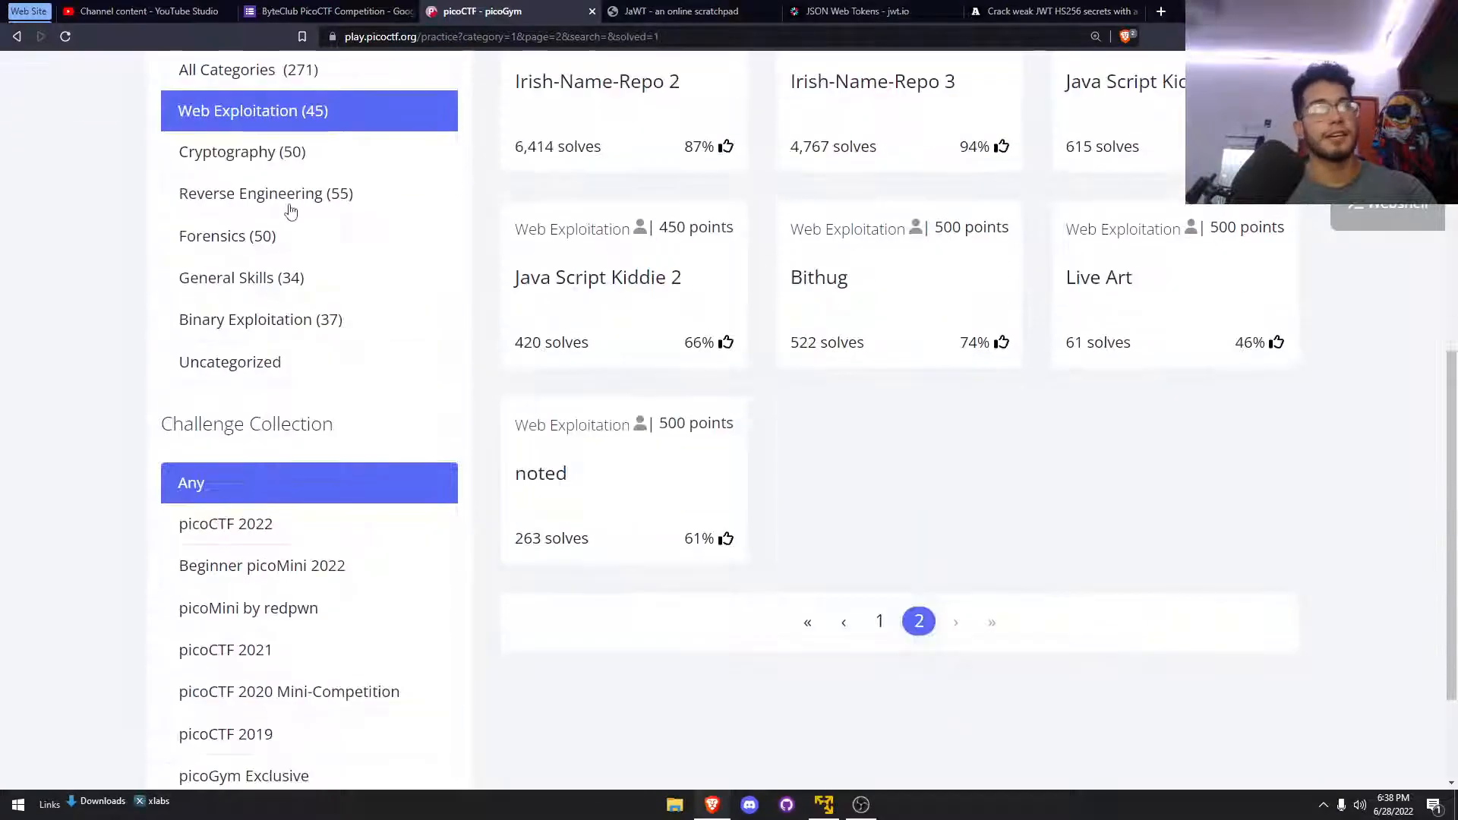
{"action": "left_click", "coordinate": [227, 236]}
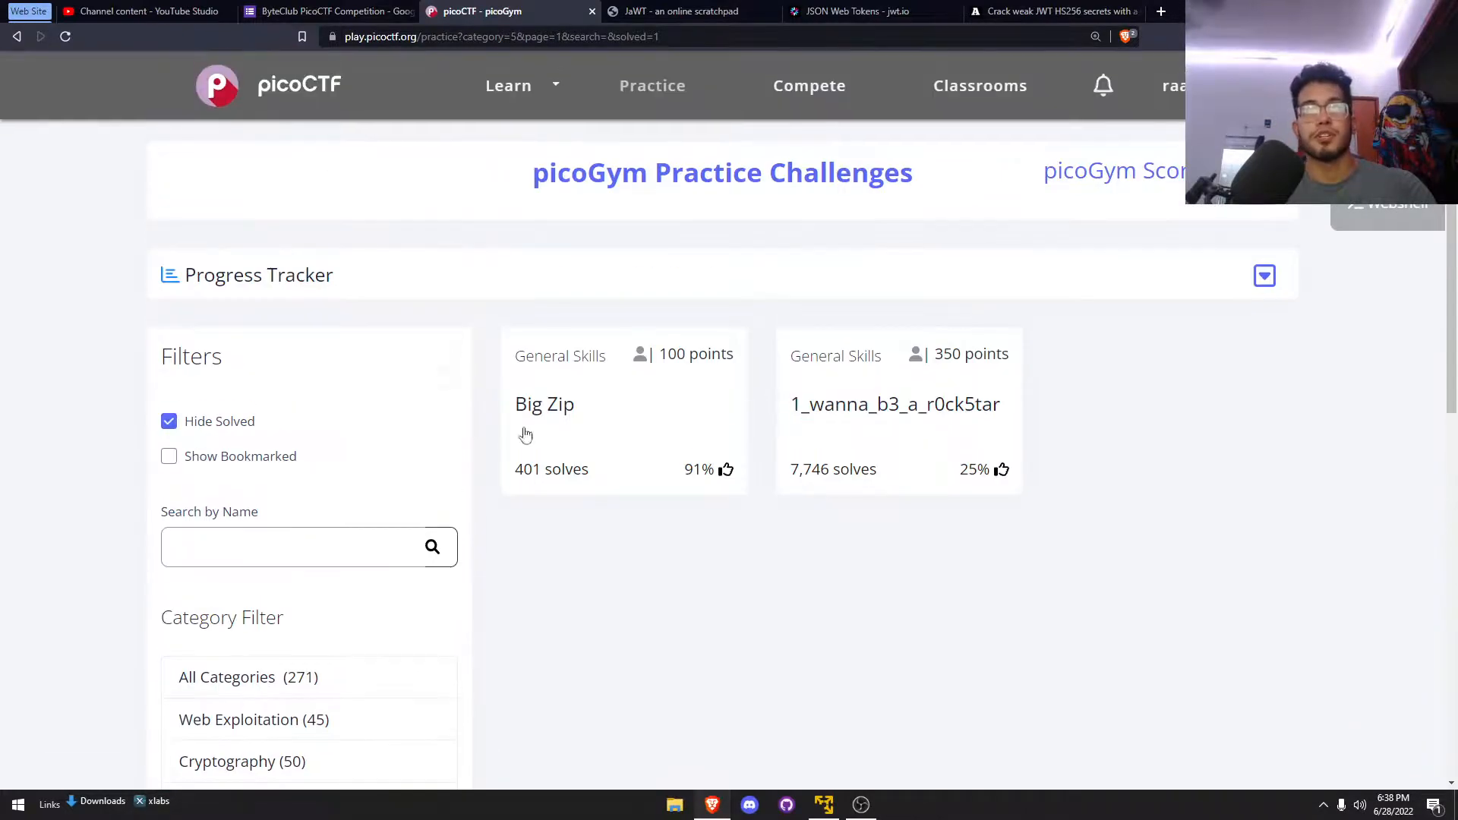
{"action": "scroll", "scroll_direction": "down", "scroll_amount": 3}
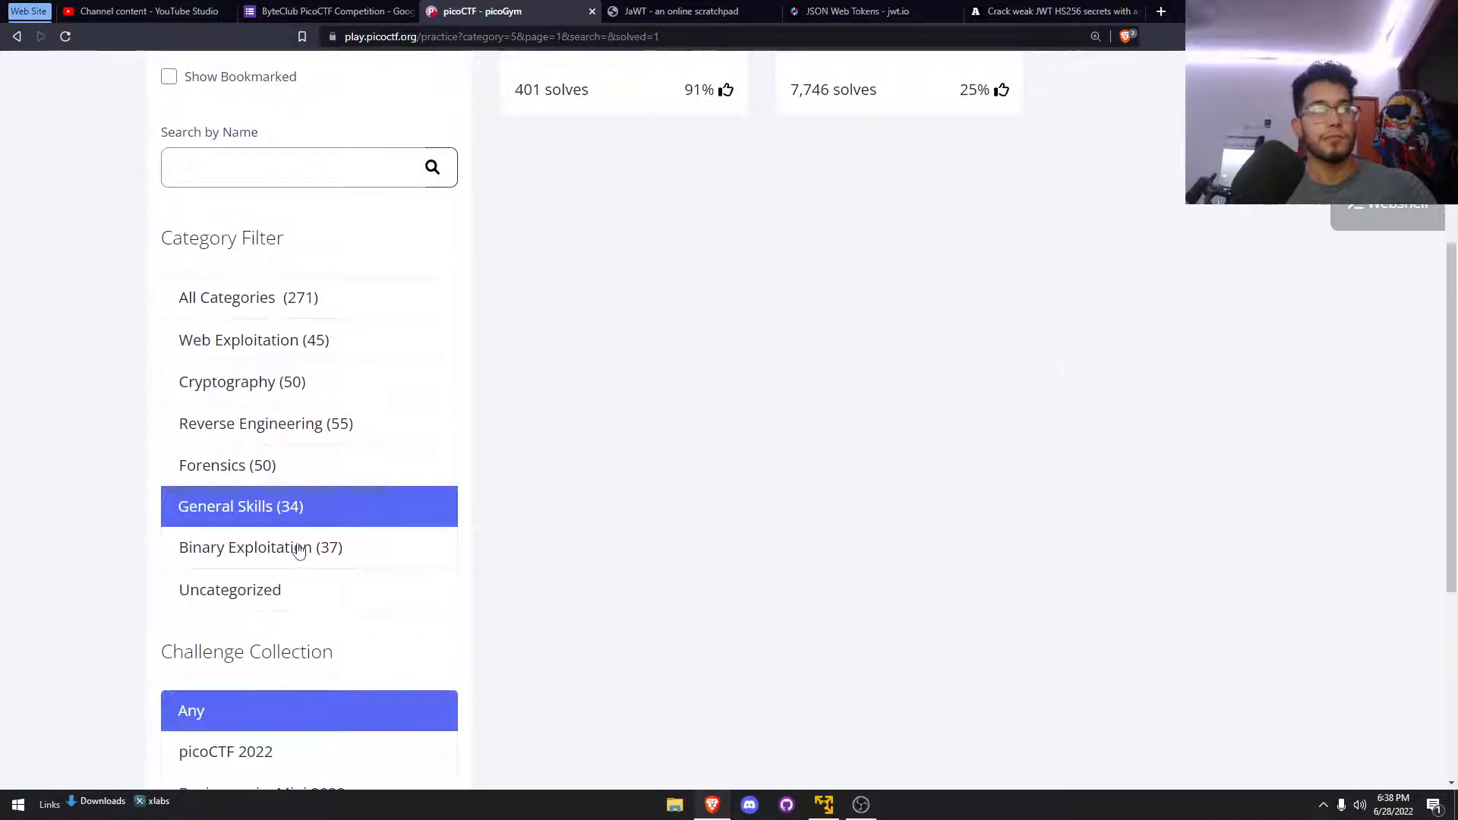
{"action": "left_click", "coordinate": [260, 547]}
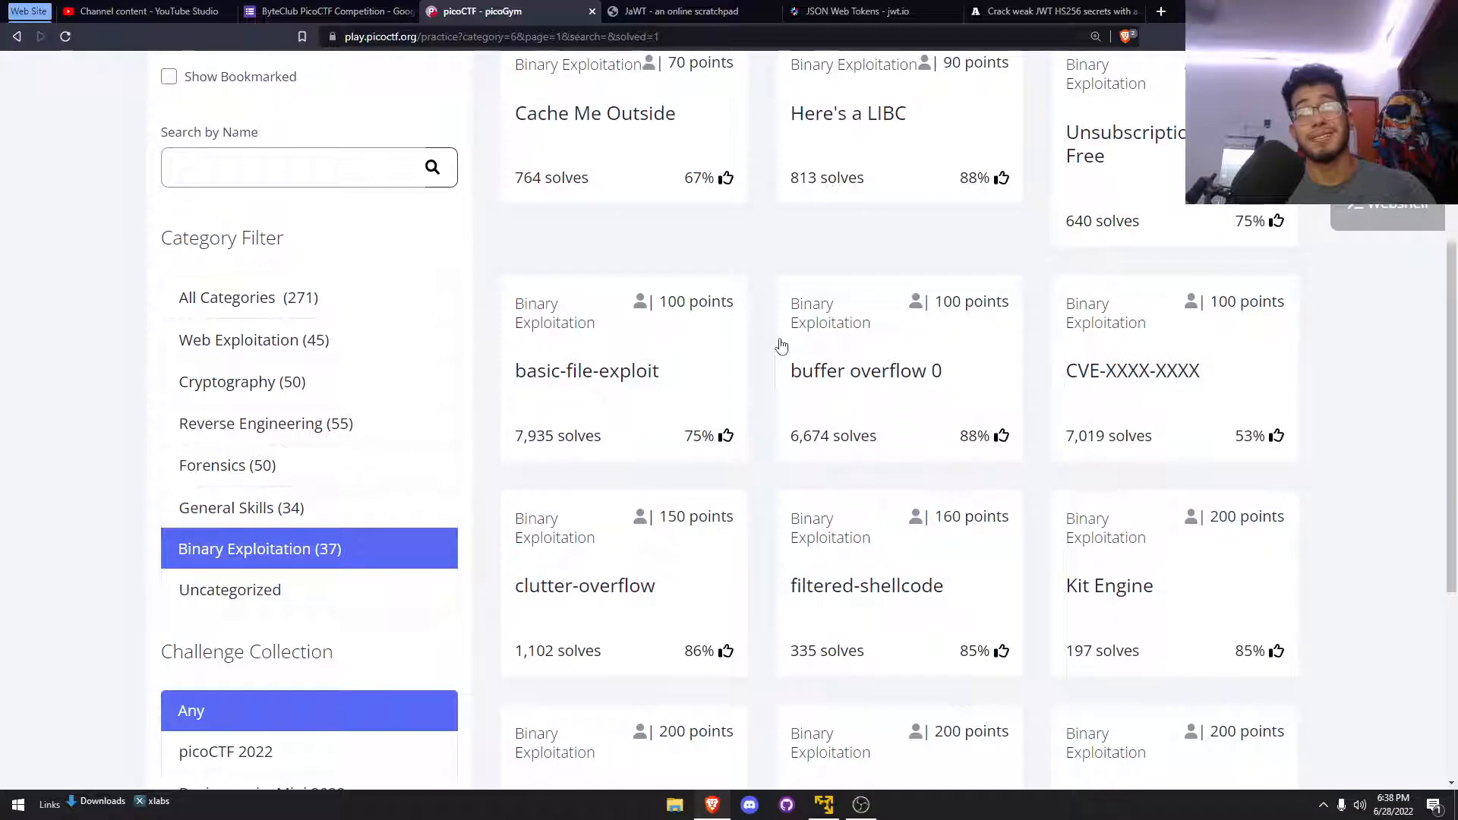
{"action": "mouse_move", "coordinate": [436, 384]}
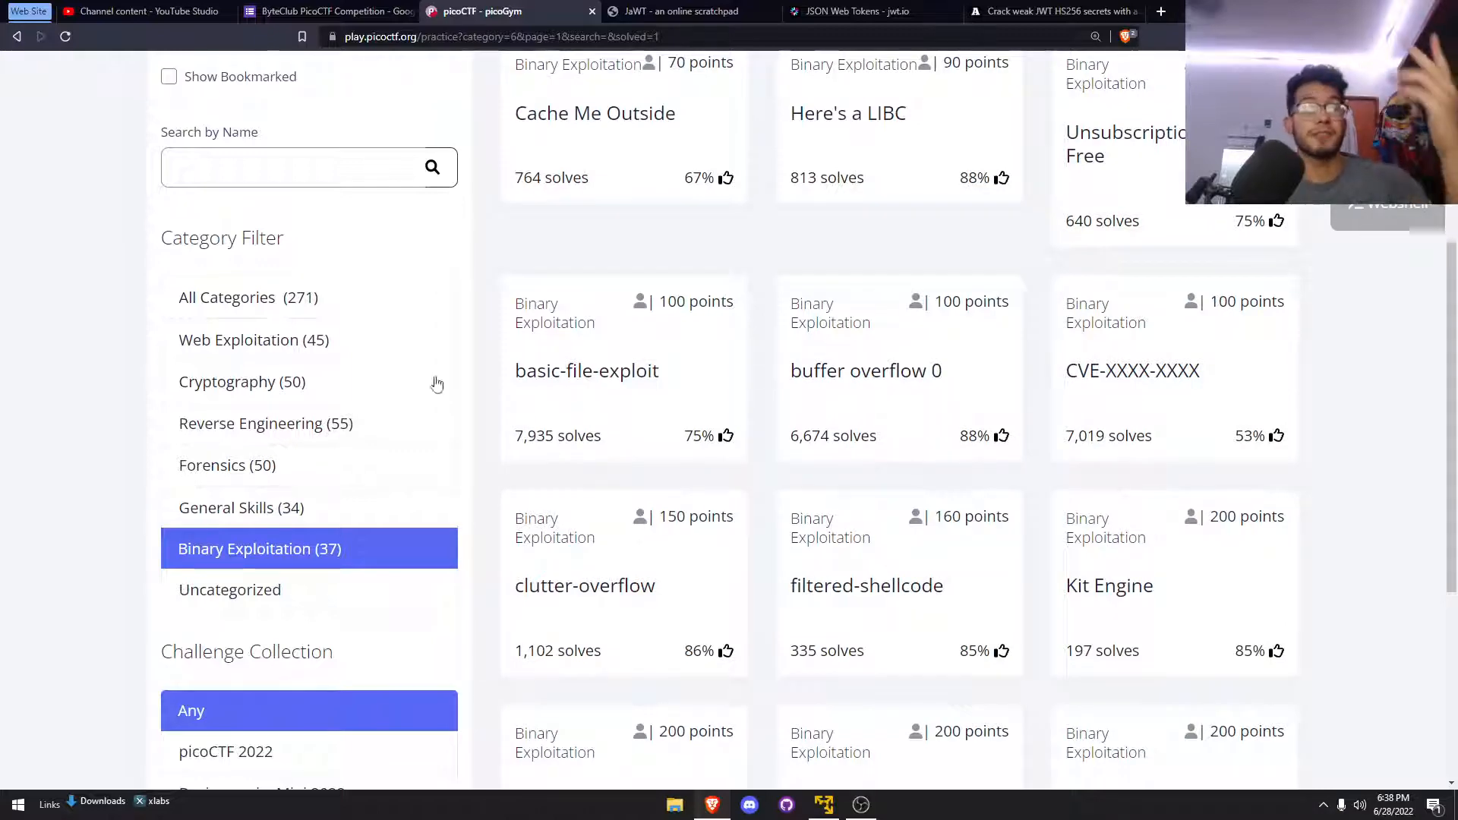
{"action": "left_click", "coordinate": [242, 381]}
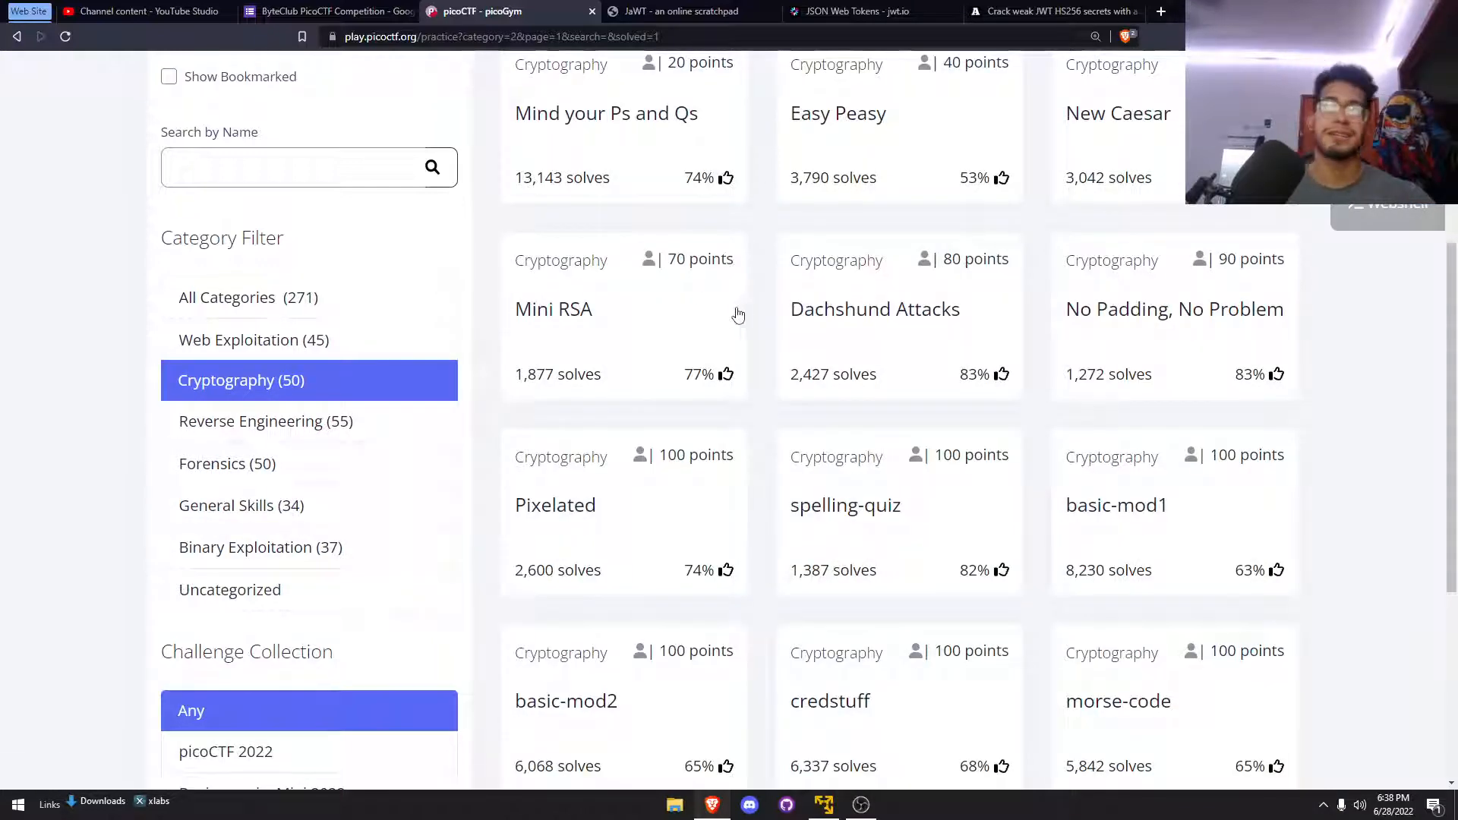
{"action": "left_click", "coordinate": [265, 422]}
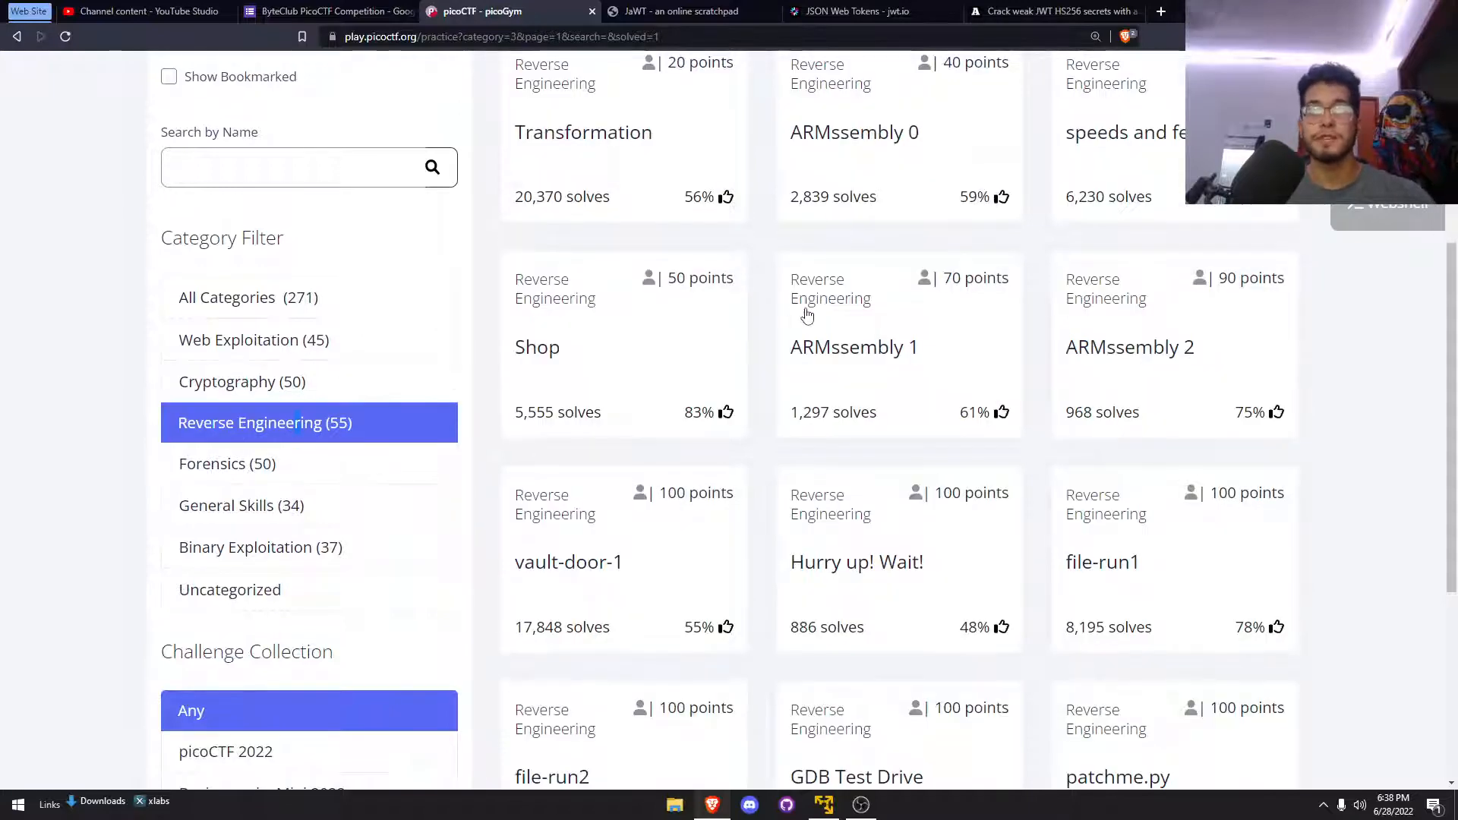
{"action": "mouse_move", "coordinate": [742, 345]}
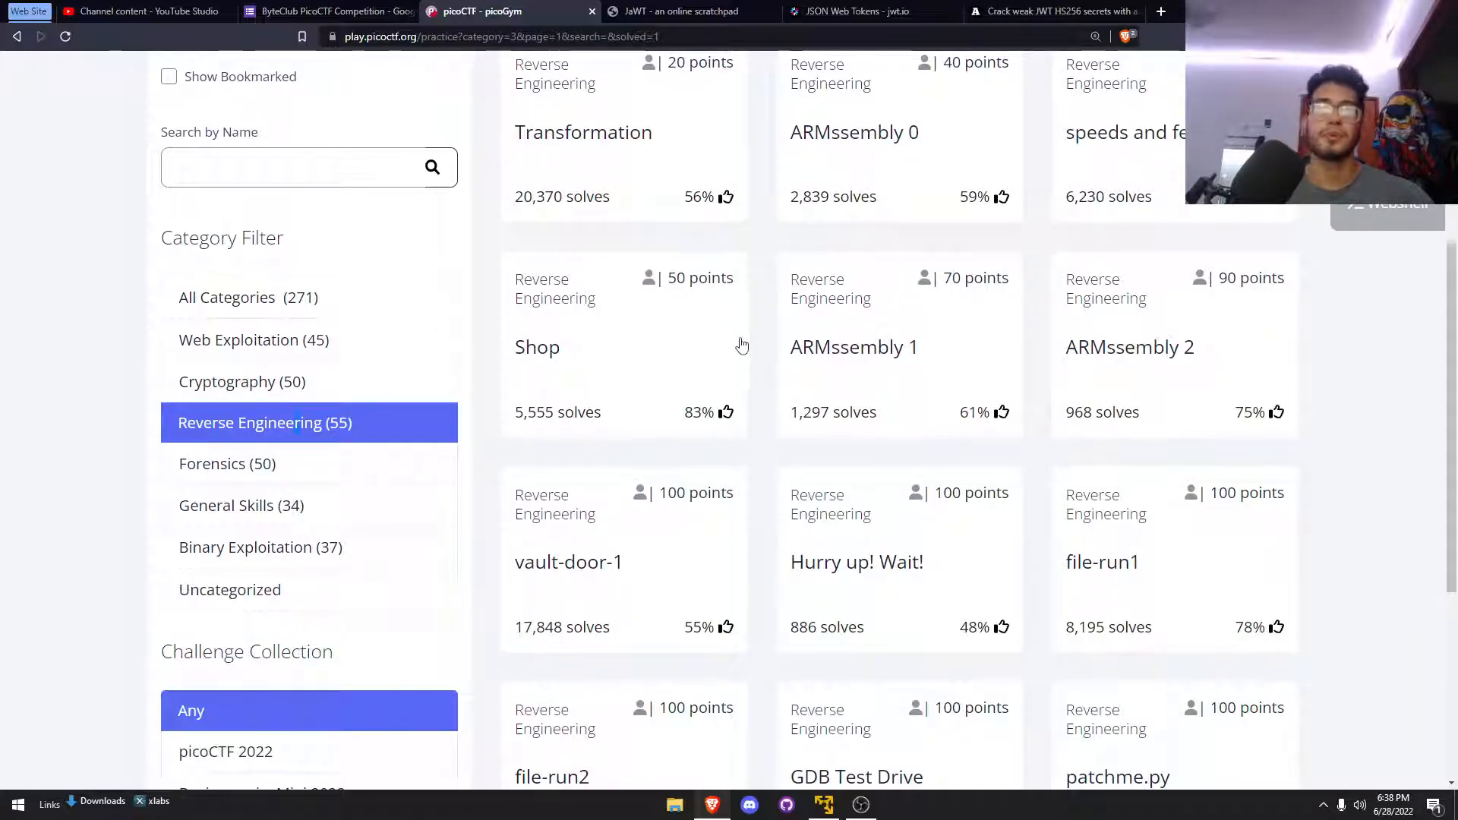
{"action": "mouse_move", "coordinate": [845, 159]}
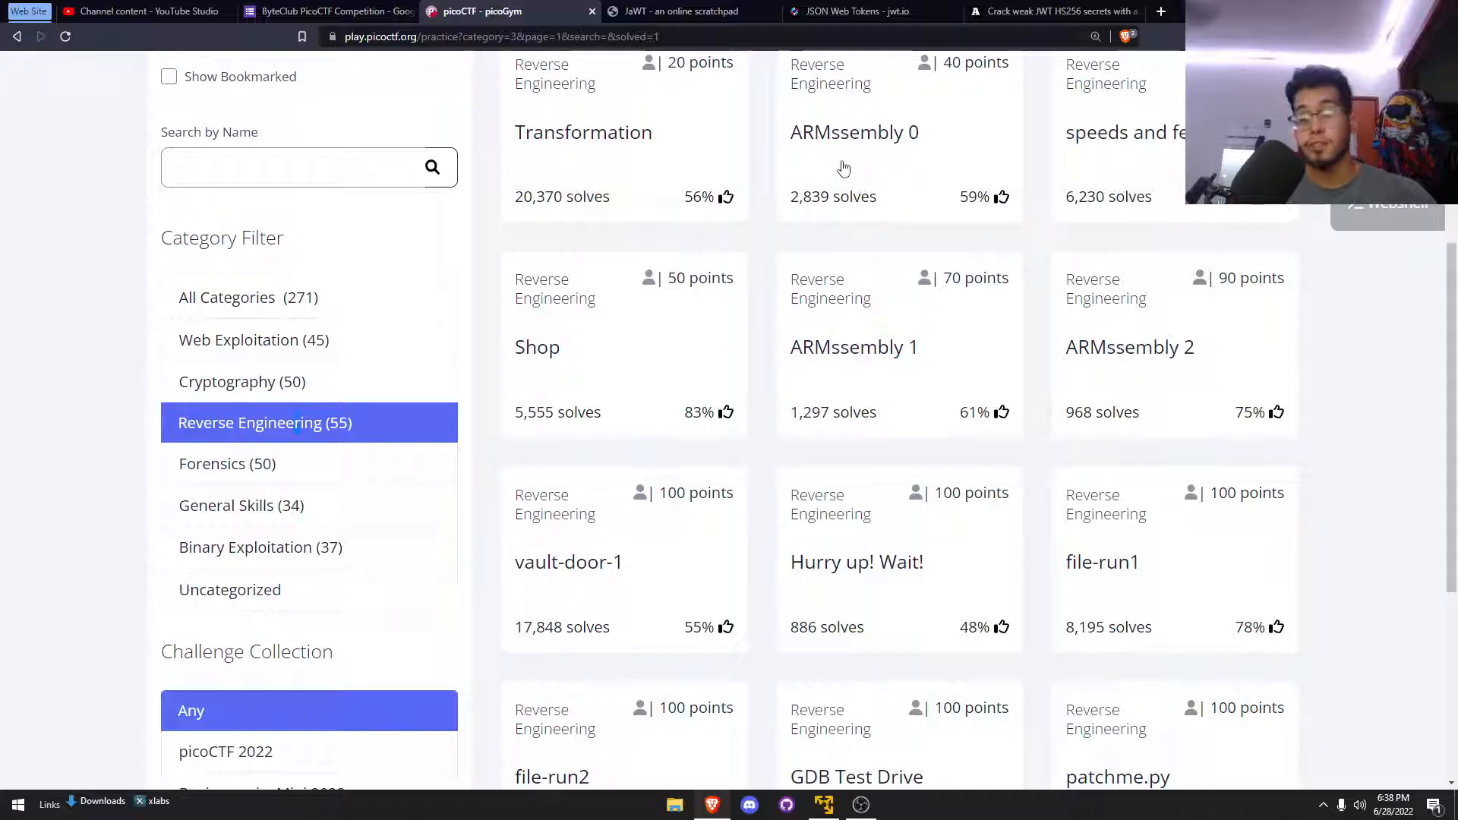
{"action": "mouse_move", "coordinate": [840, 179]}
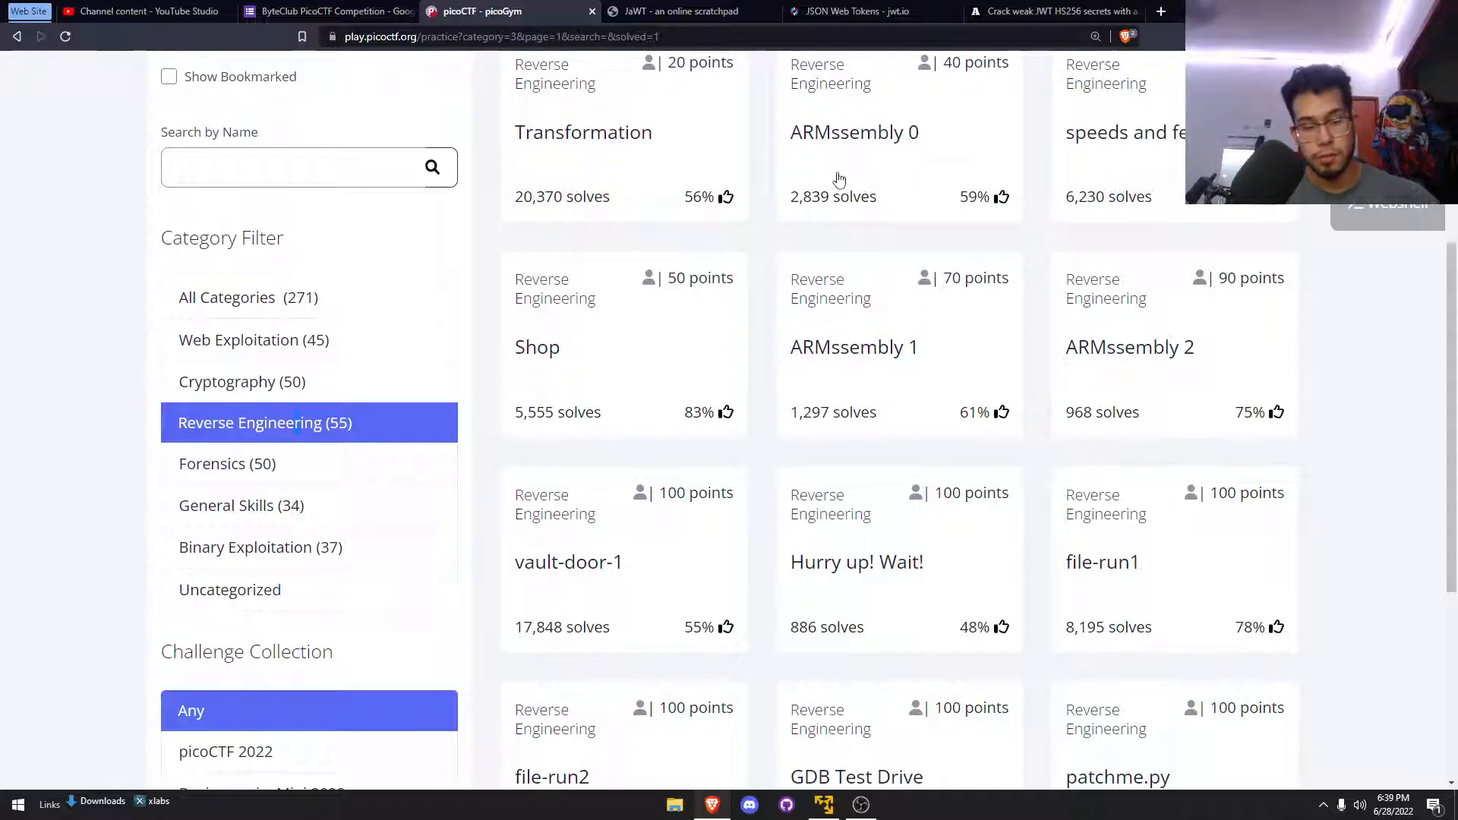